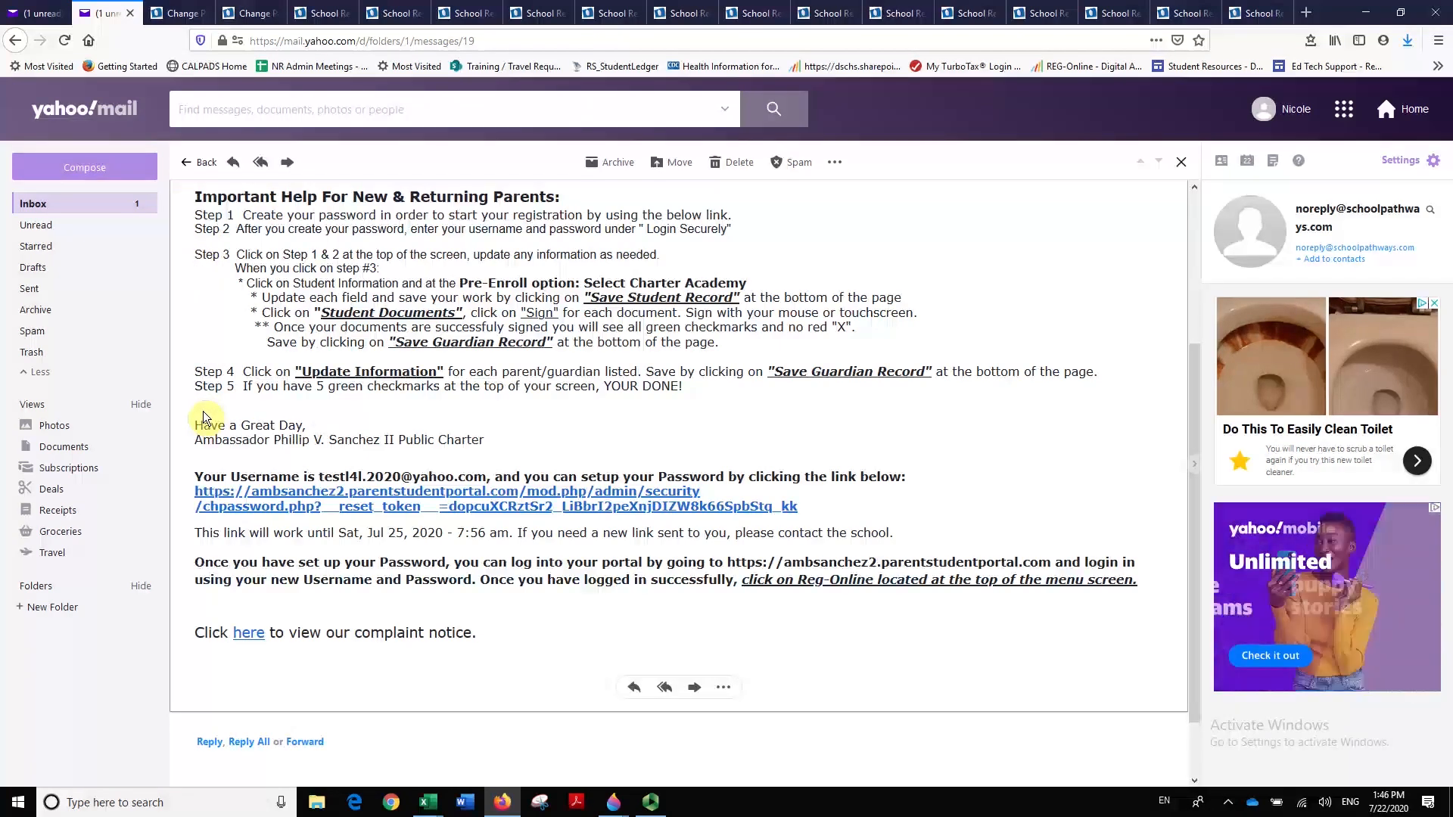
pyautogui.moveTo(231, 501)
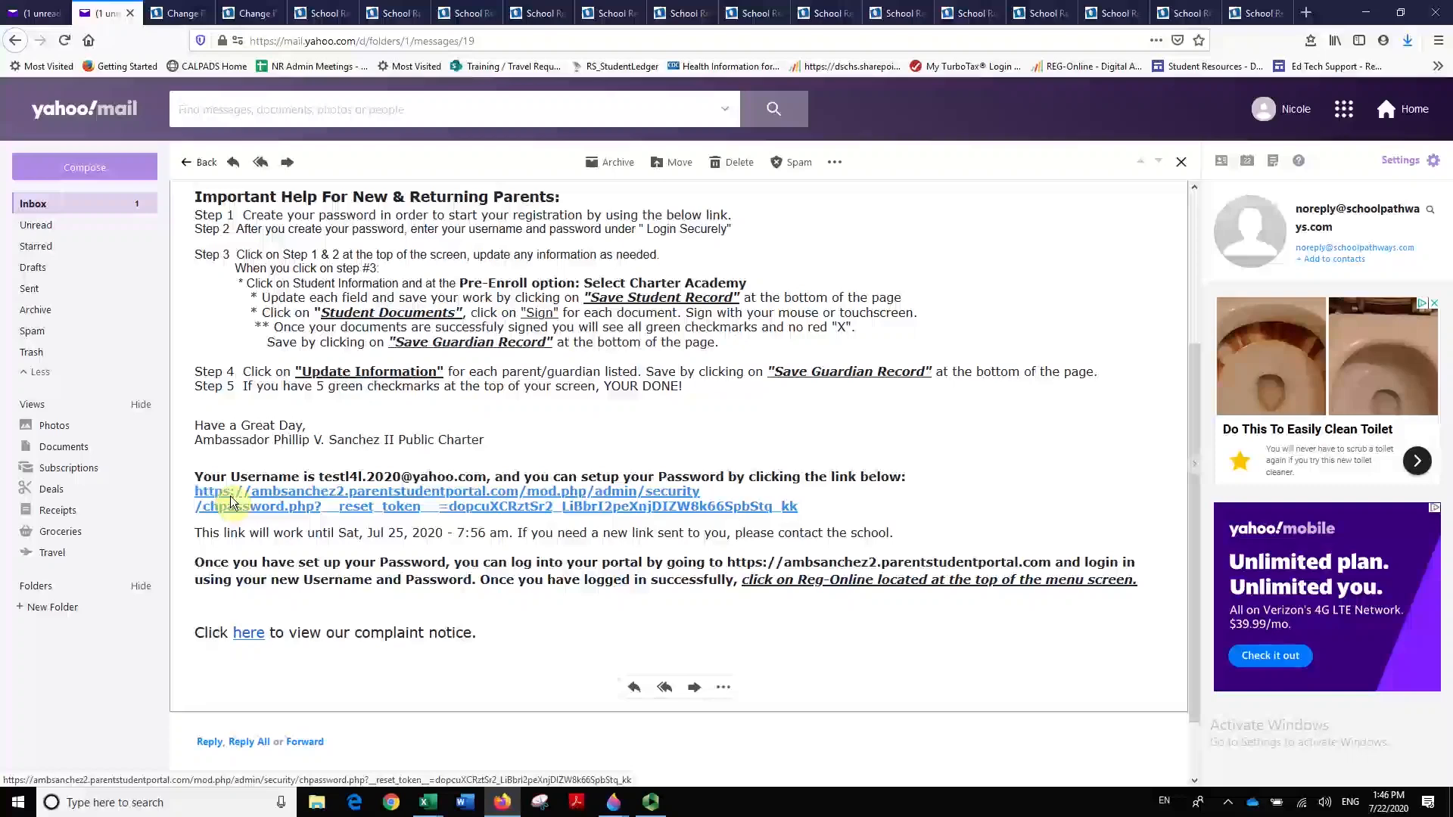
# Show the context menu for the password setup link in the school's registration email.
pyautogui.rightClick(223, 505)
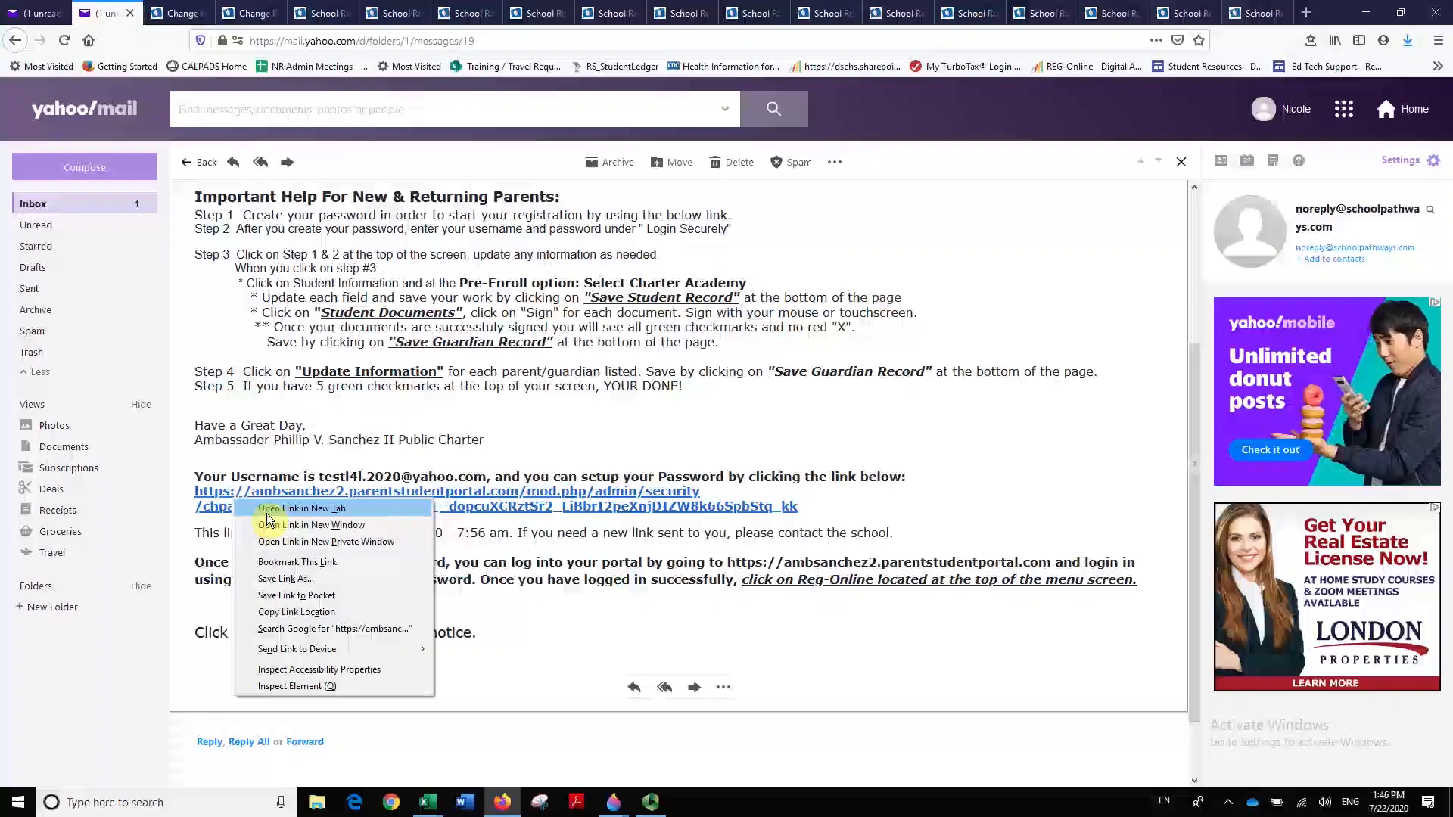
# Open the password setup page in a new tab, enter the new password twice and save it.
pyautogui.click(303, 508)
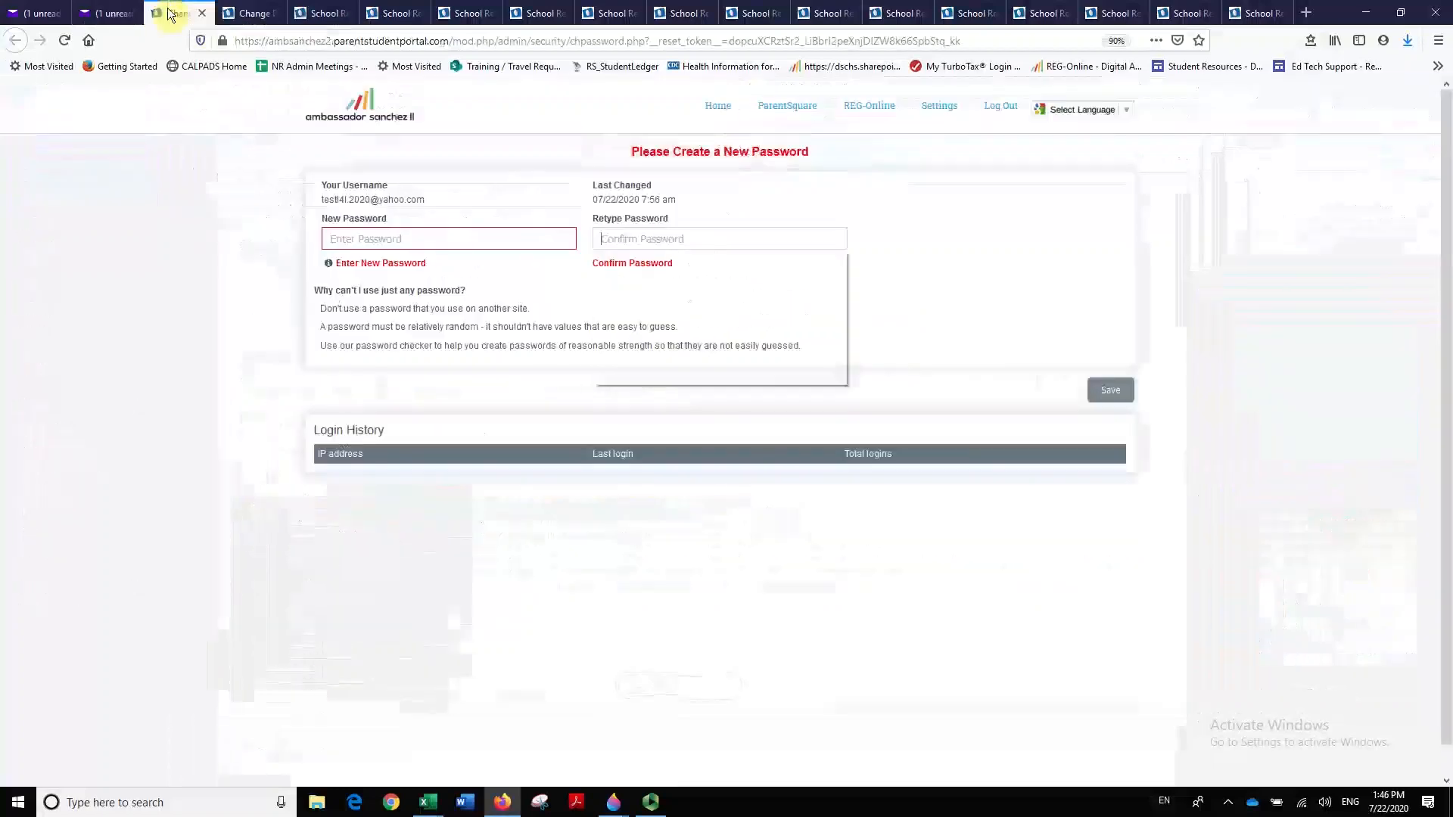
pyautogui.click(717, 238)
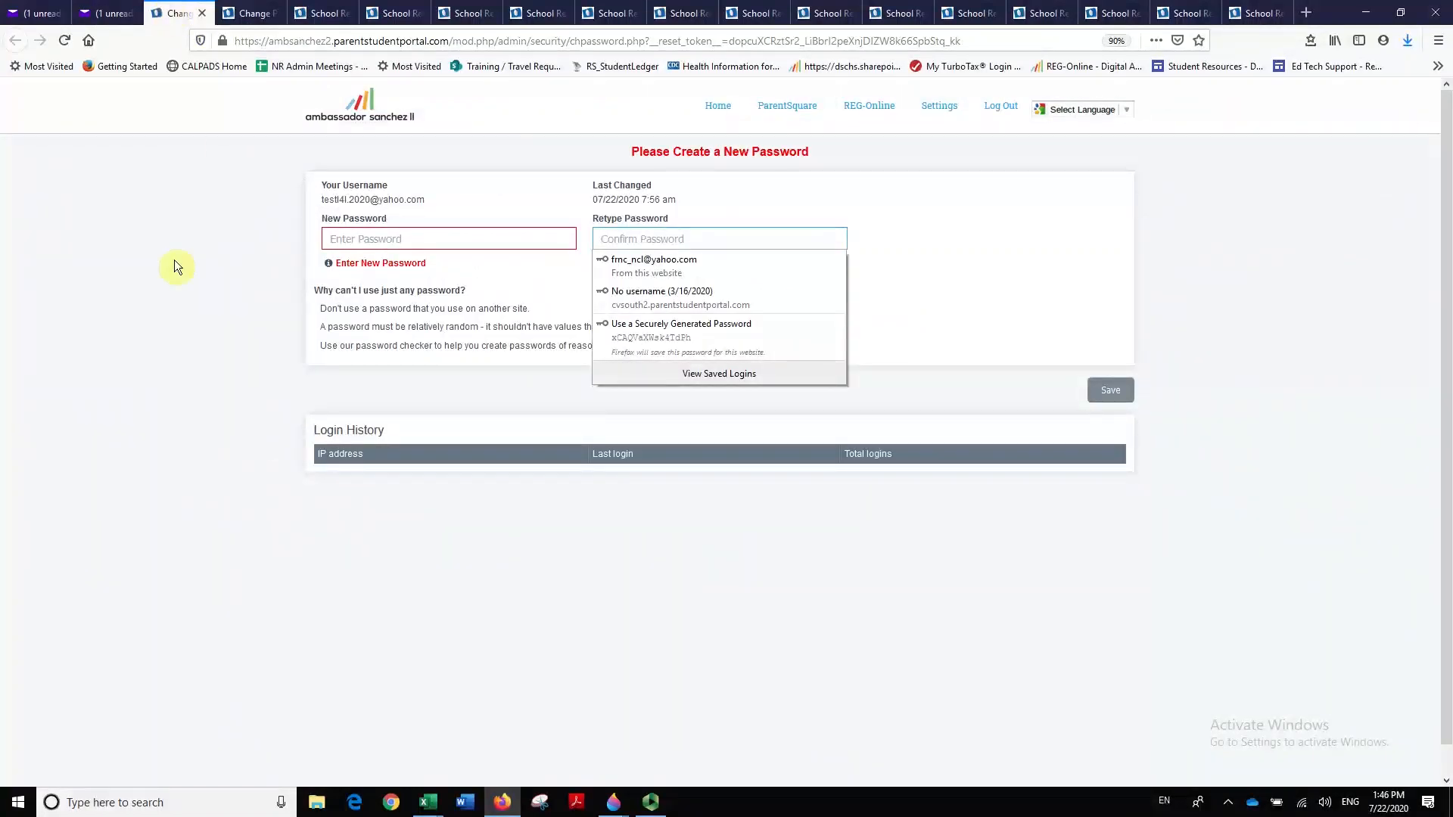
pyautogui.moveTo(393, 307)
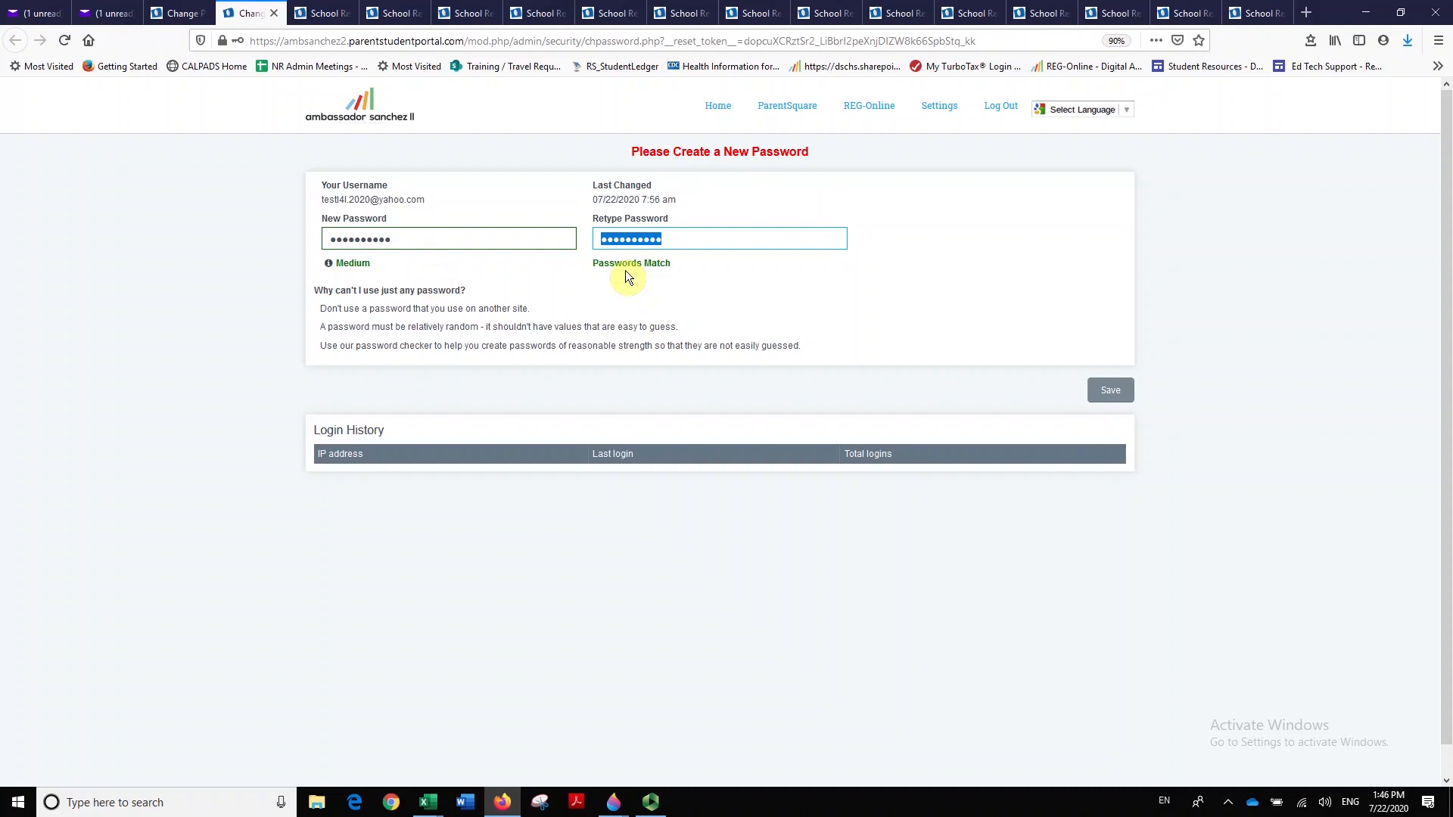
pyautogui.moveTo(1022, 415)
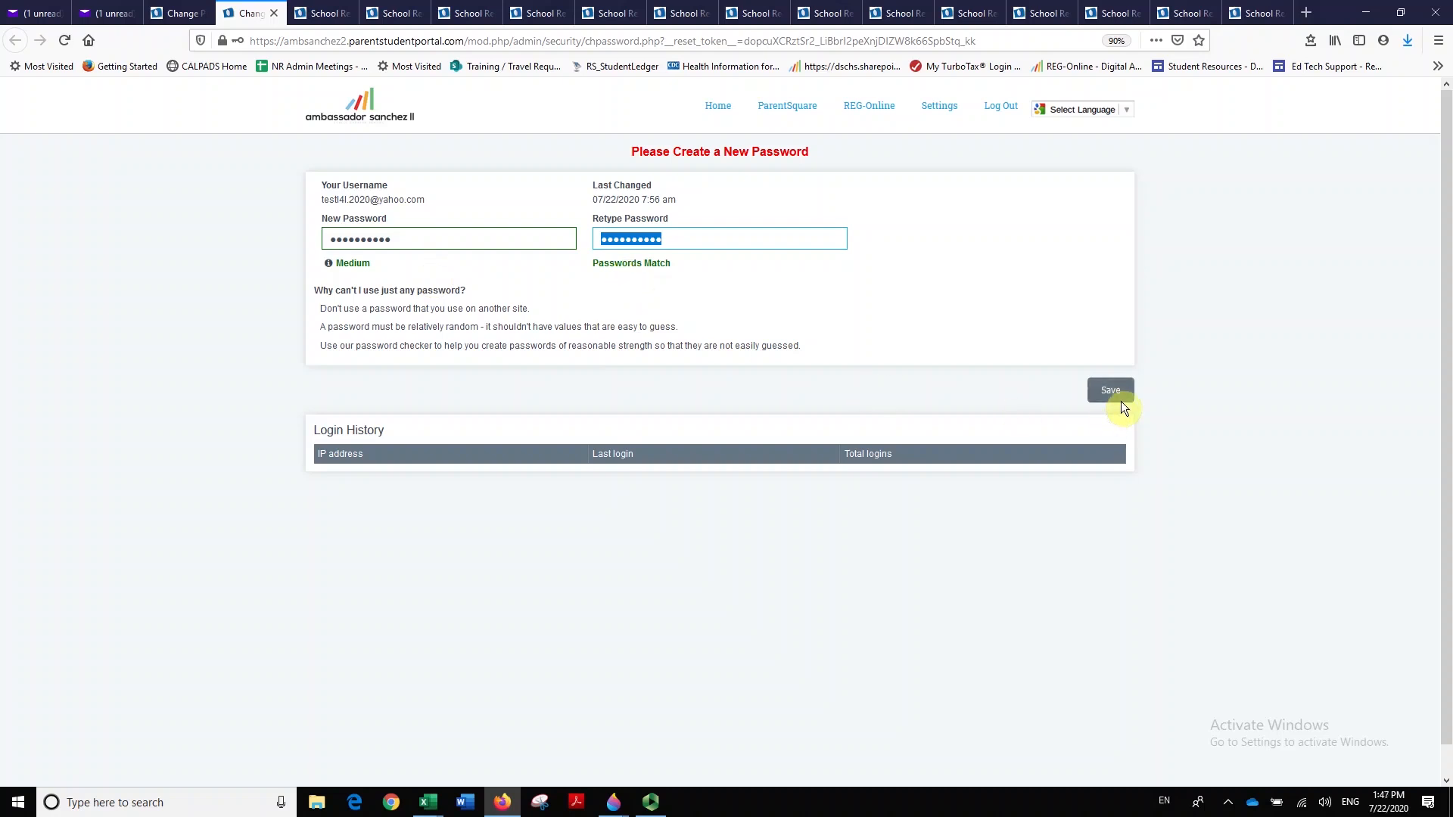
pyautogui.click(1110, 389)
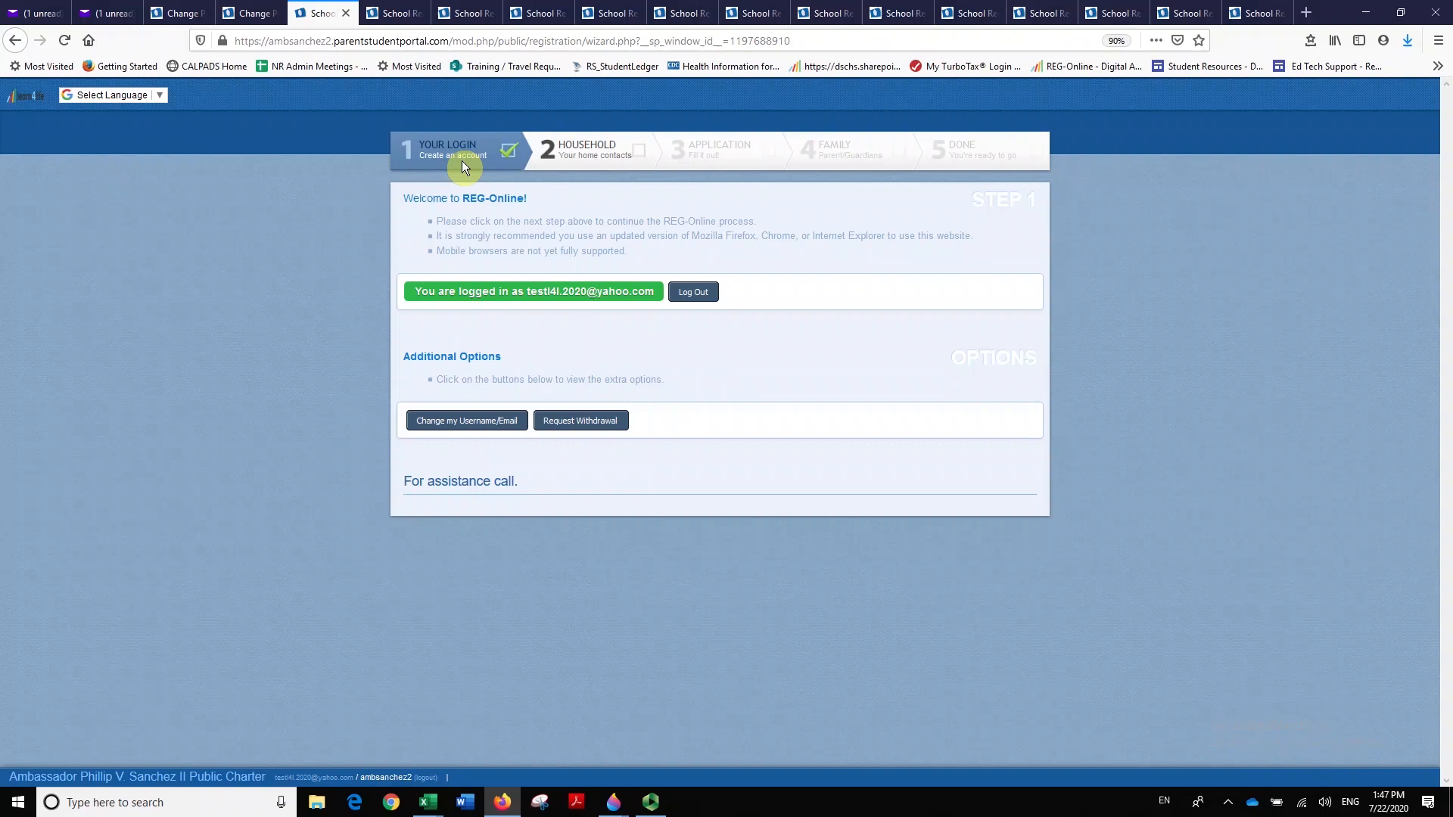
pyautogui.moveTo(984, 166)
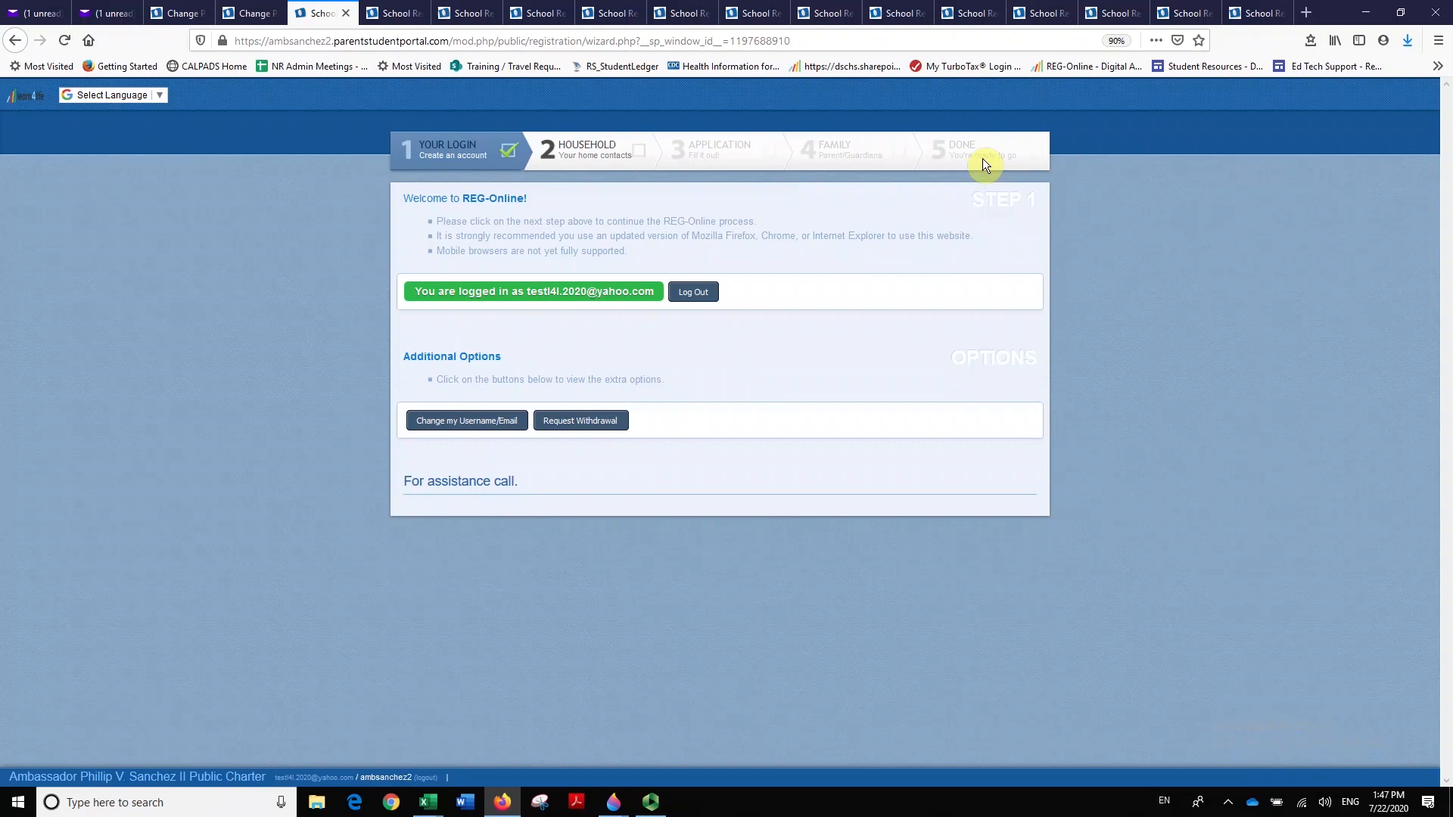
pyautogui.moveTo(528, 200)
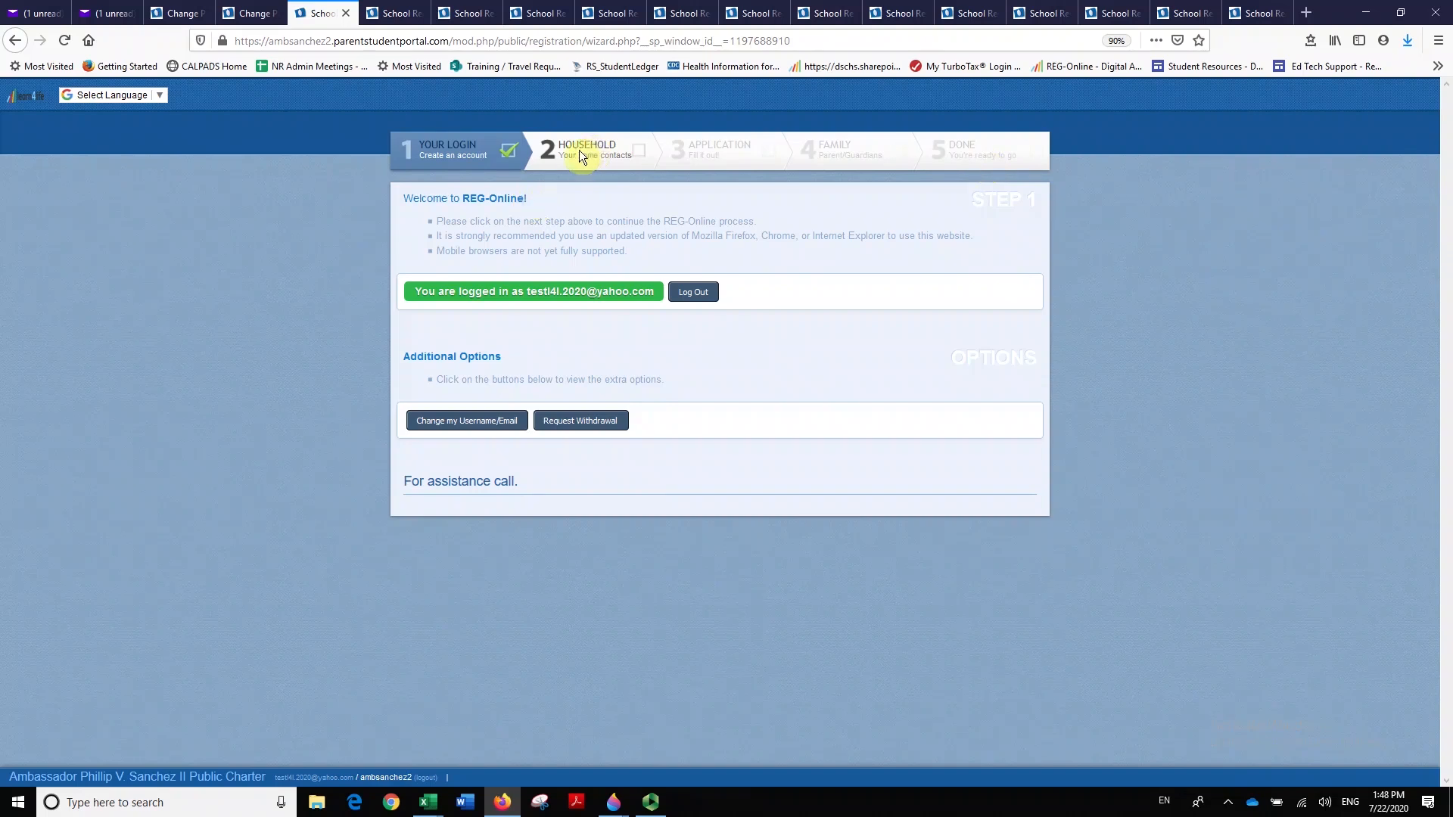
# Go to step 2 Household and list the Residence Category options, keeping Permanent Housing.
pyautogui.click(586, 150)
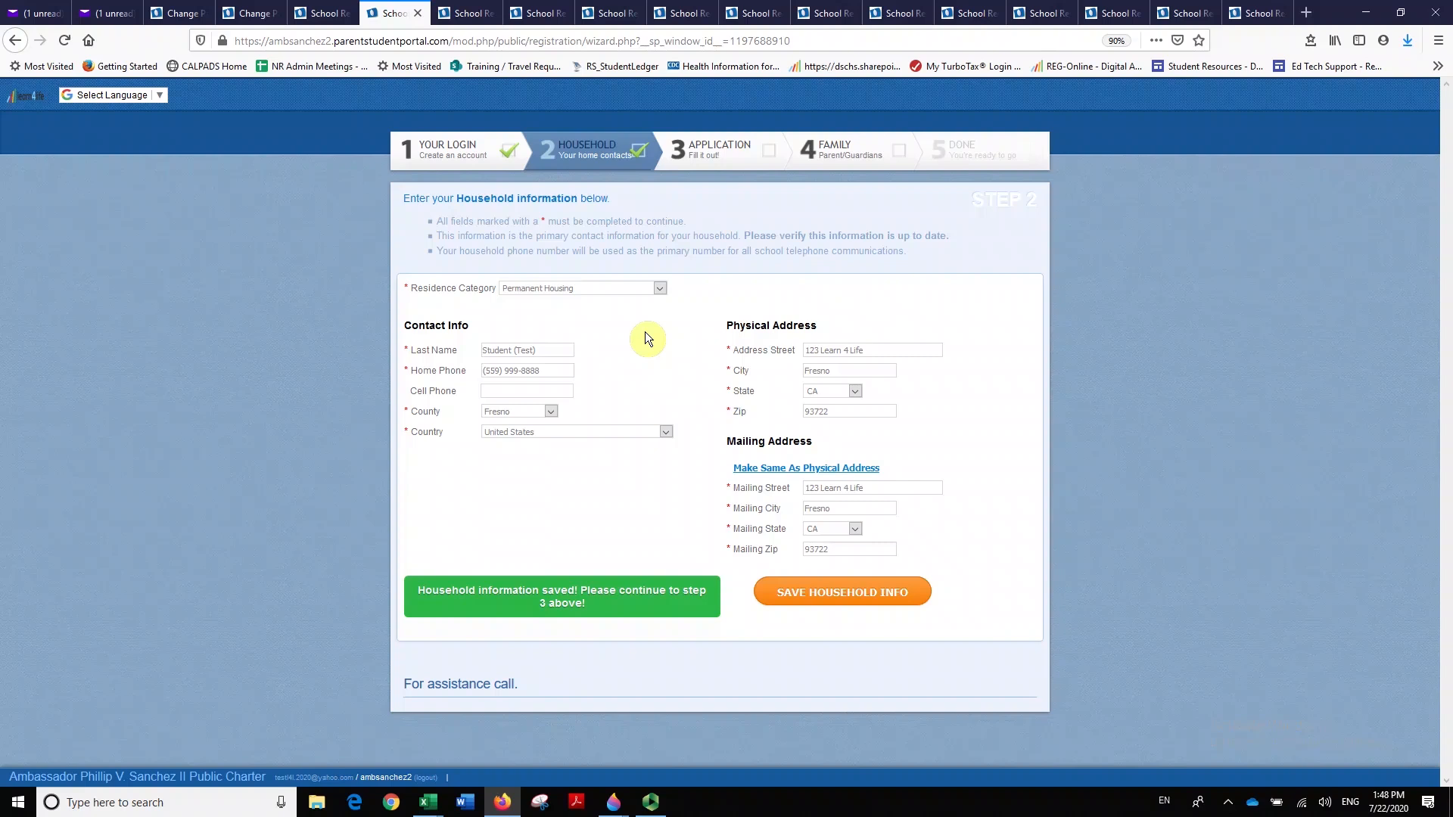
pyautogui.moveTo(658, 321)
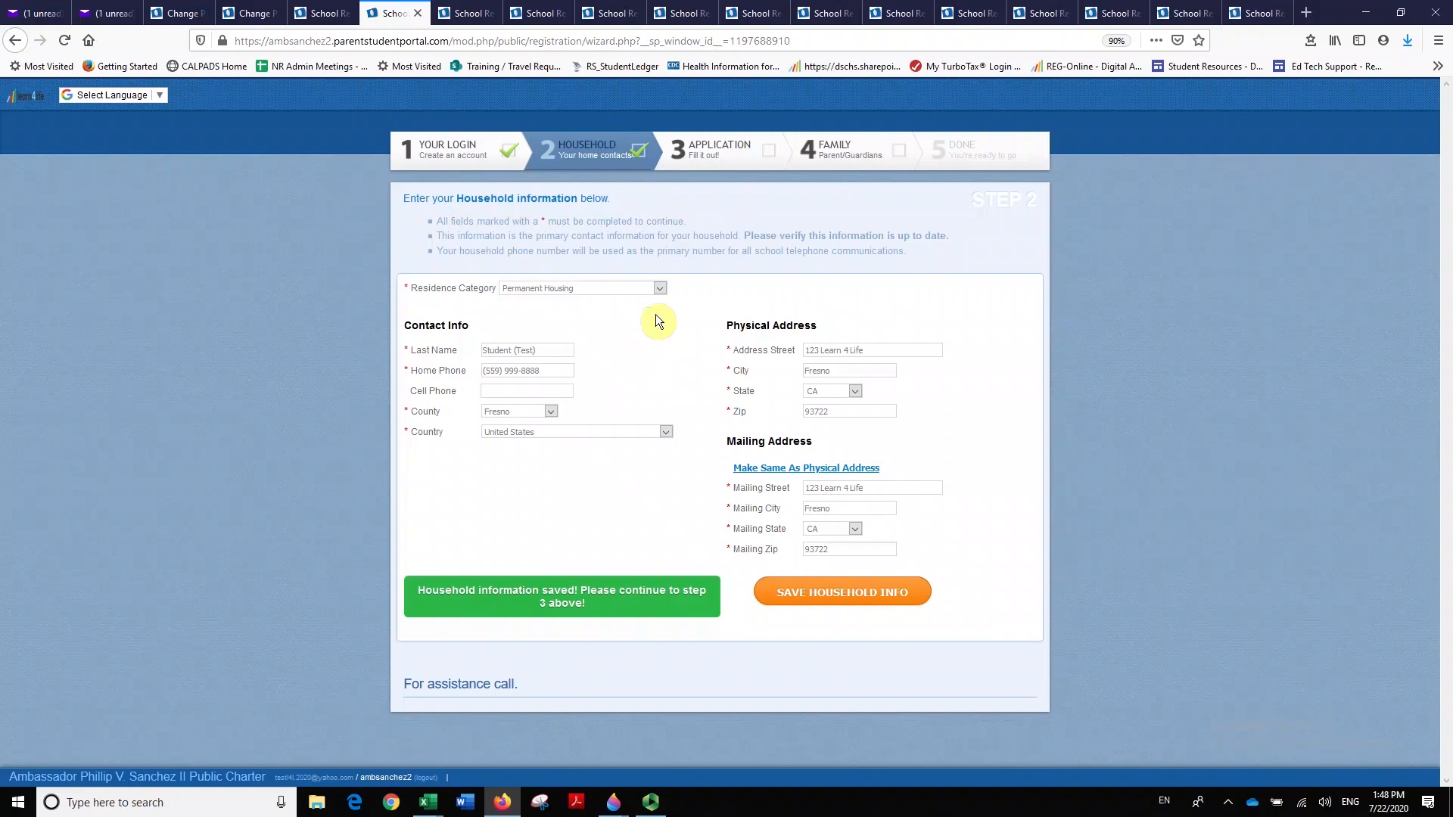
pyautogui.moveTo(655, 402)
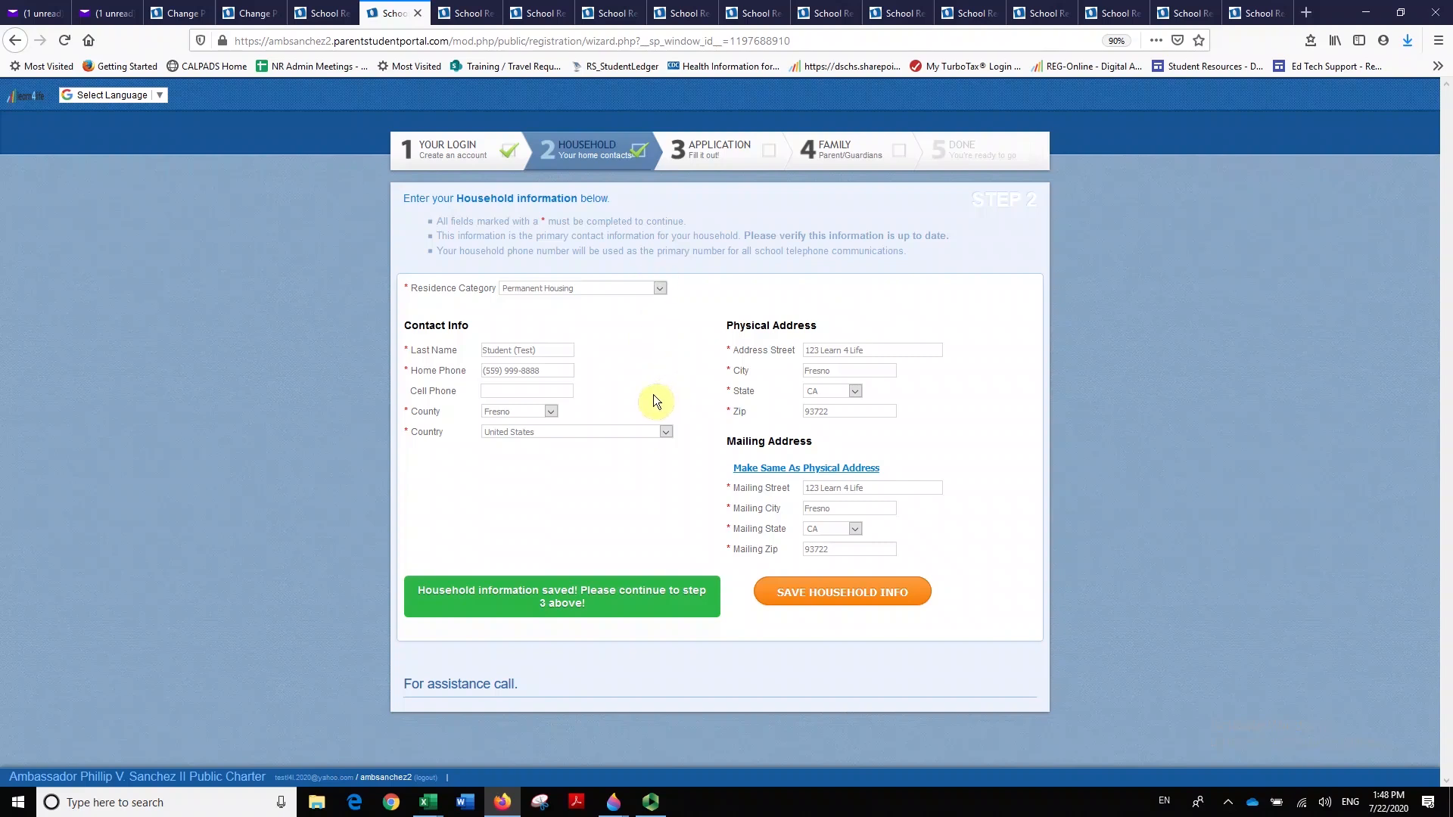
pyautogui.moveTo(414, 443)
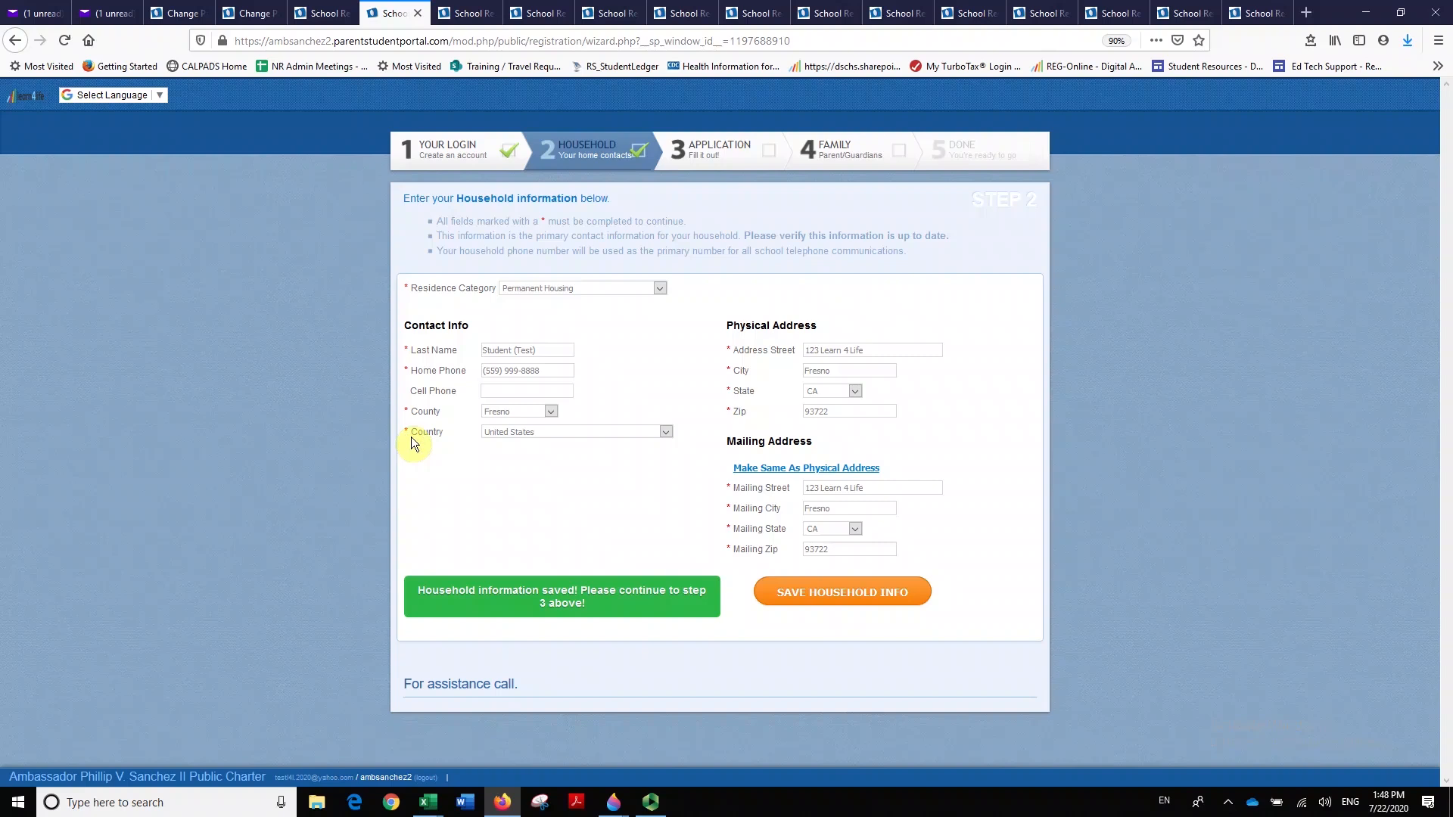
pyautogui.moveTo(596, 307)
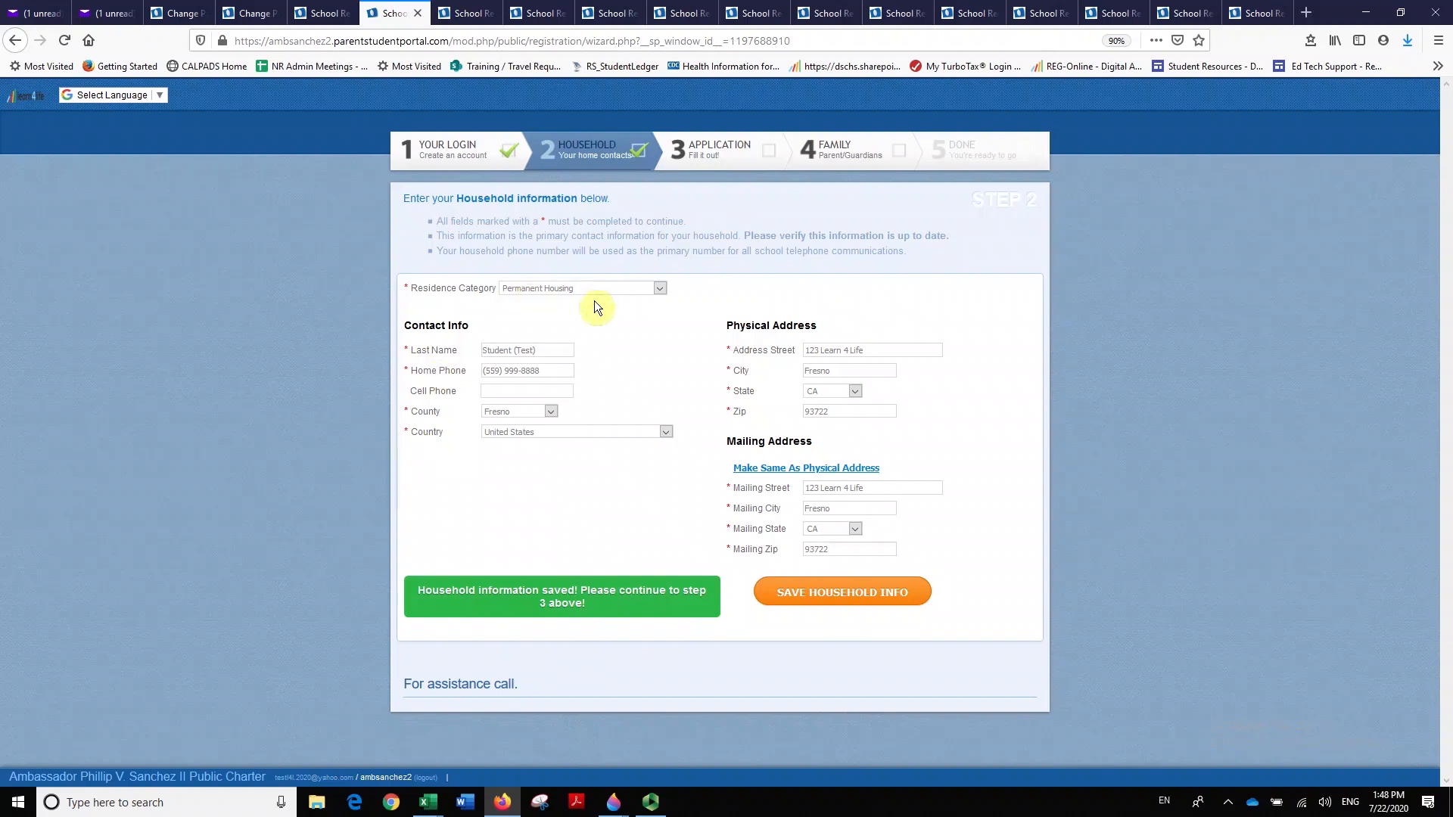
pyautogui.click(658, 287)
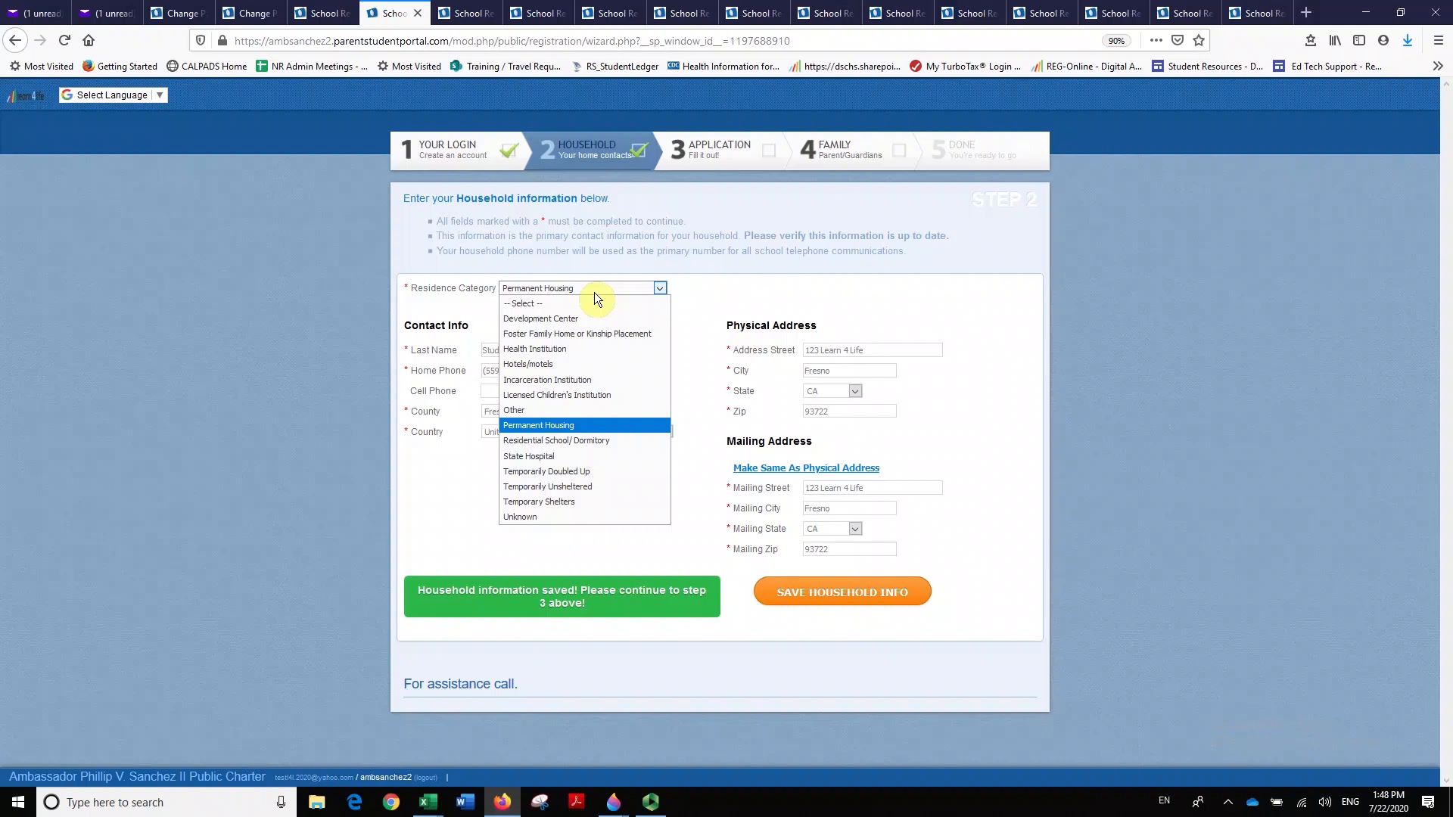
pyautogui.moveTo(586, 318)
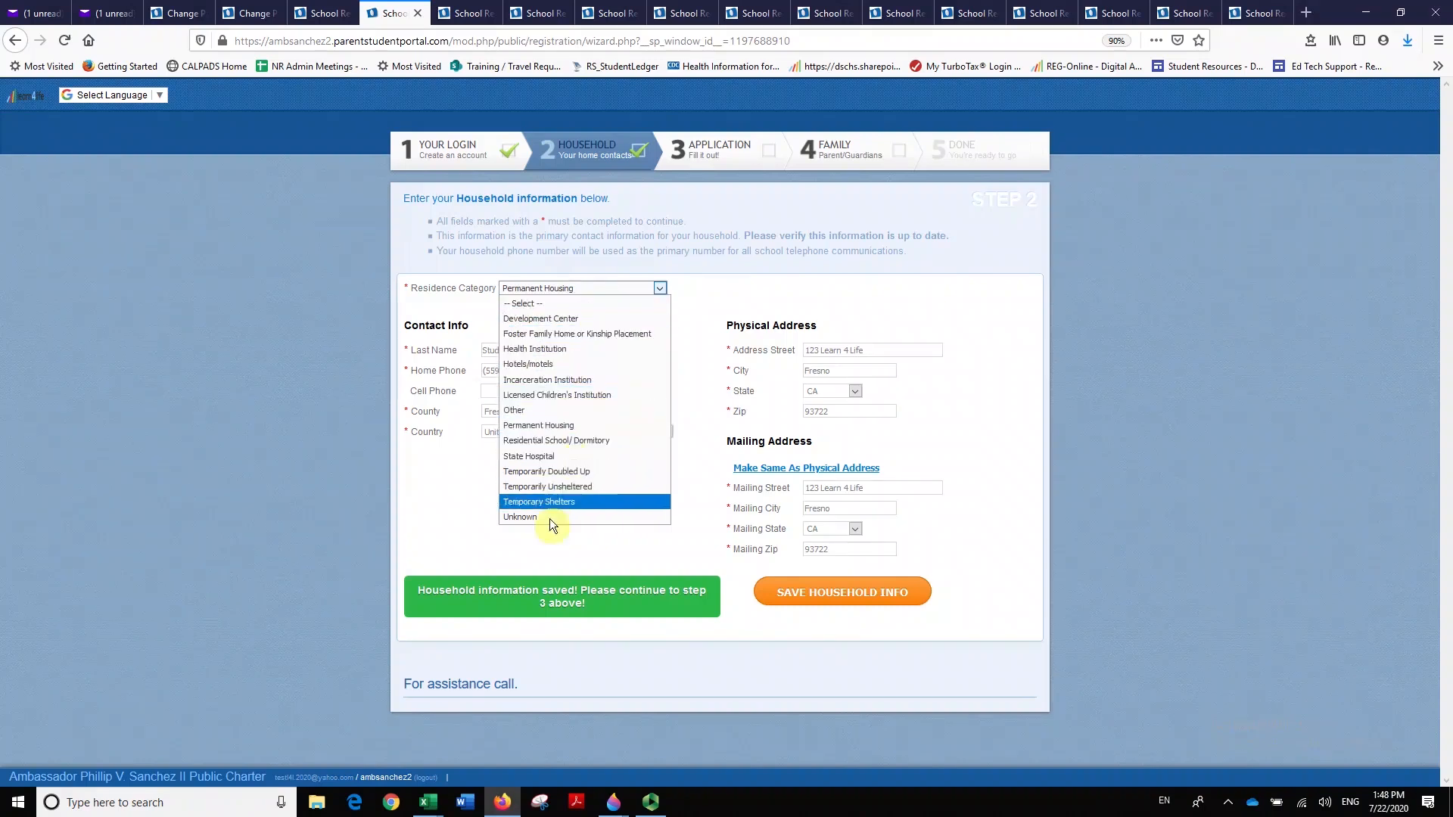
pyautogui.moveTo(443, 522)
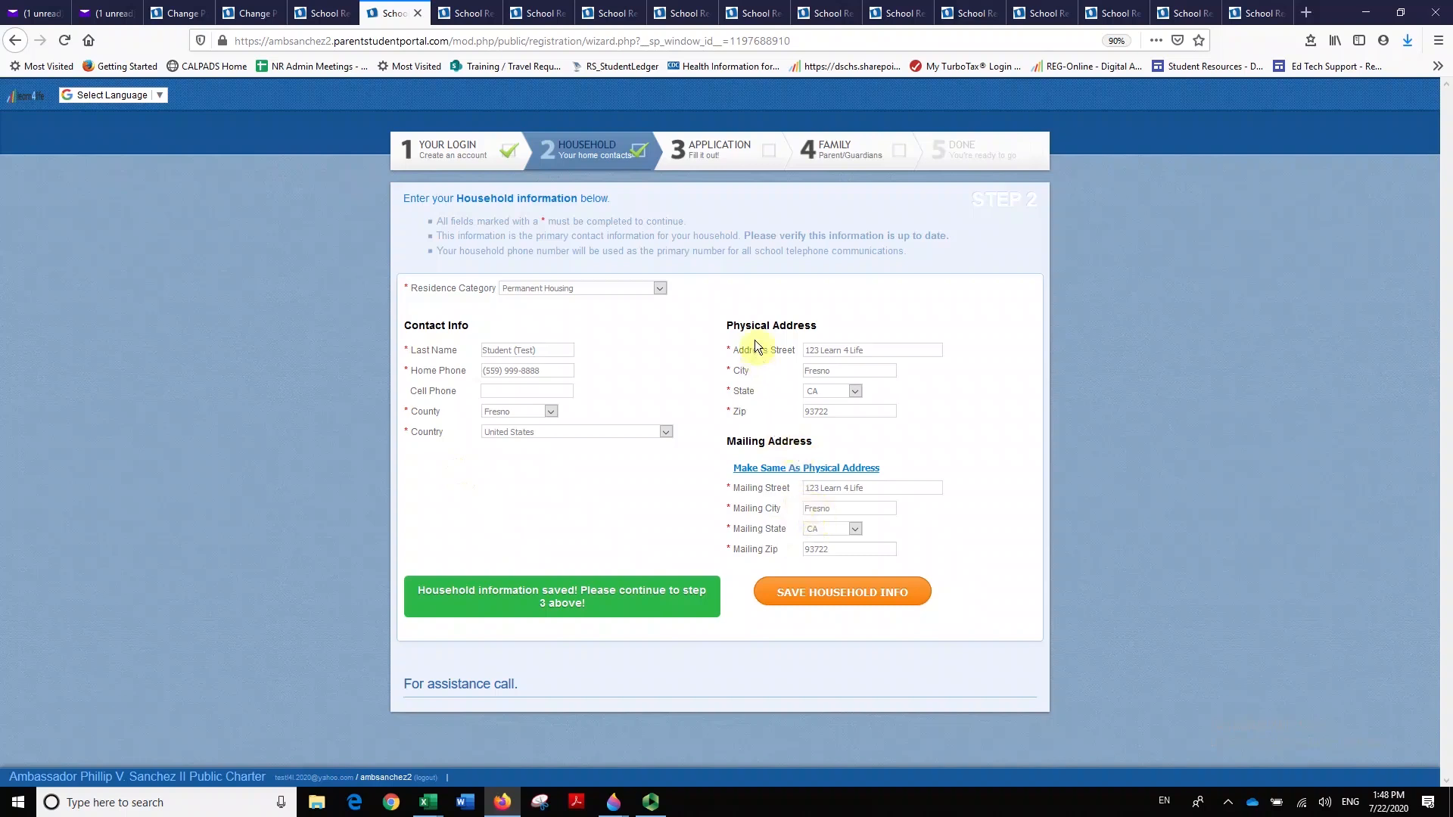
pyautogui.moveTo(752, 508)
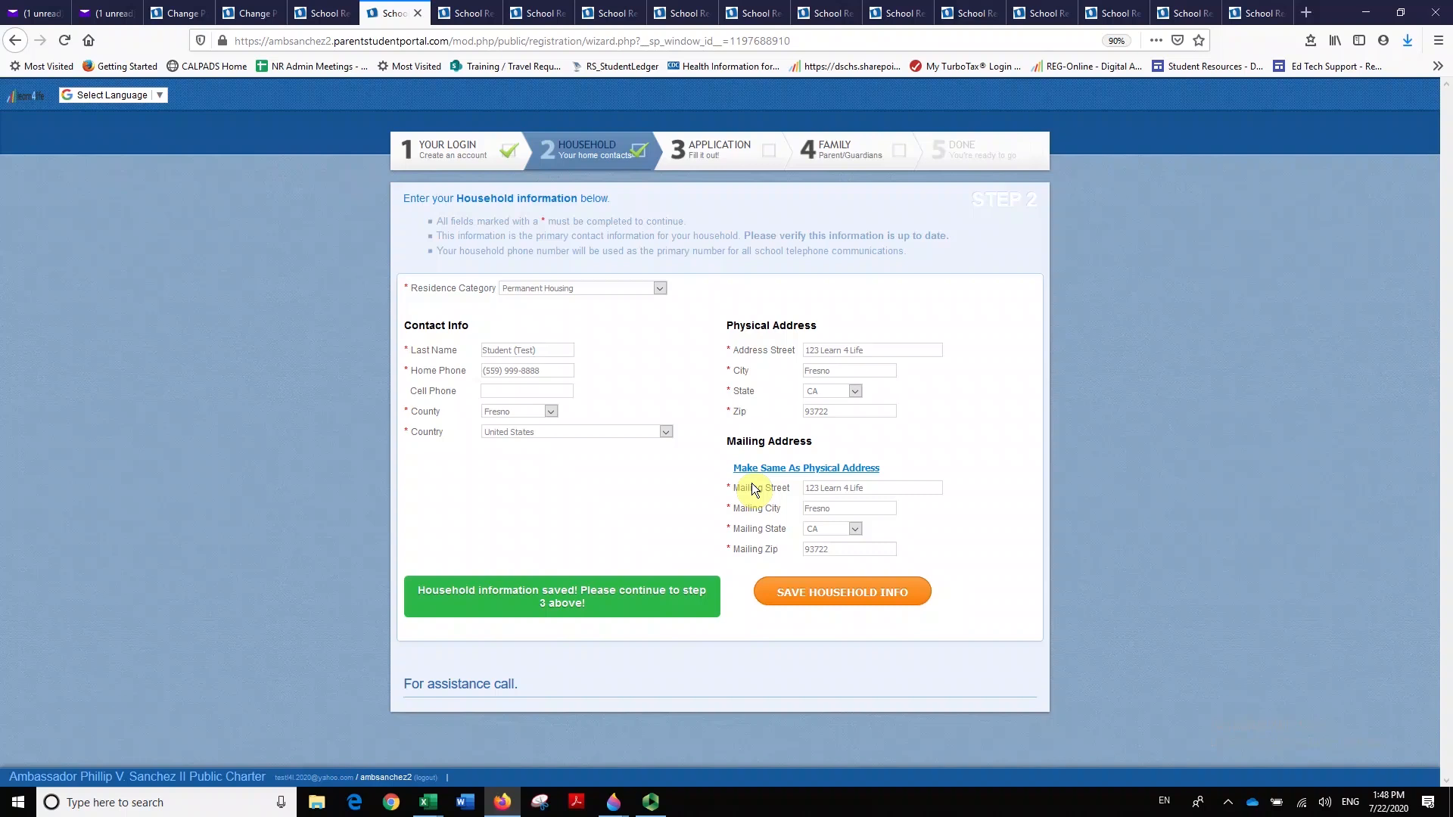
pyautogui.moveTo(745, 556)
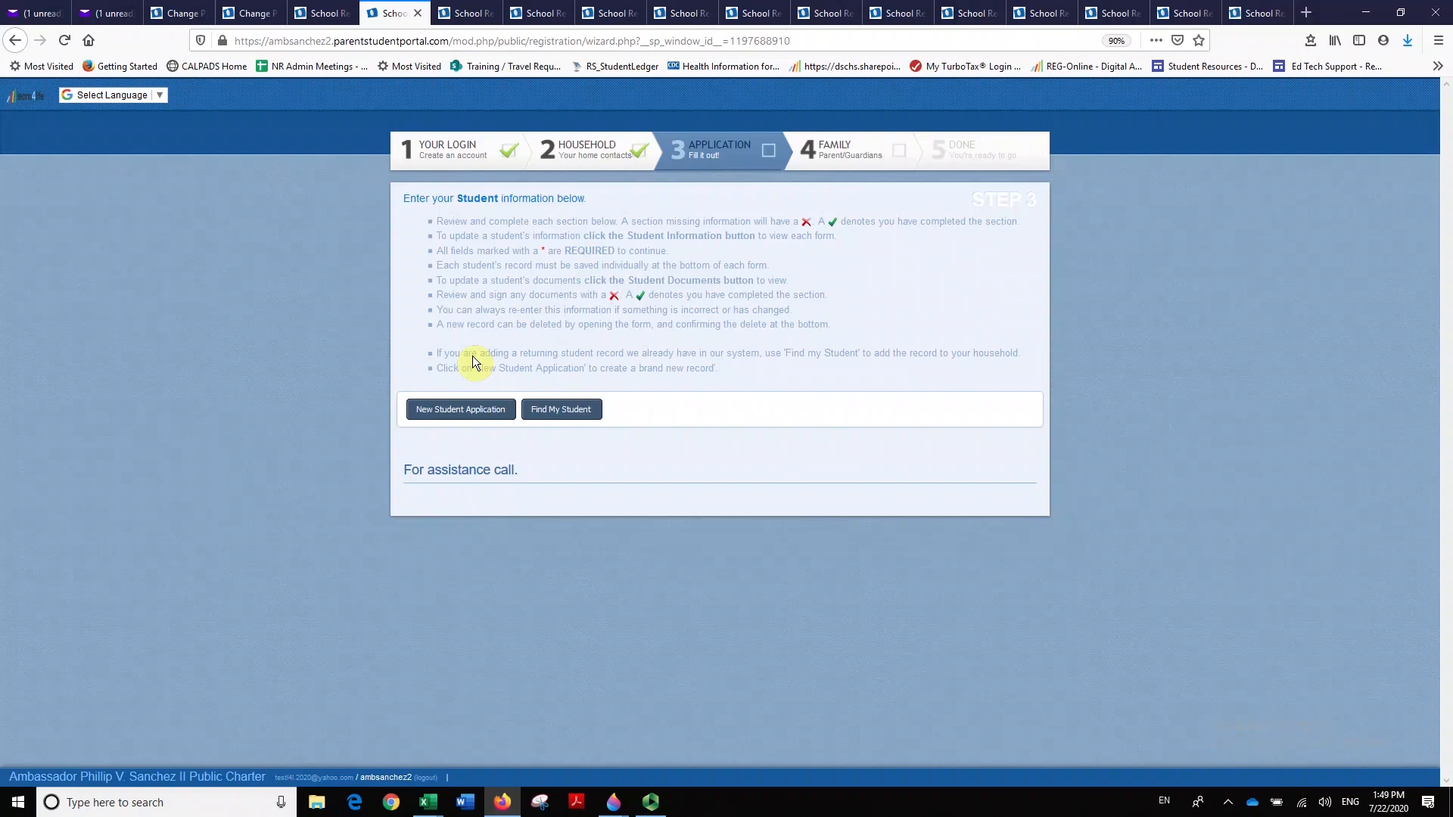
pyautogui.moveTo(436, 368)
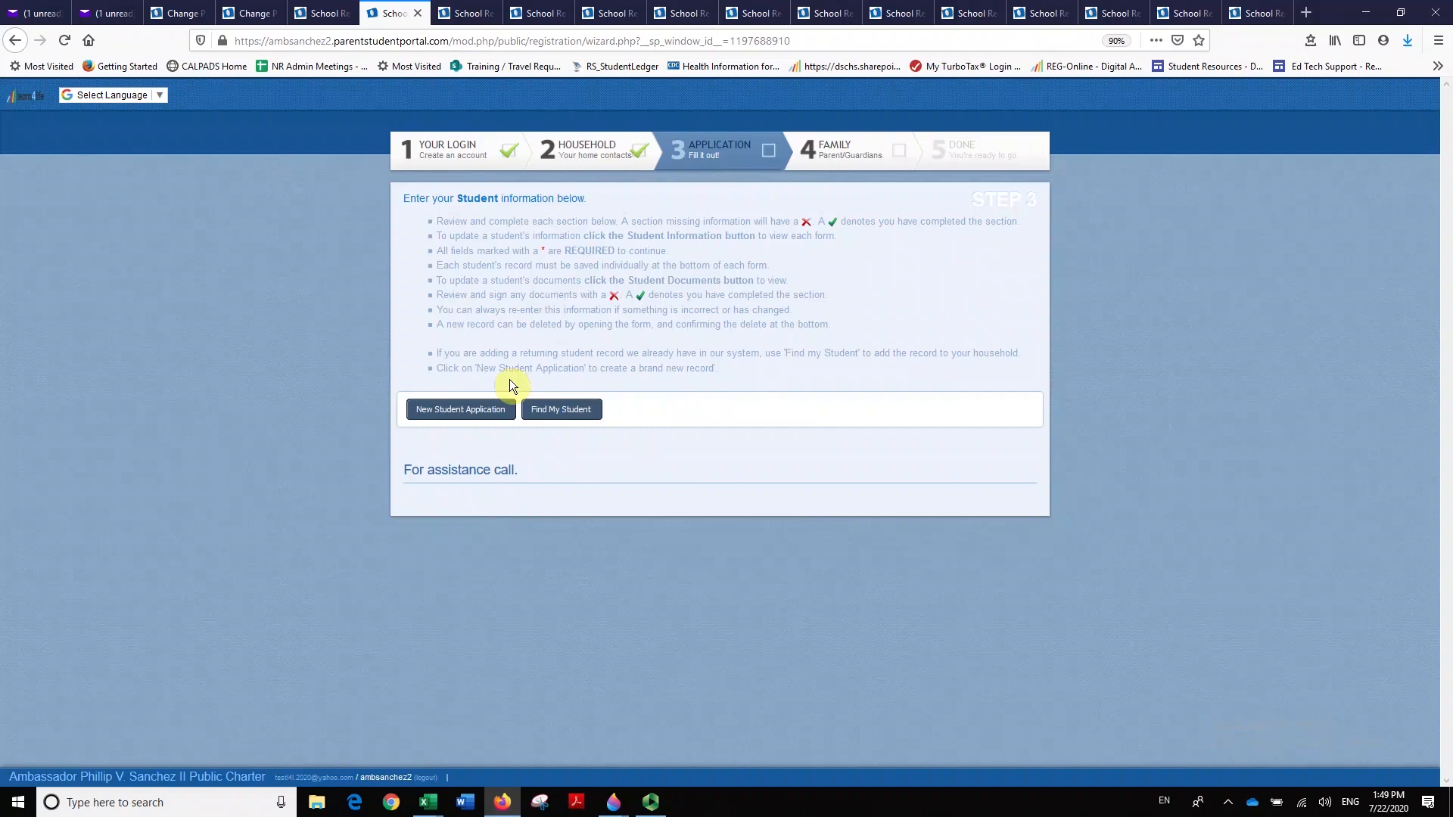
pyautogui.moveTo(500, 382)
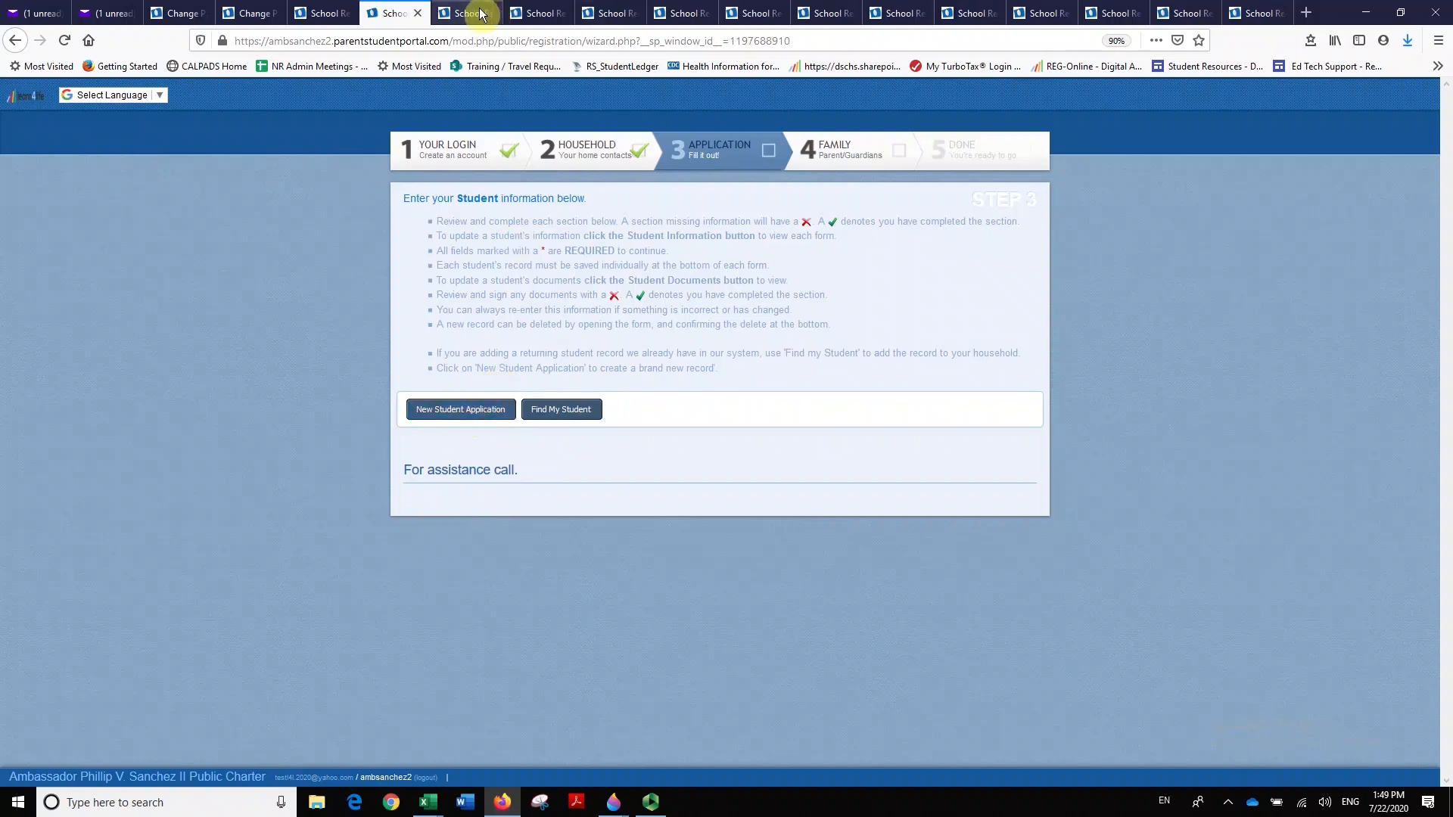
# Switch to John Student (Test)'s form, check the email instructions, and return to the form.
pyautogui.click(460, 408)
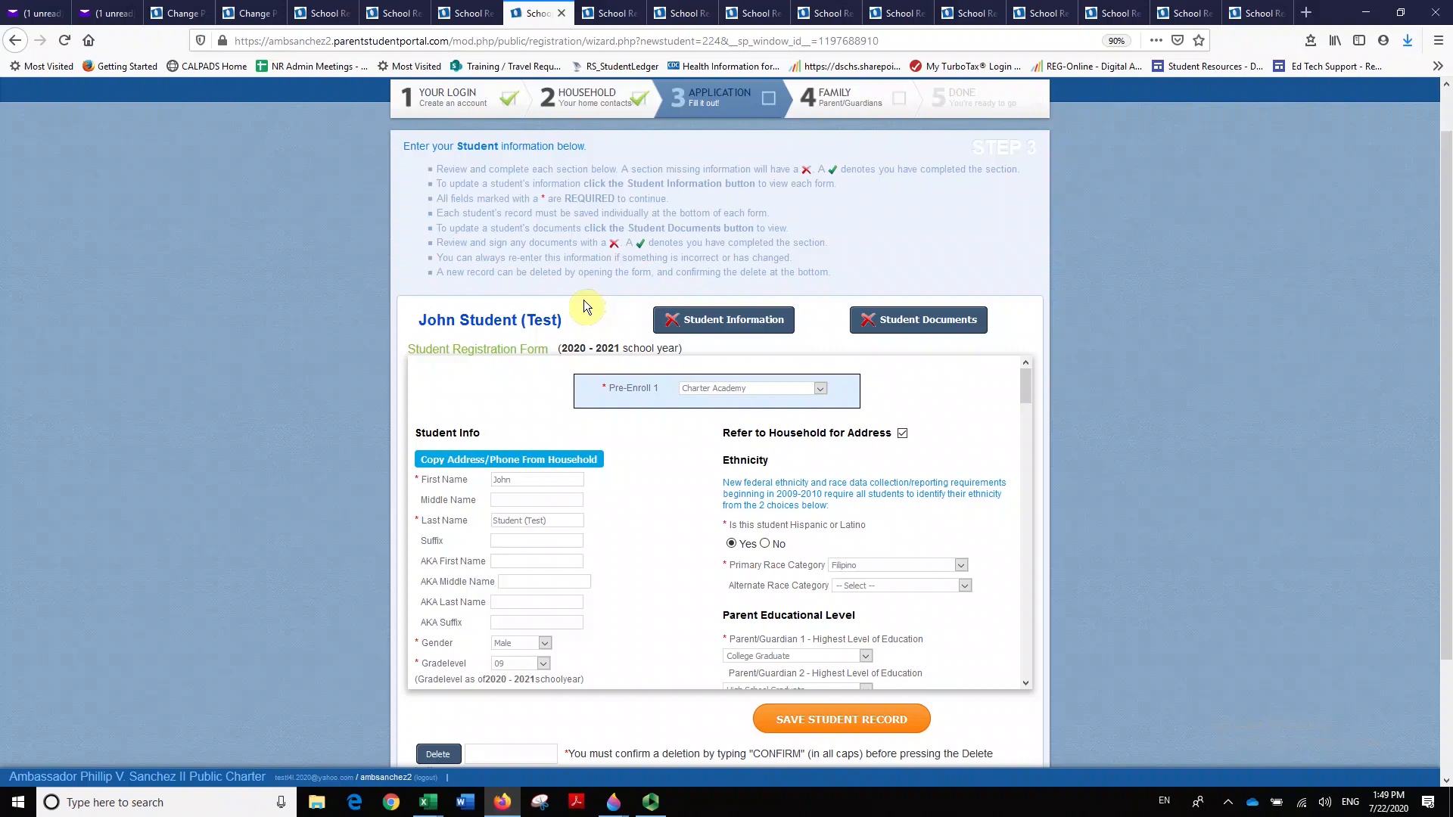
pyautogui.moveTo(766, 338)
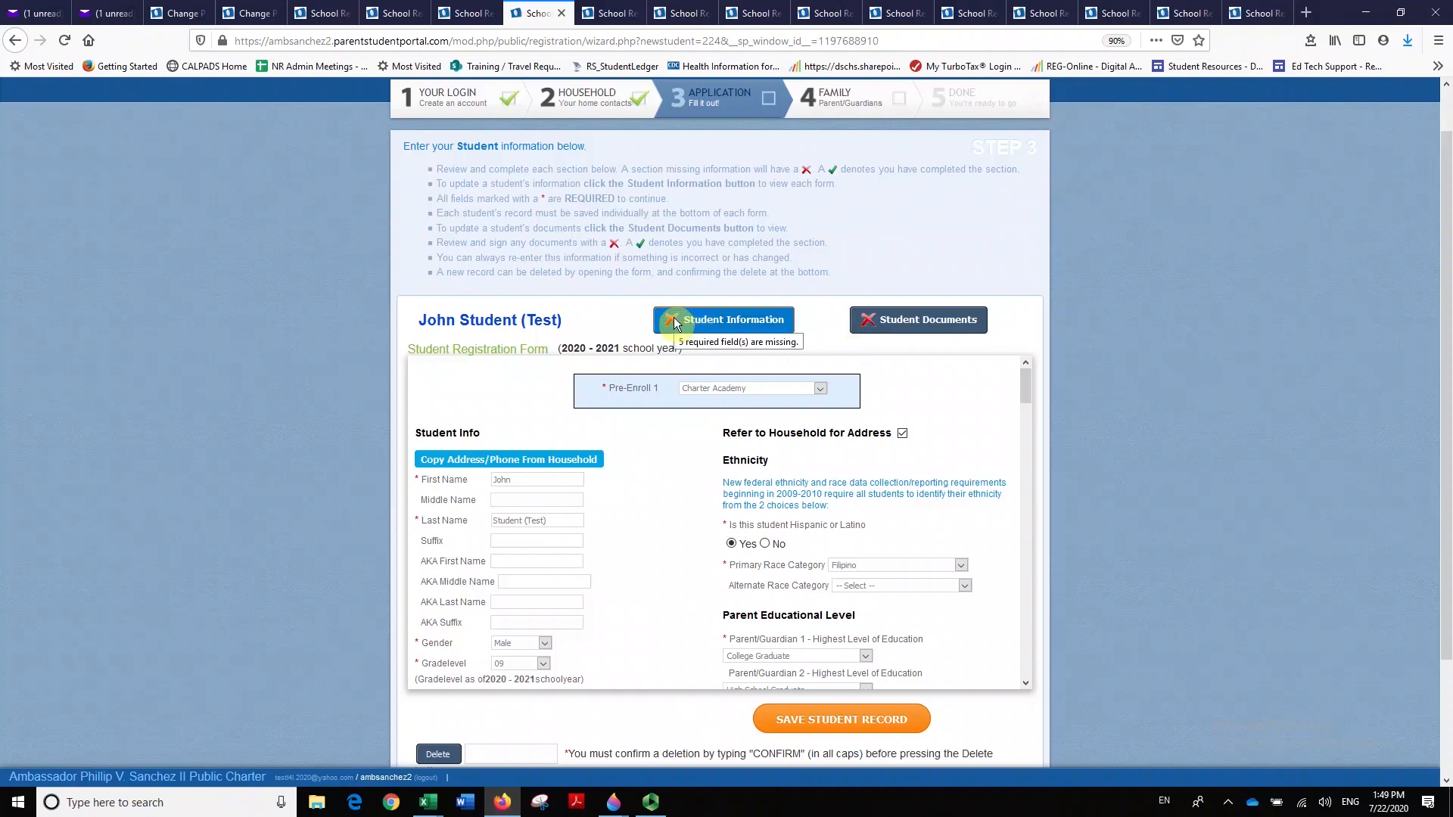
pyautogui.moveTo(873, 684)
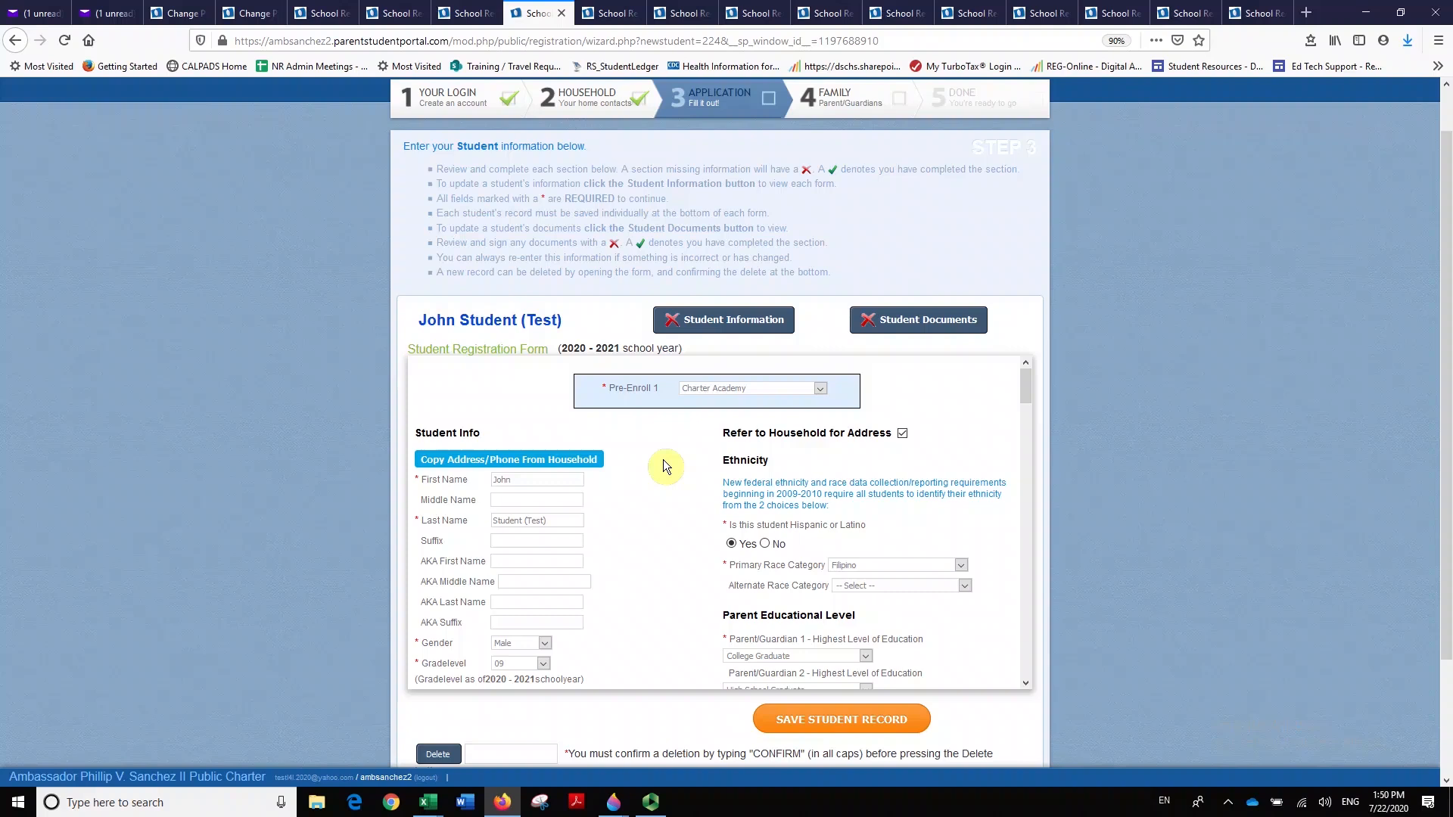
pyautogui.moveTo(678, 406)
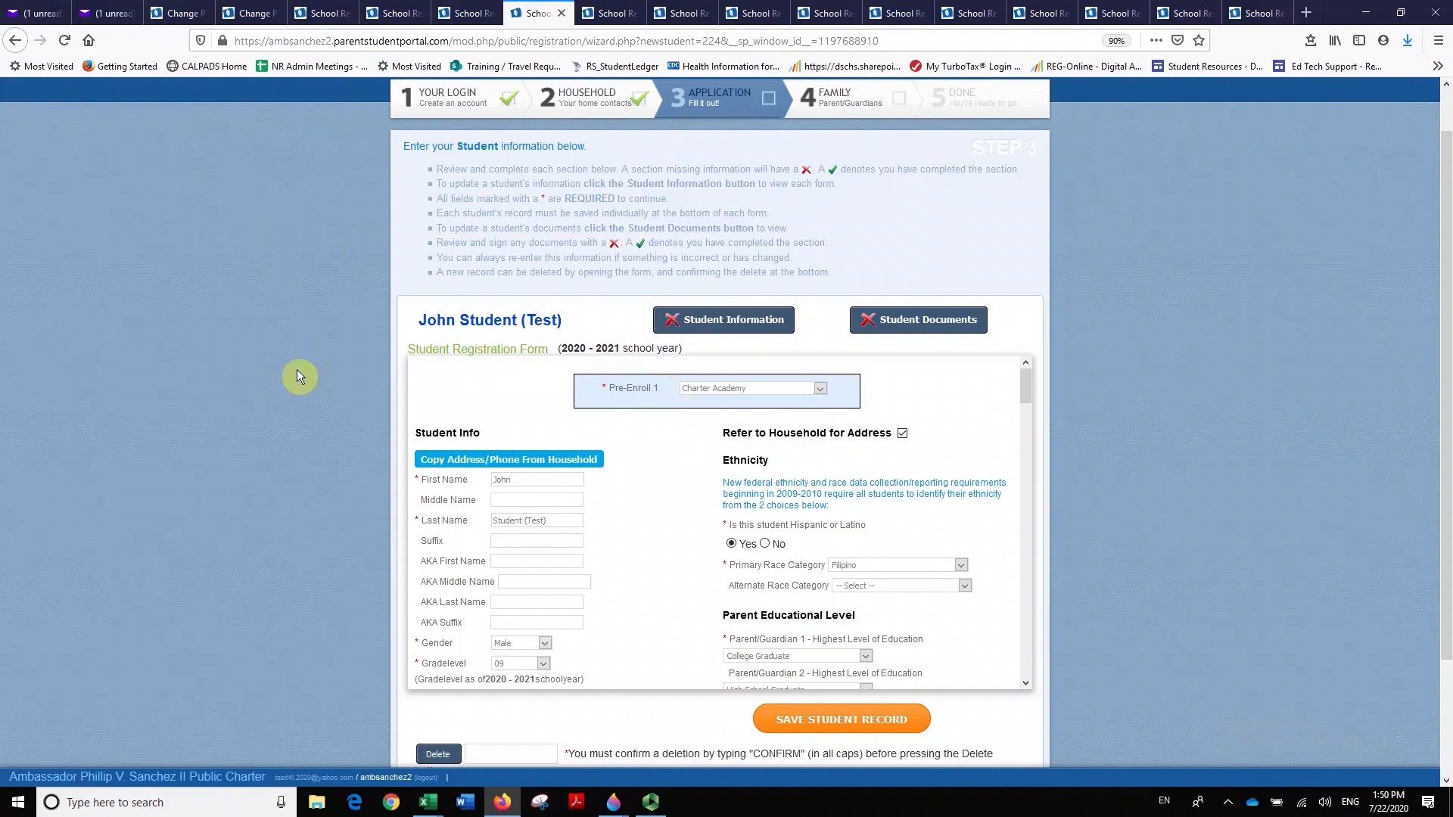
pyautogui.moveTo(92, 118)
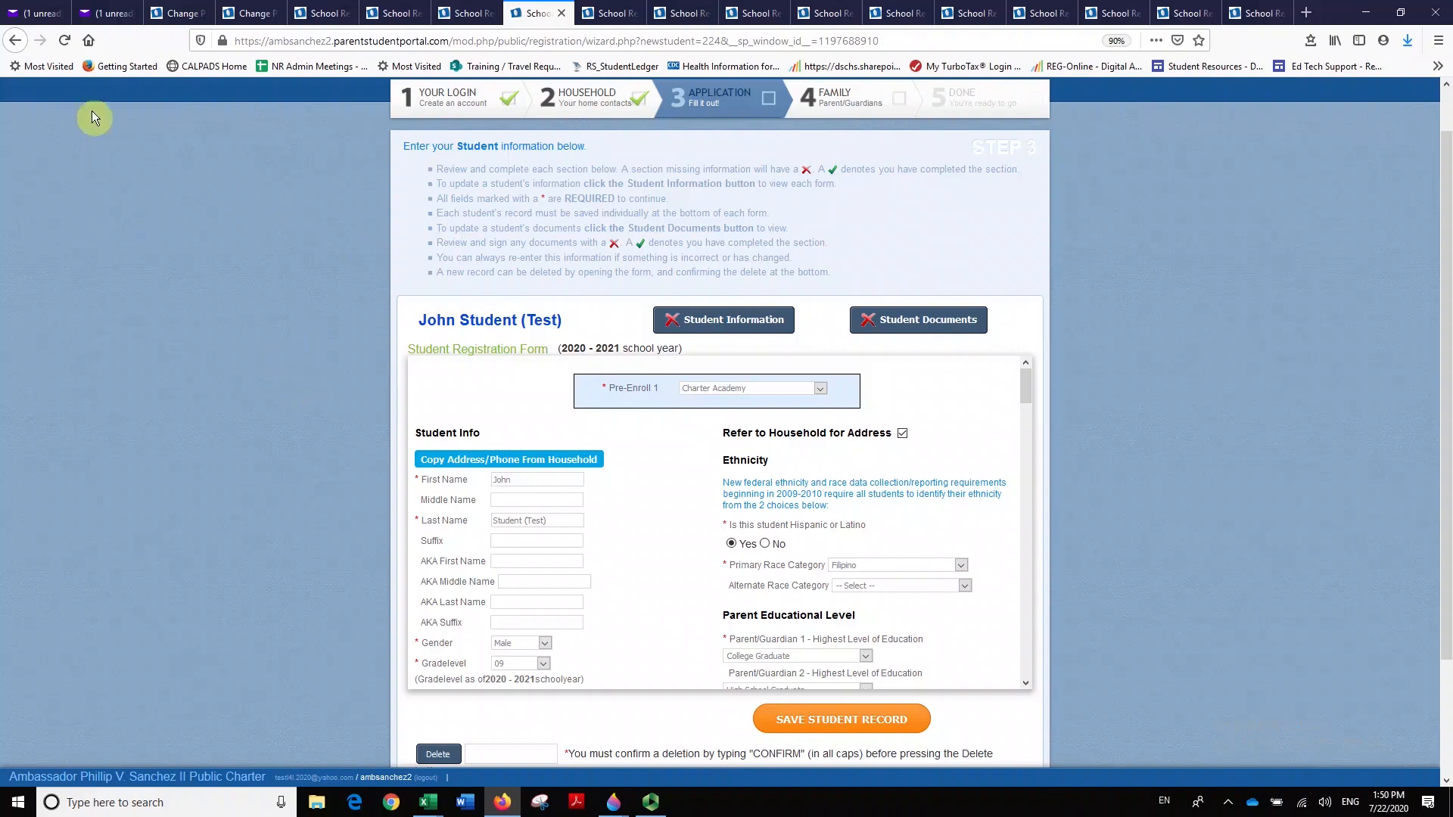
pyautogui.click(106, 13)
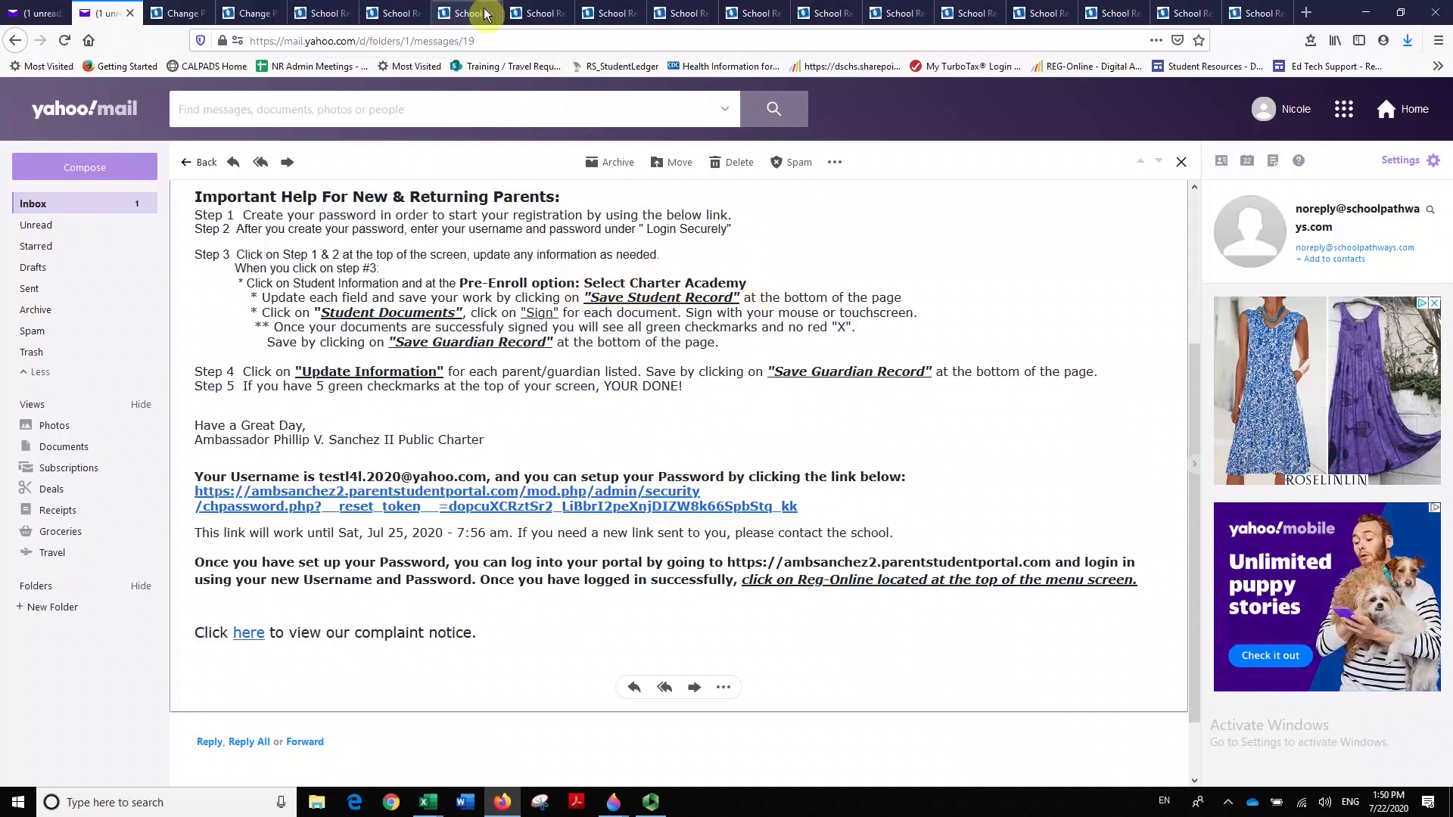
pyautogui.click(535, 12)
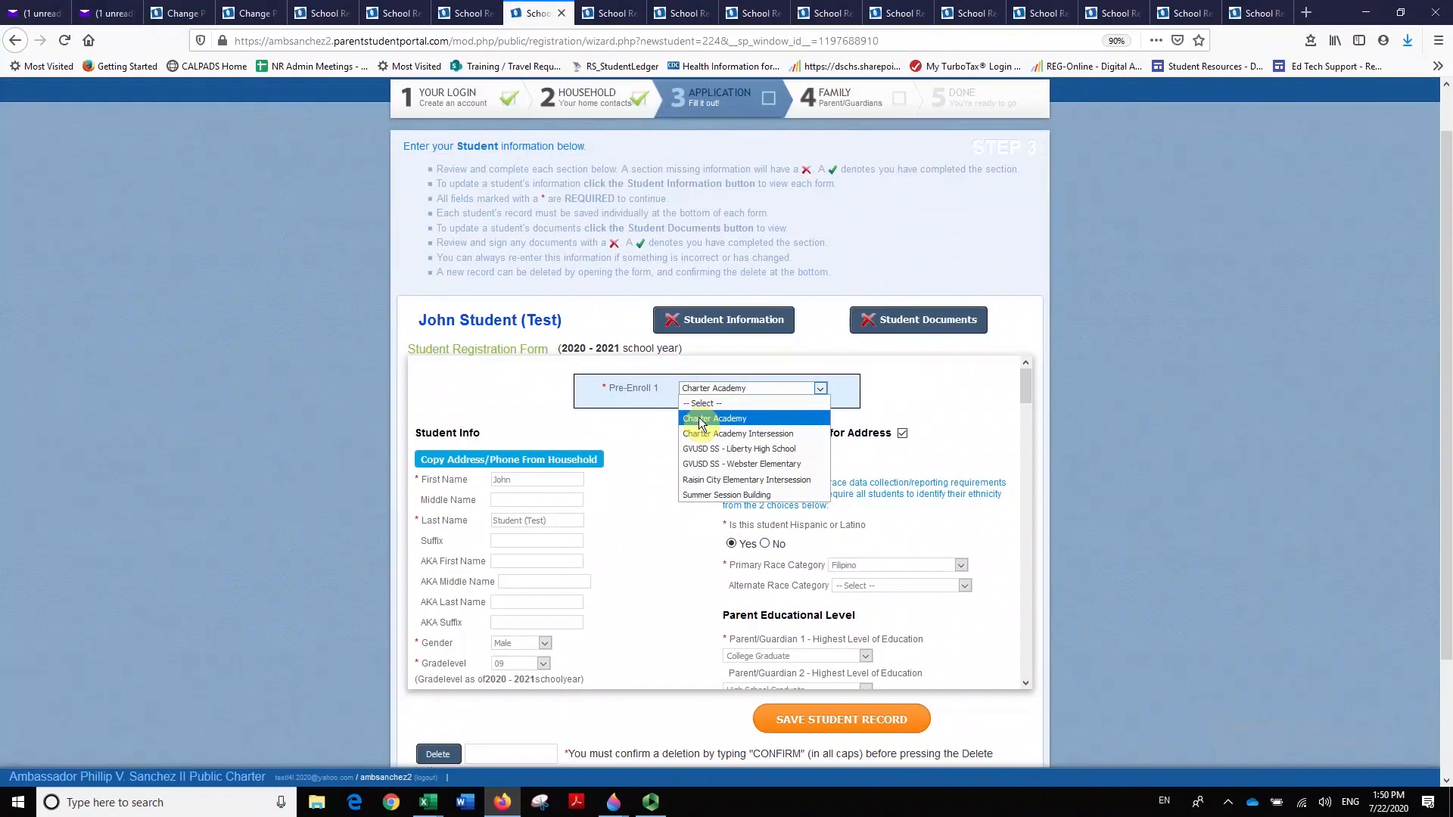
pyautogui.click(713, 418)
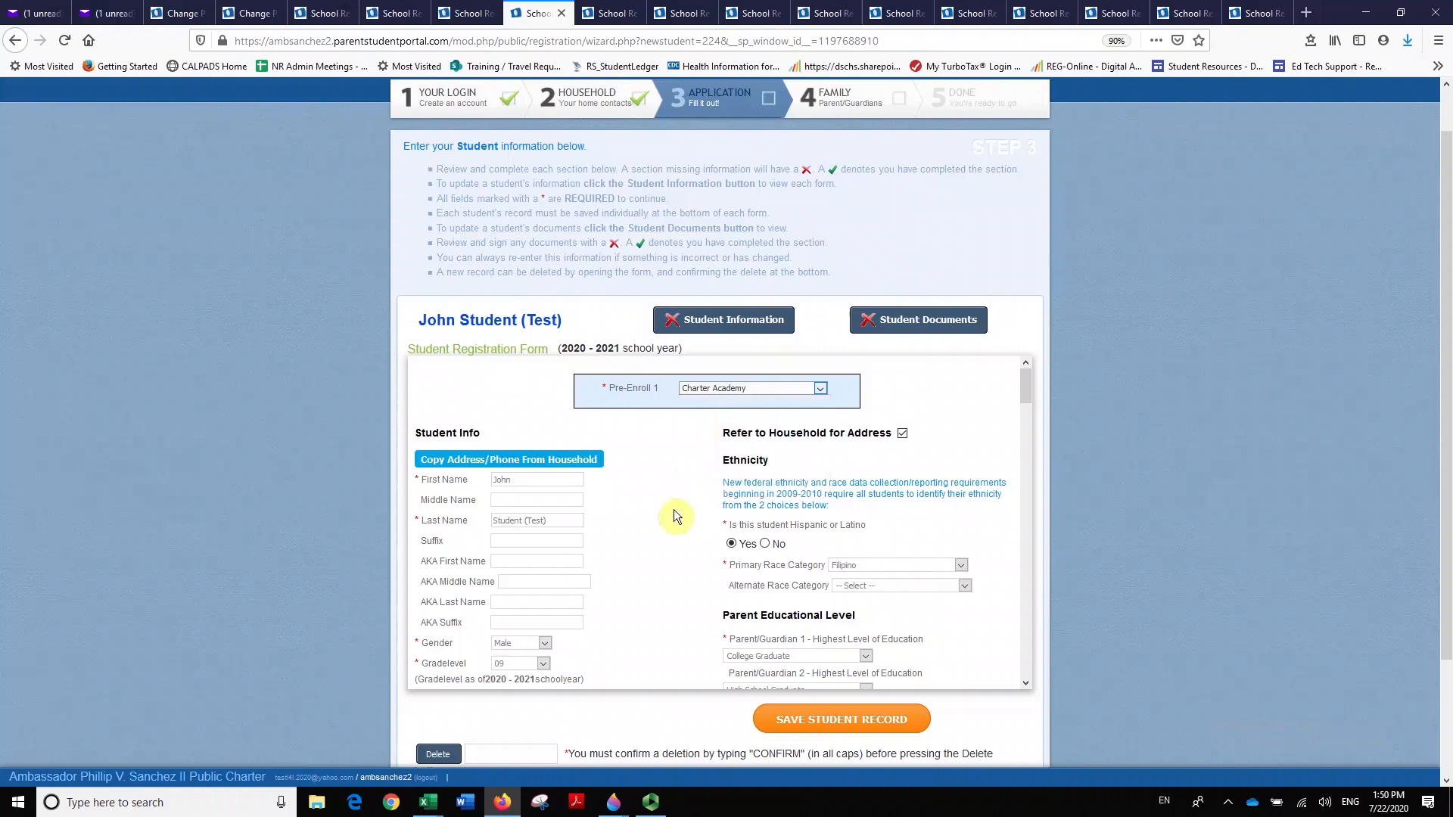
pyautogui.scroll(-3)
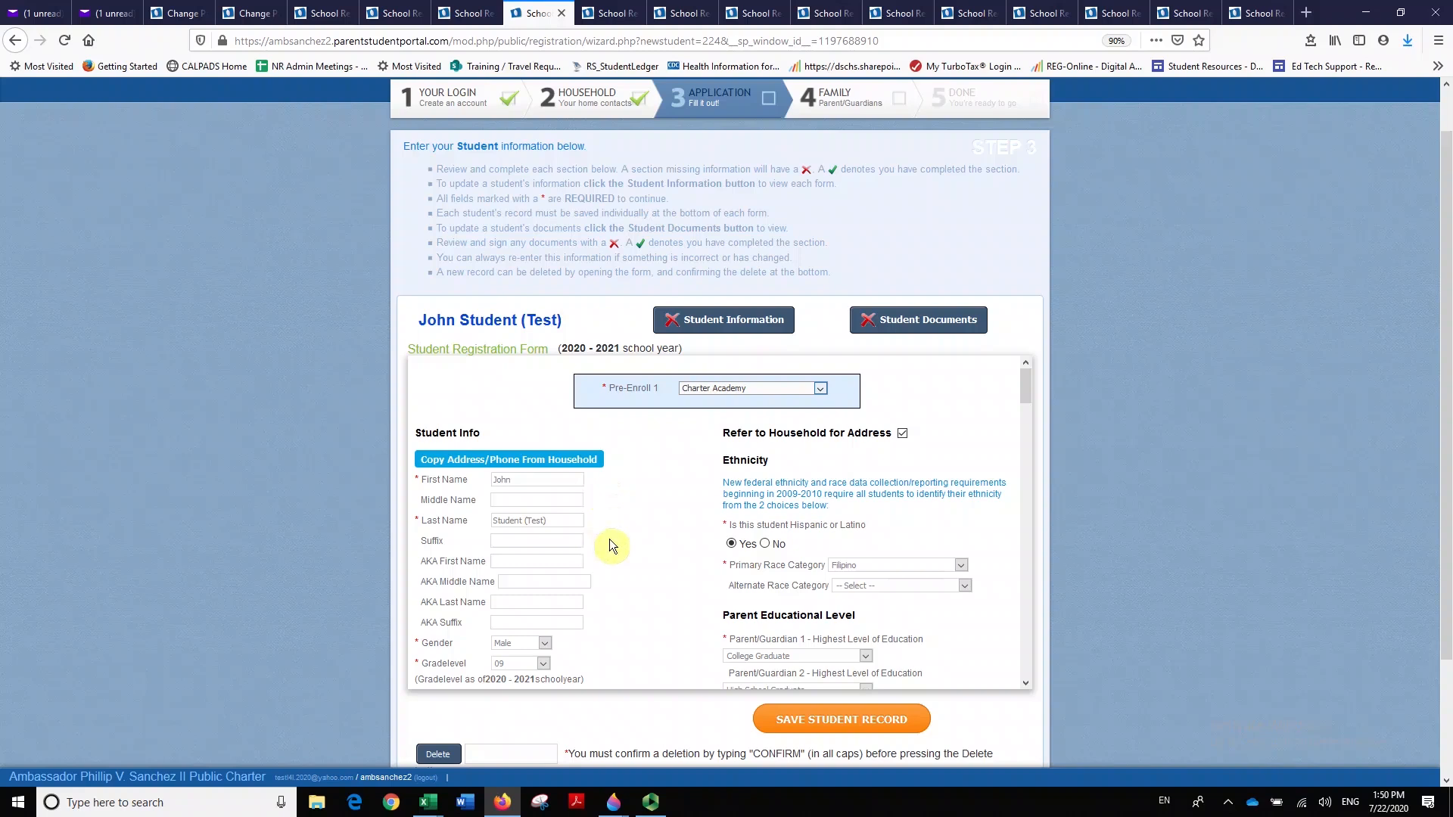
pyautogui.moveTo(433, 498)
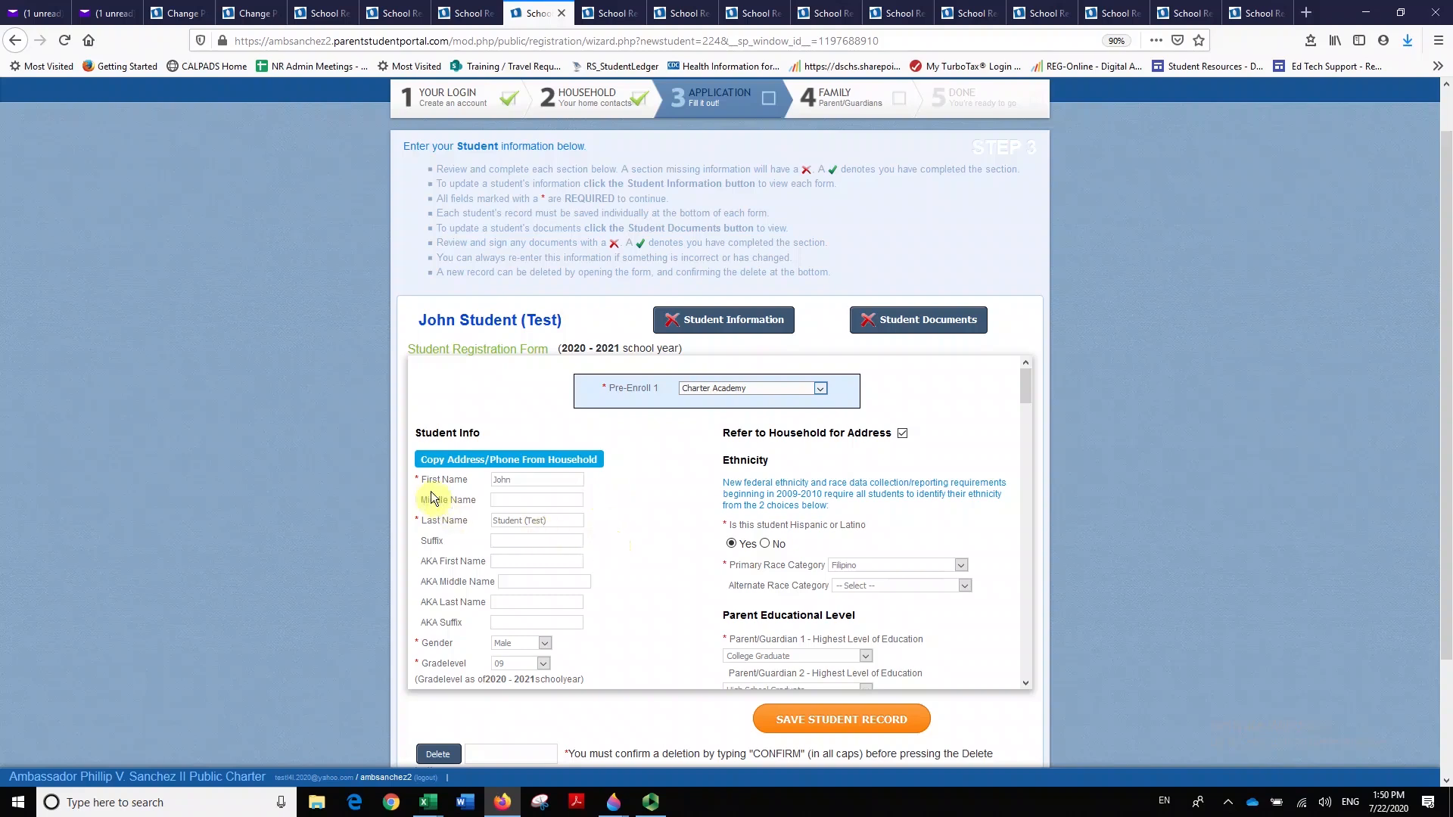
pyautogui.moveTo(418, 530)
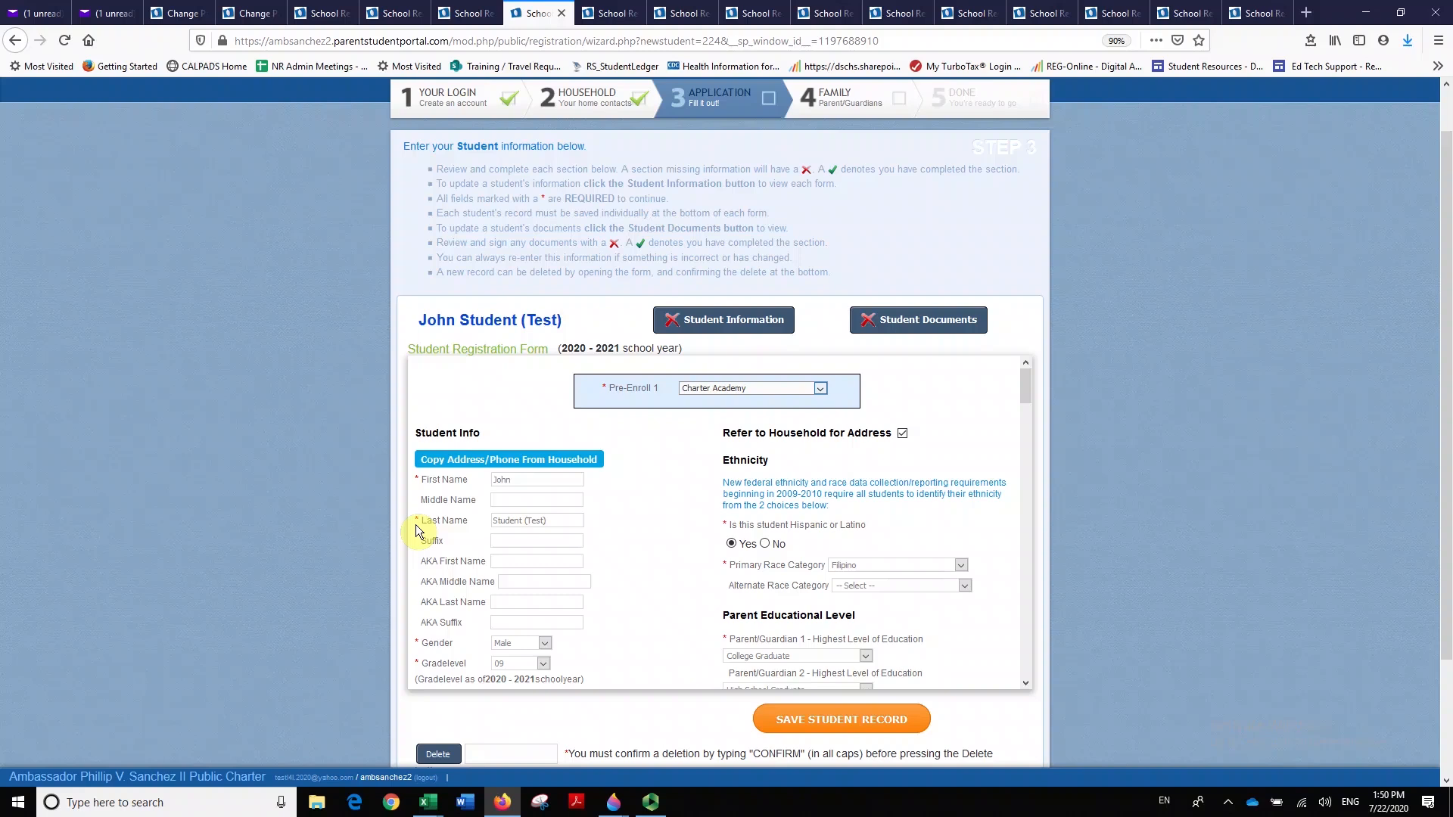
pyautogui.moveTo(419, 646)
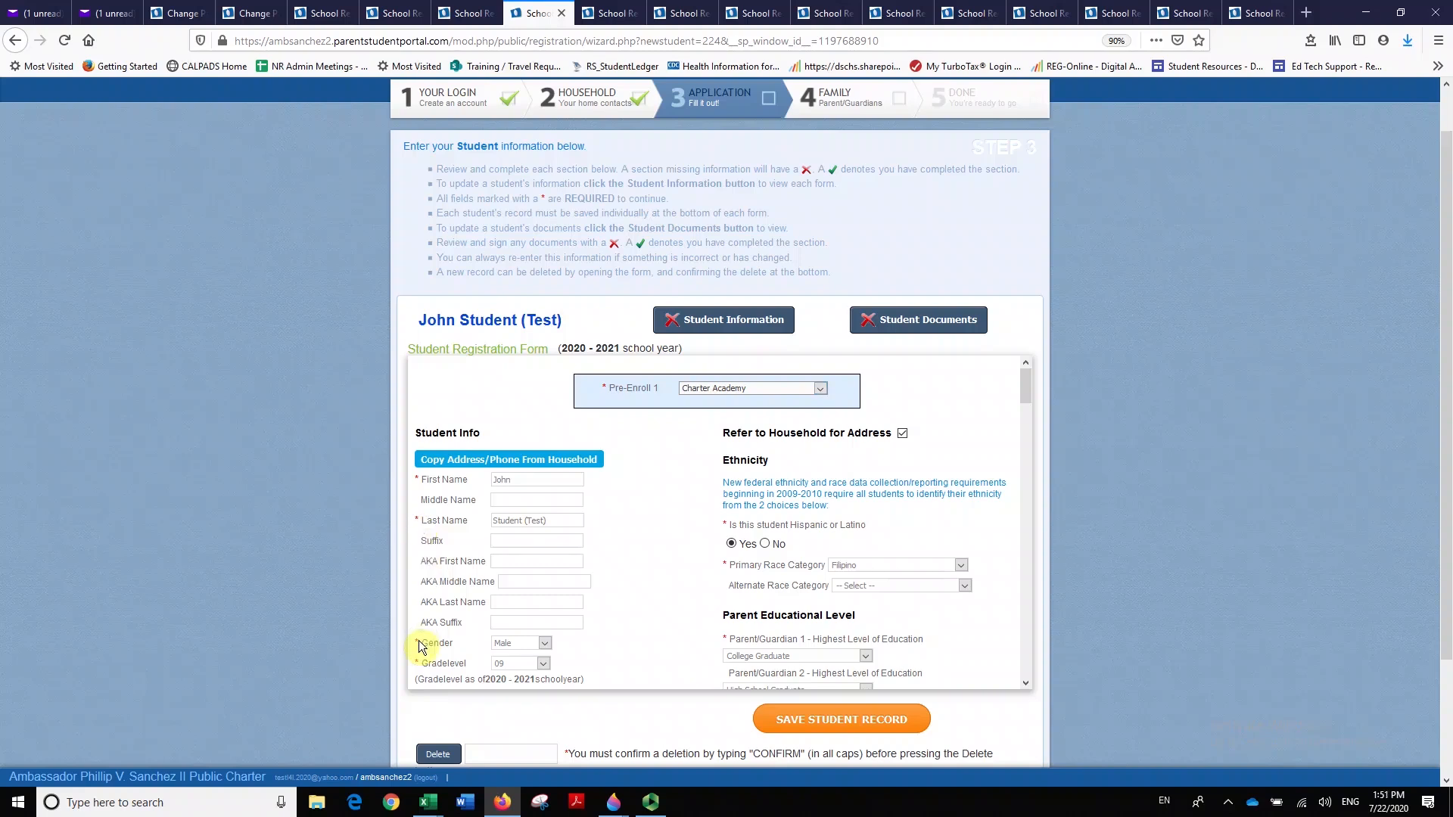
# Scroll through the Student Registration Form sections down to Health Information.
pyautogui.scroll(-3)
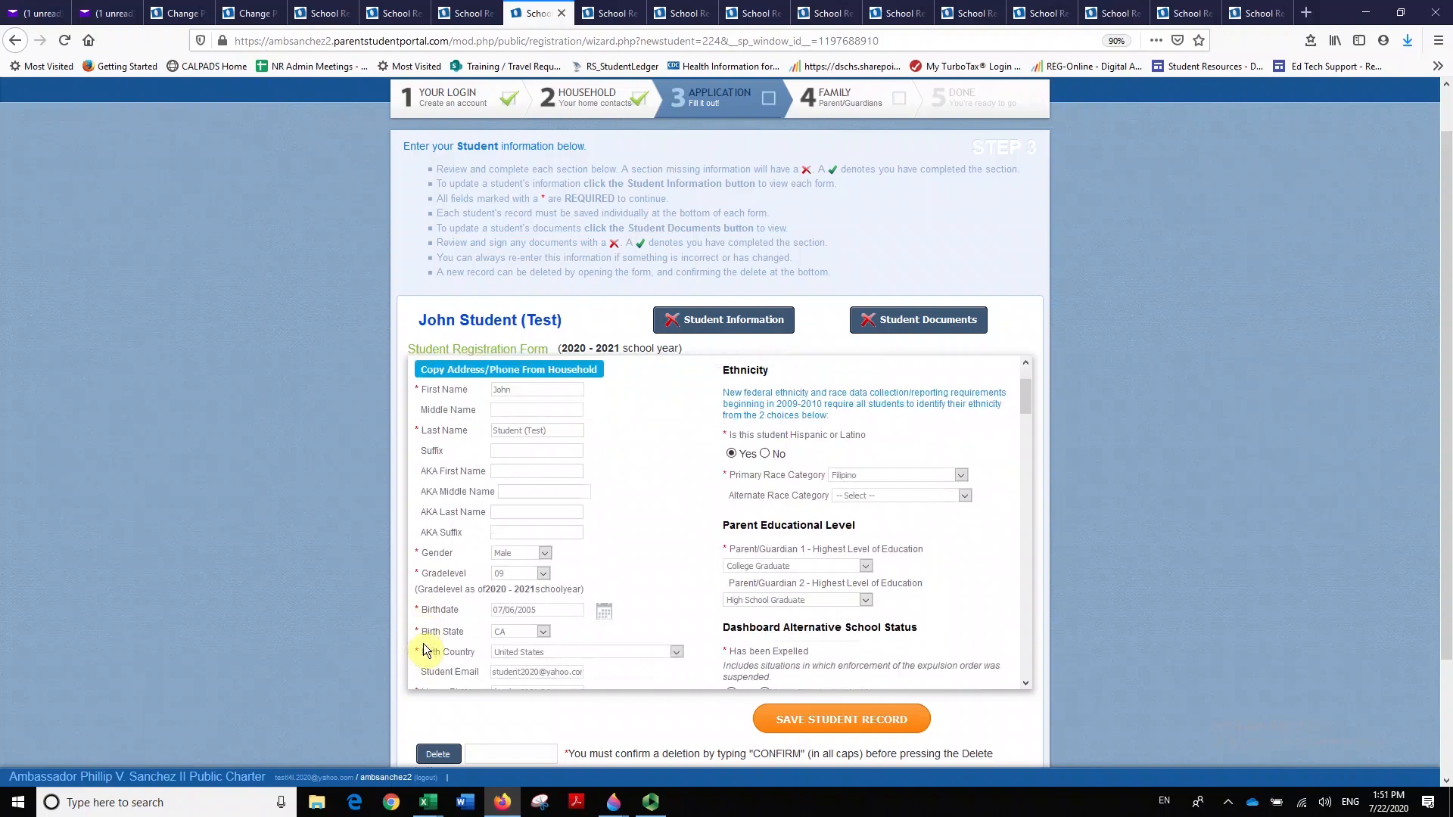
pyautogui.scroll(-3)
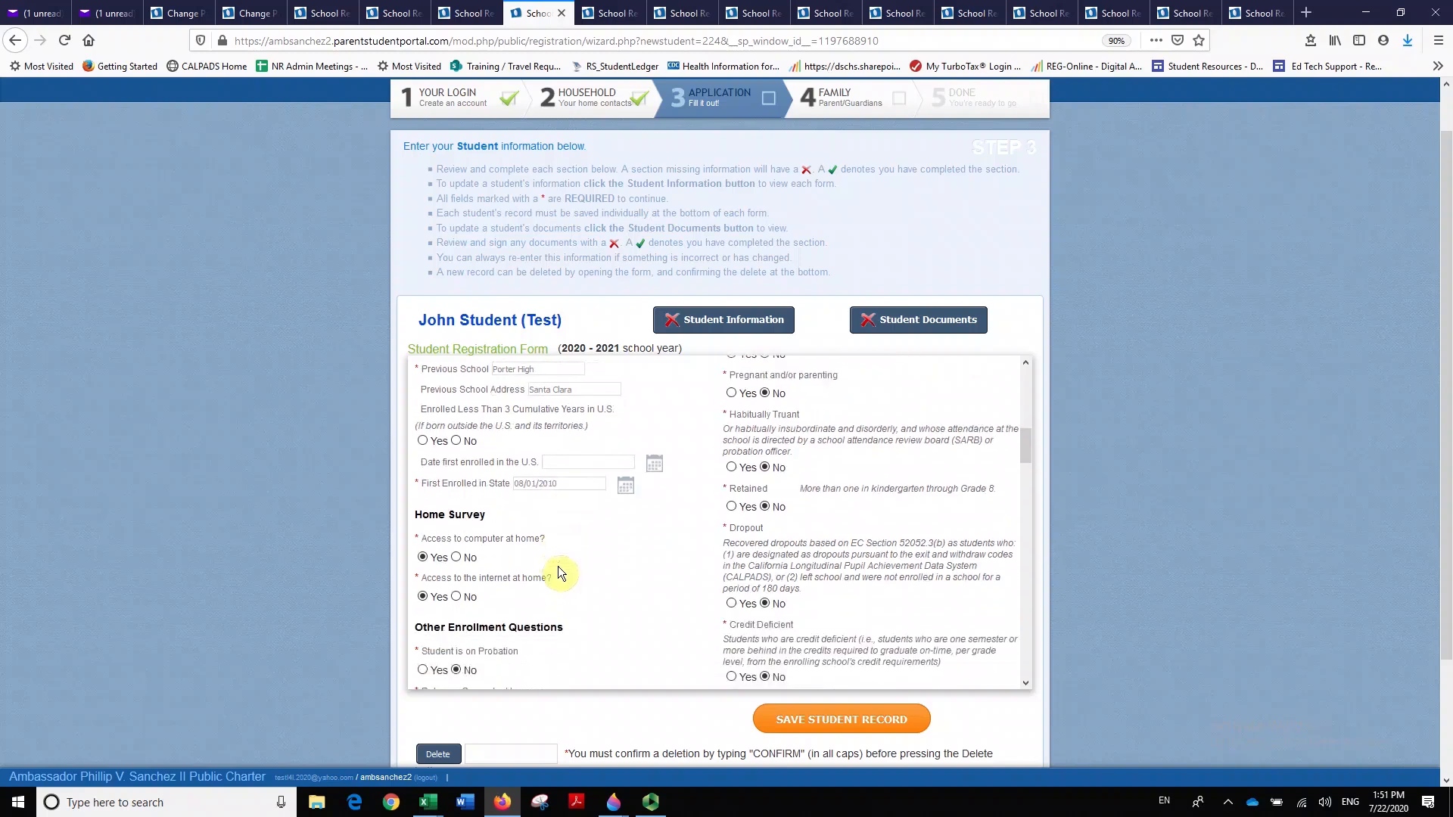
pyautogui.scroll(-3)
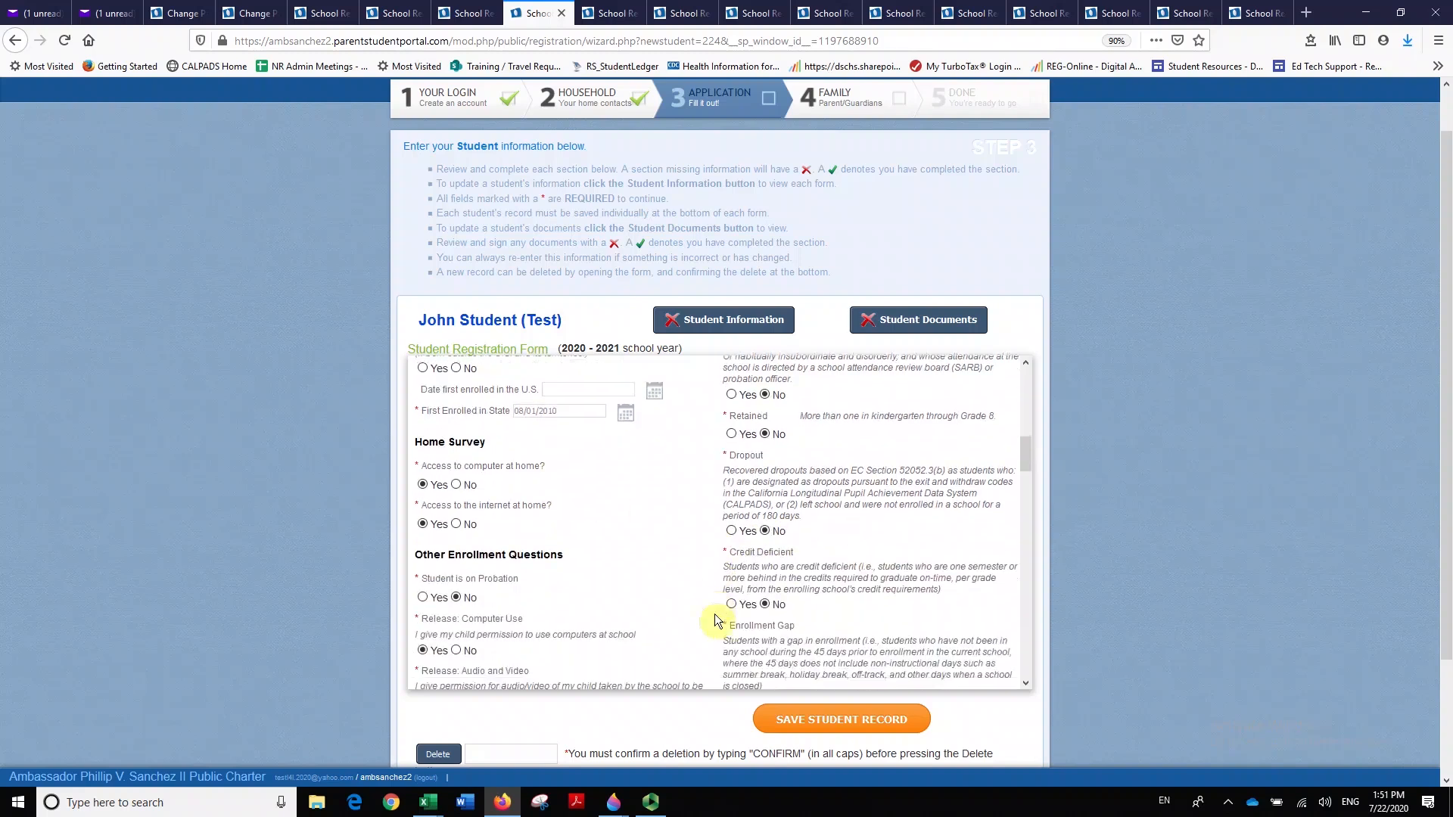
pyautogui.scroll(-3)
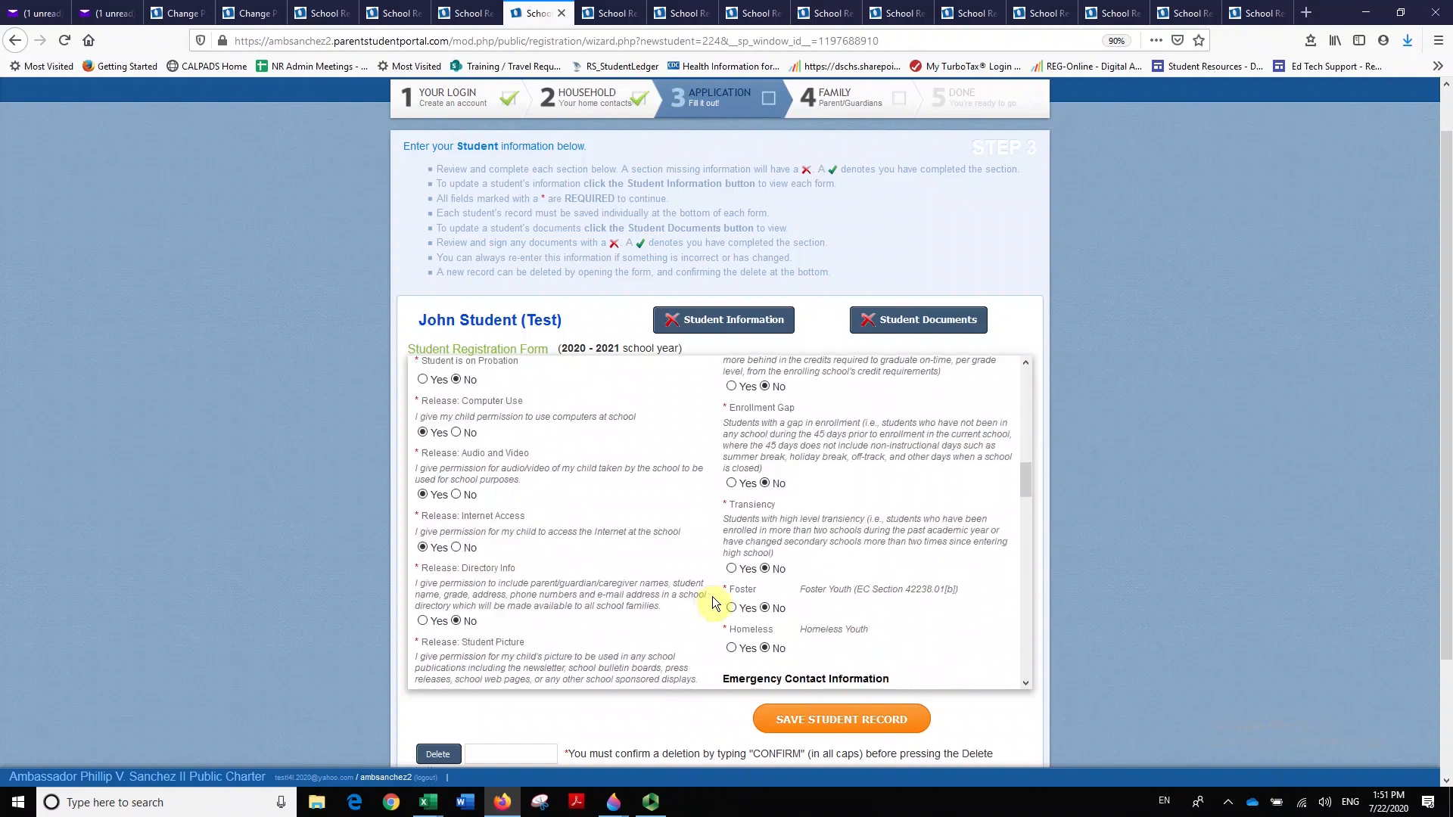
pyautogui.scroll(-3)
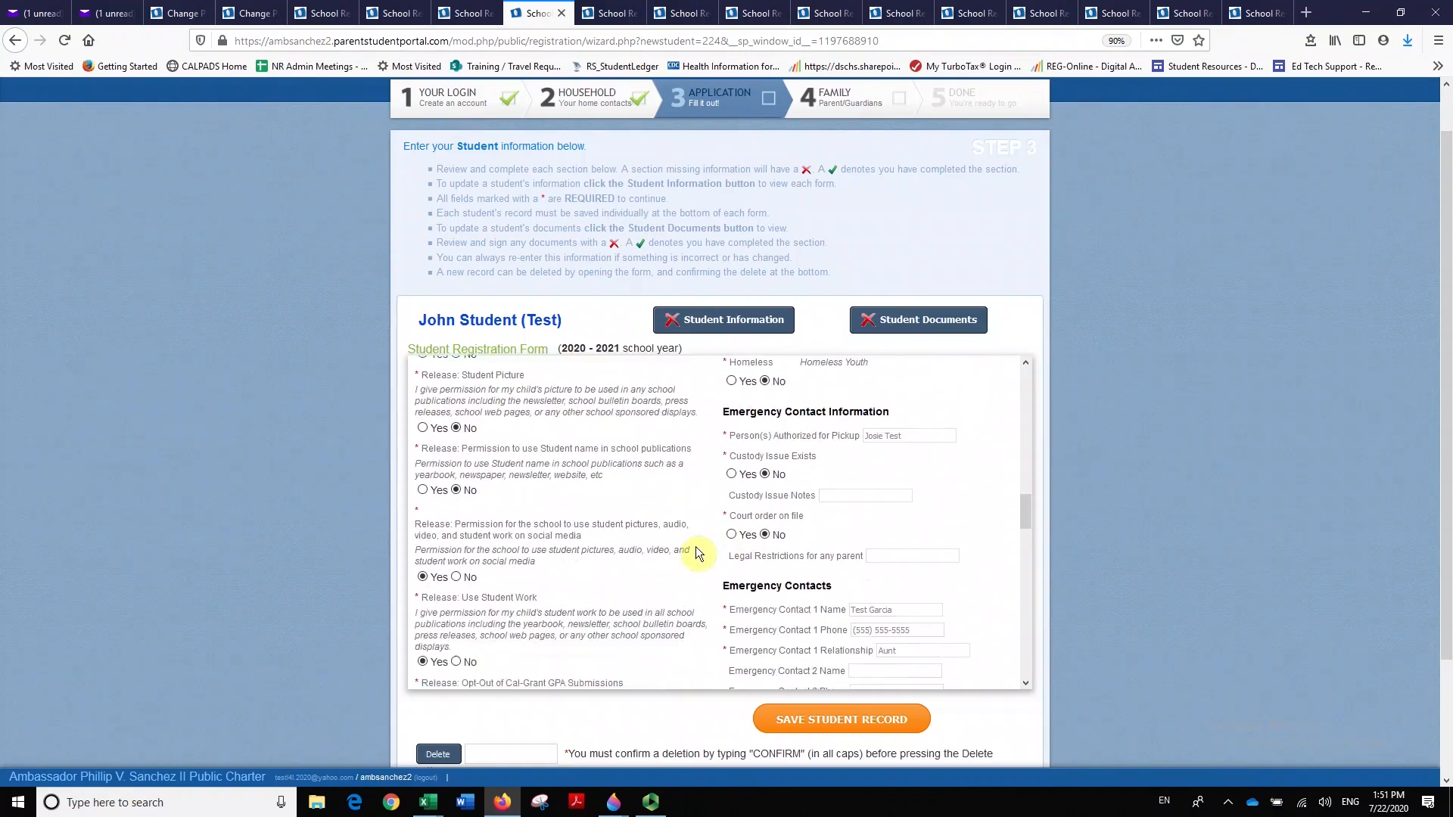
pyautogui.scroll(-3)
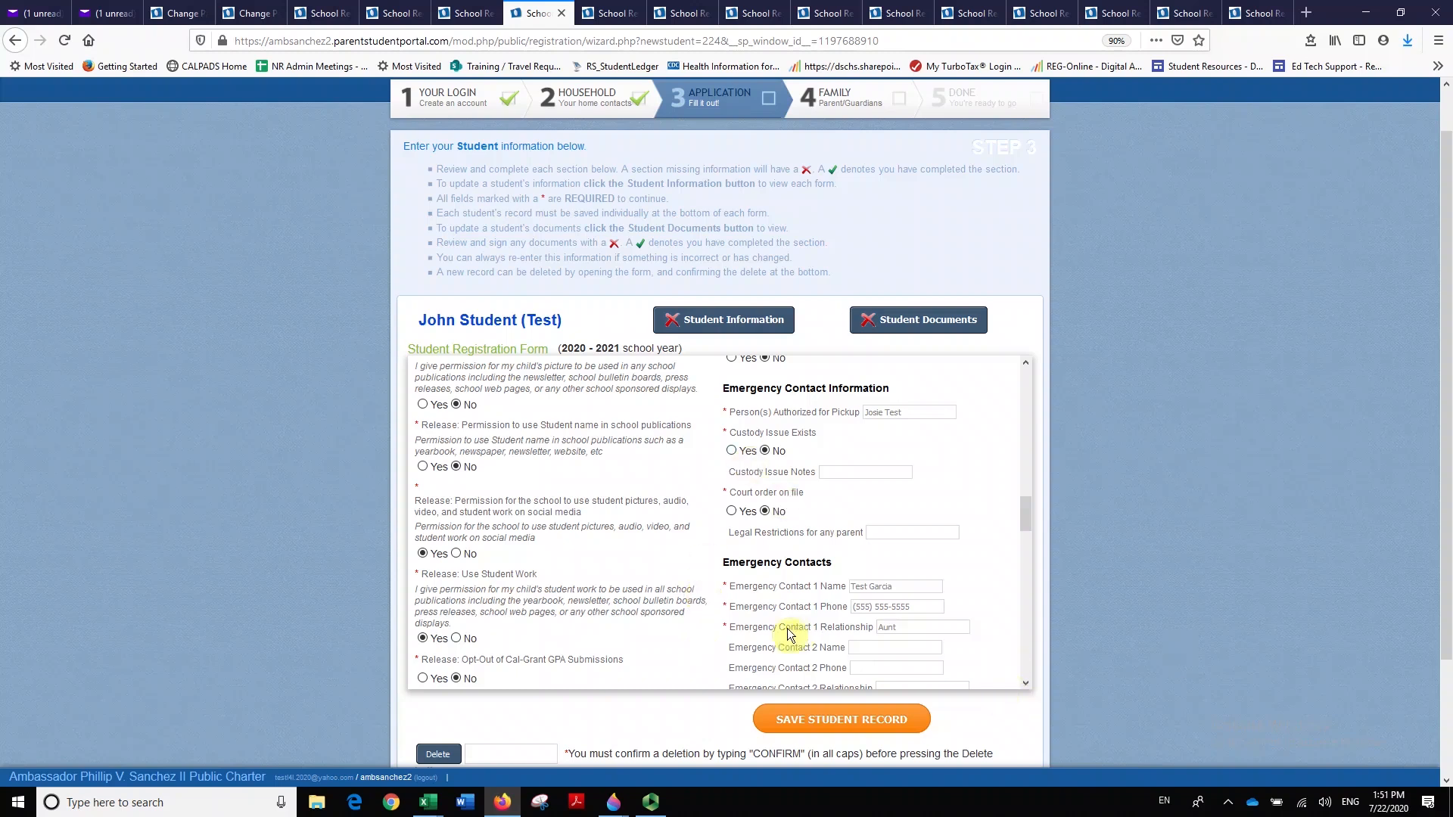
pyautogui.moveTo(788, 636)
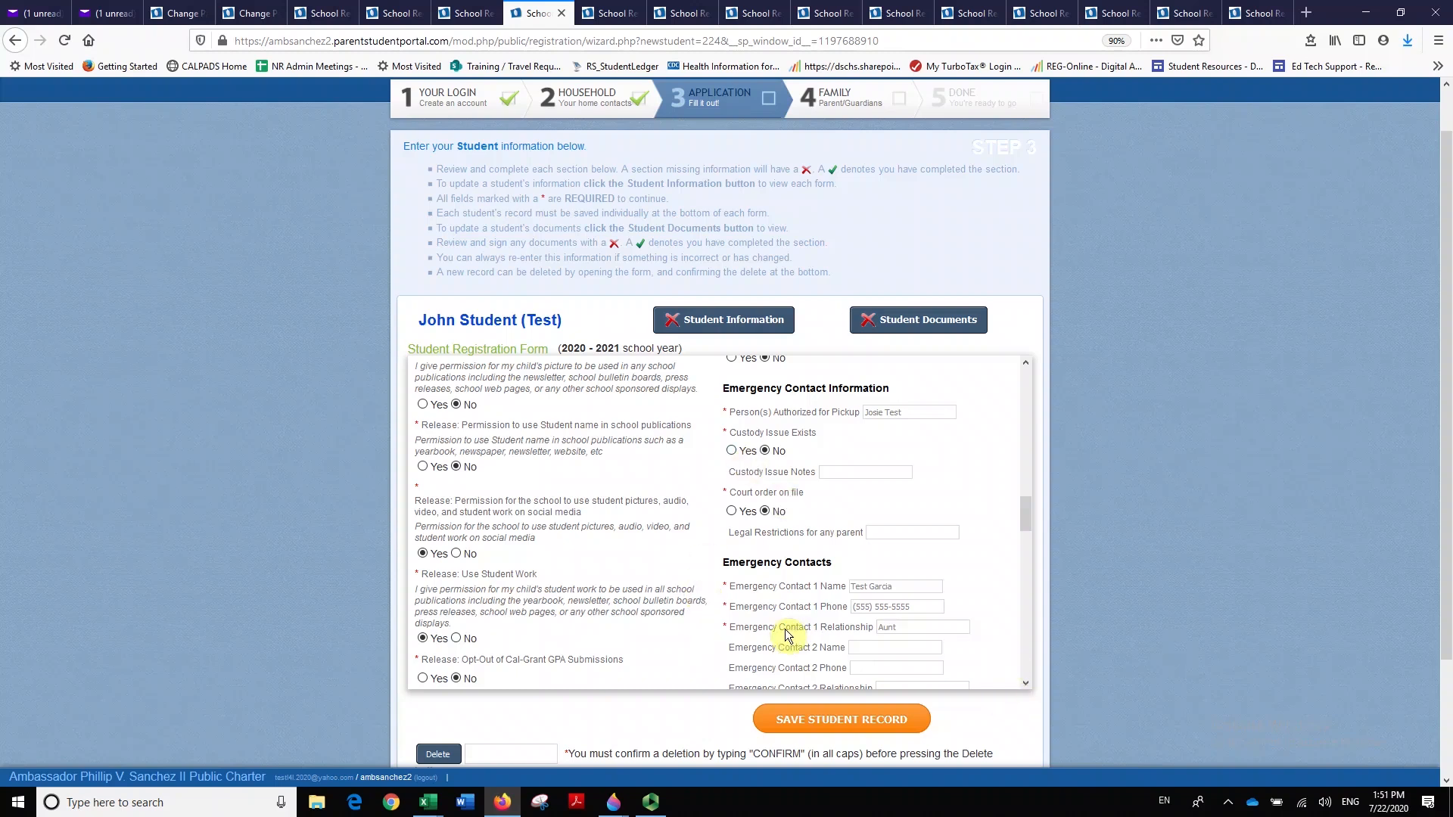
pyautogui.scroll(-3)
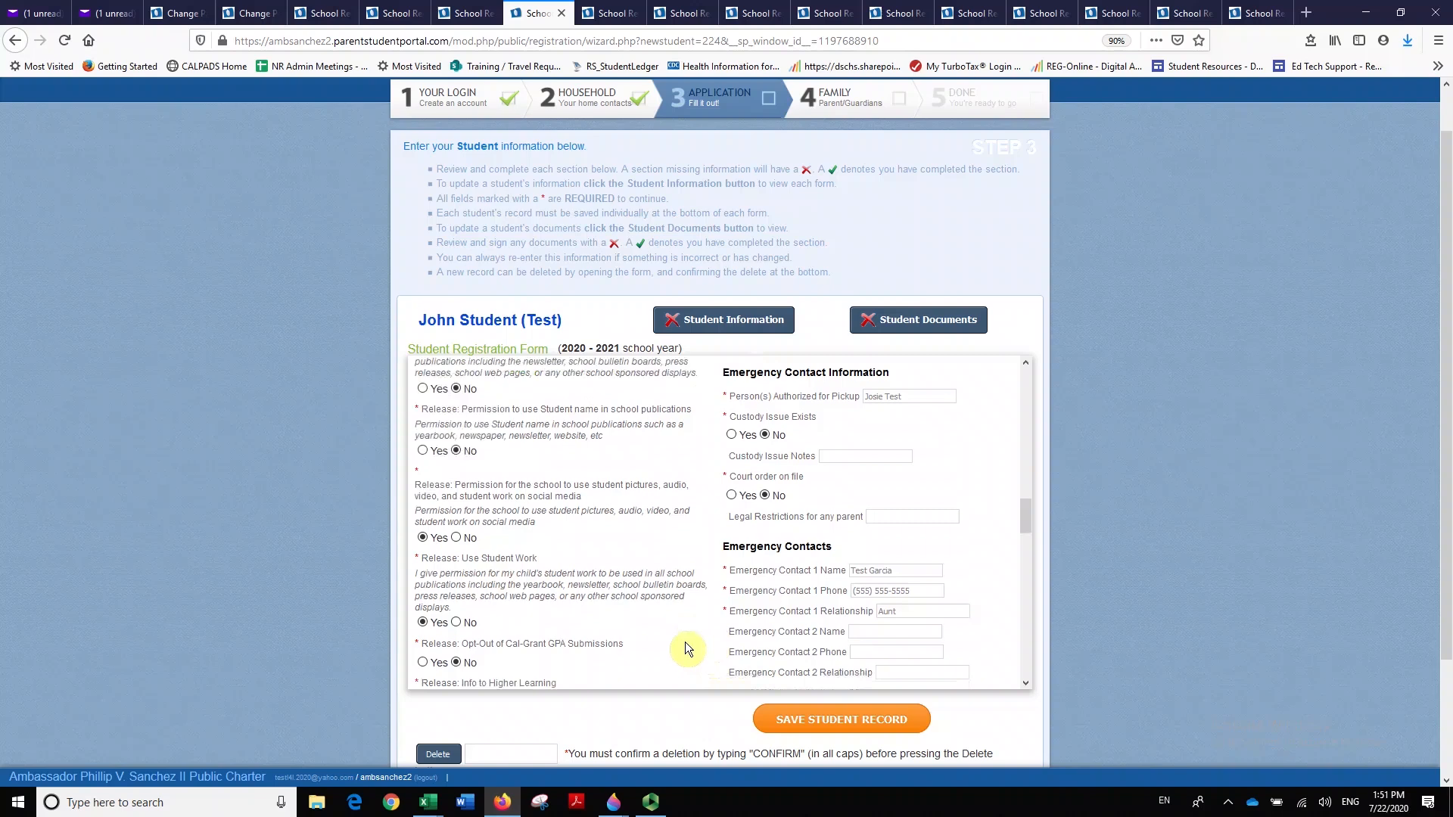
pyautogui.scroll(-3)
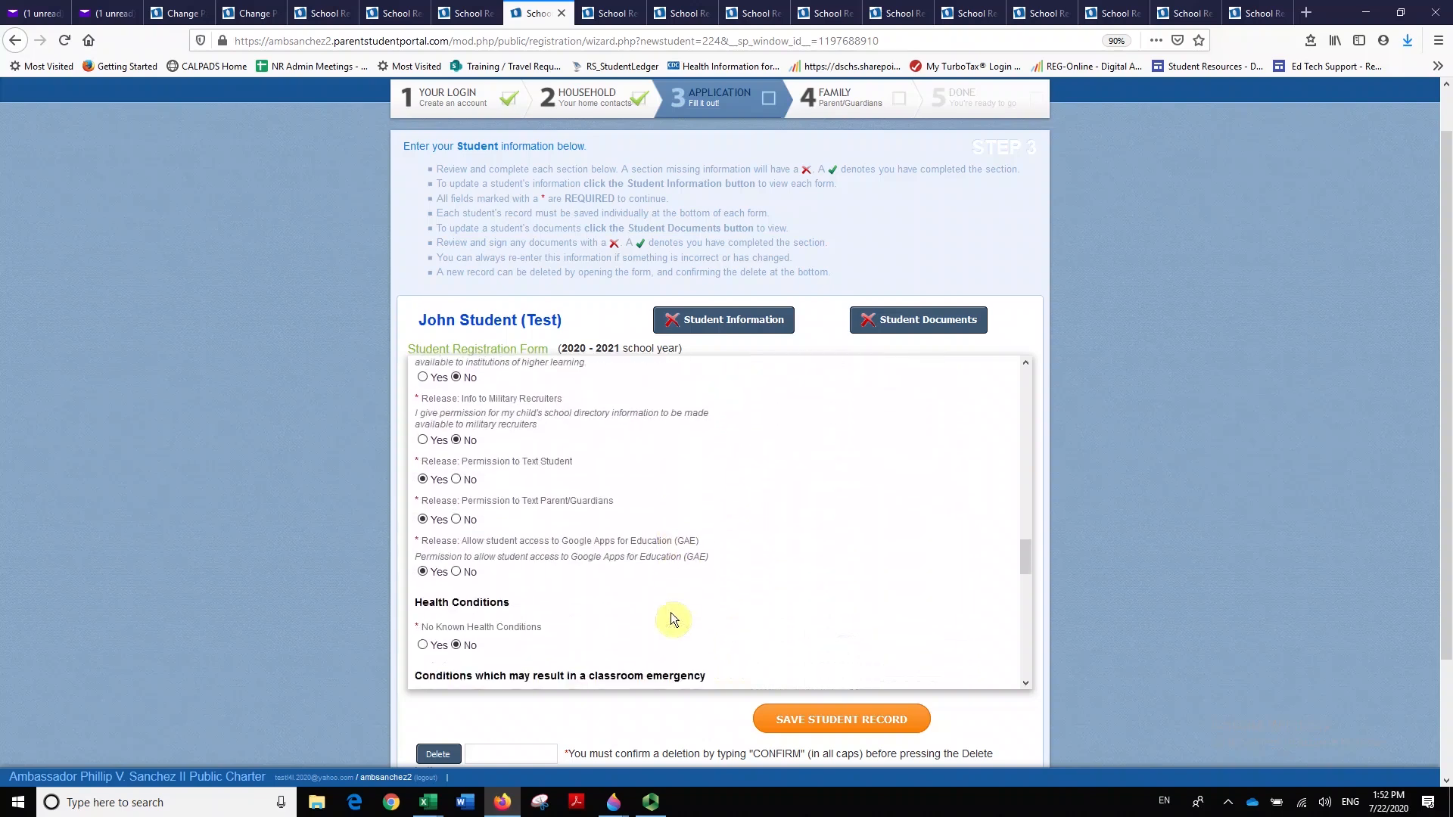
pyautogui.scroll(-3)
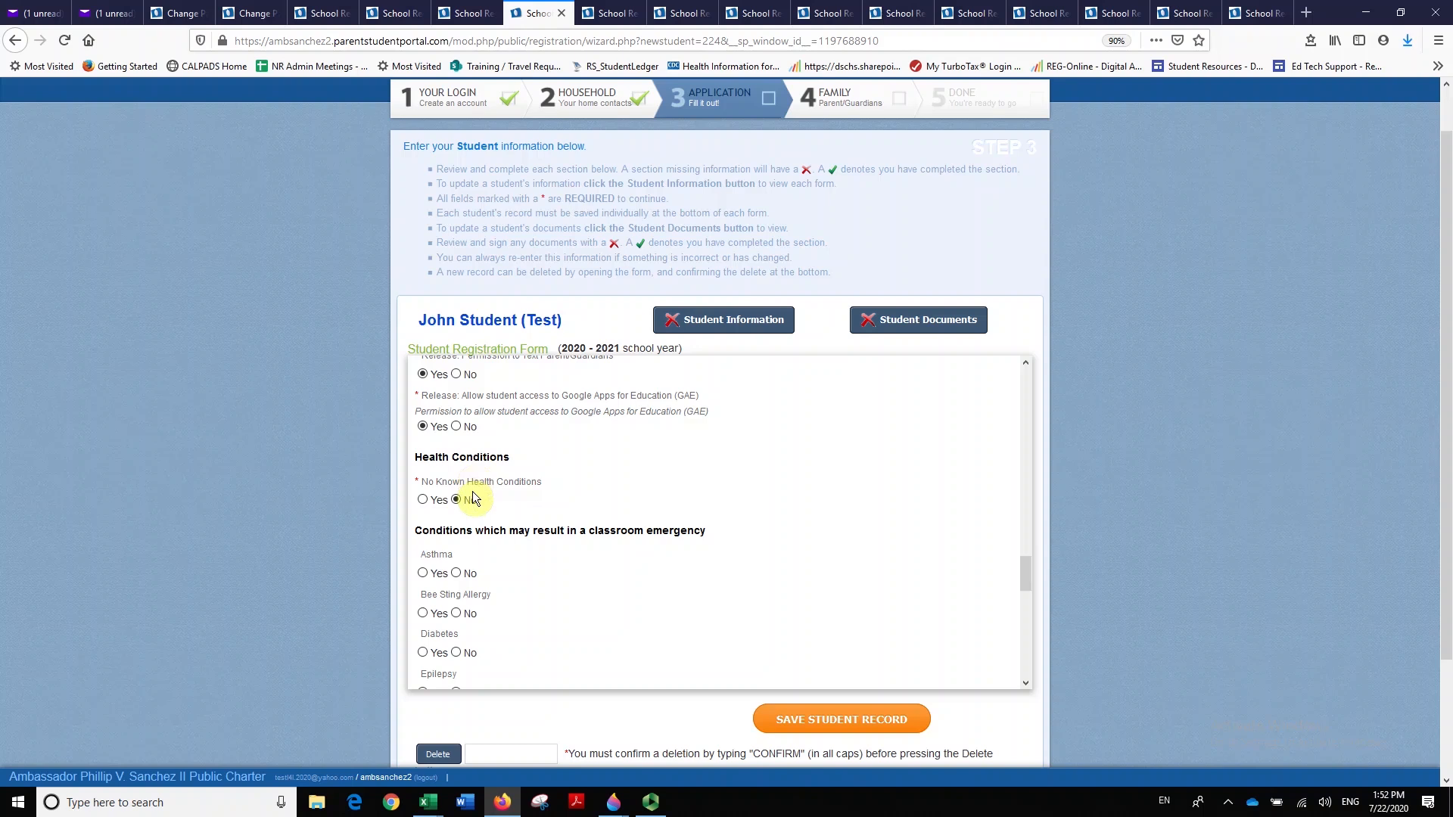
pyautogui.scroll(-3)
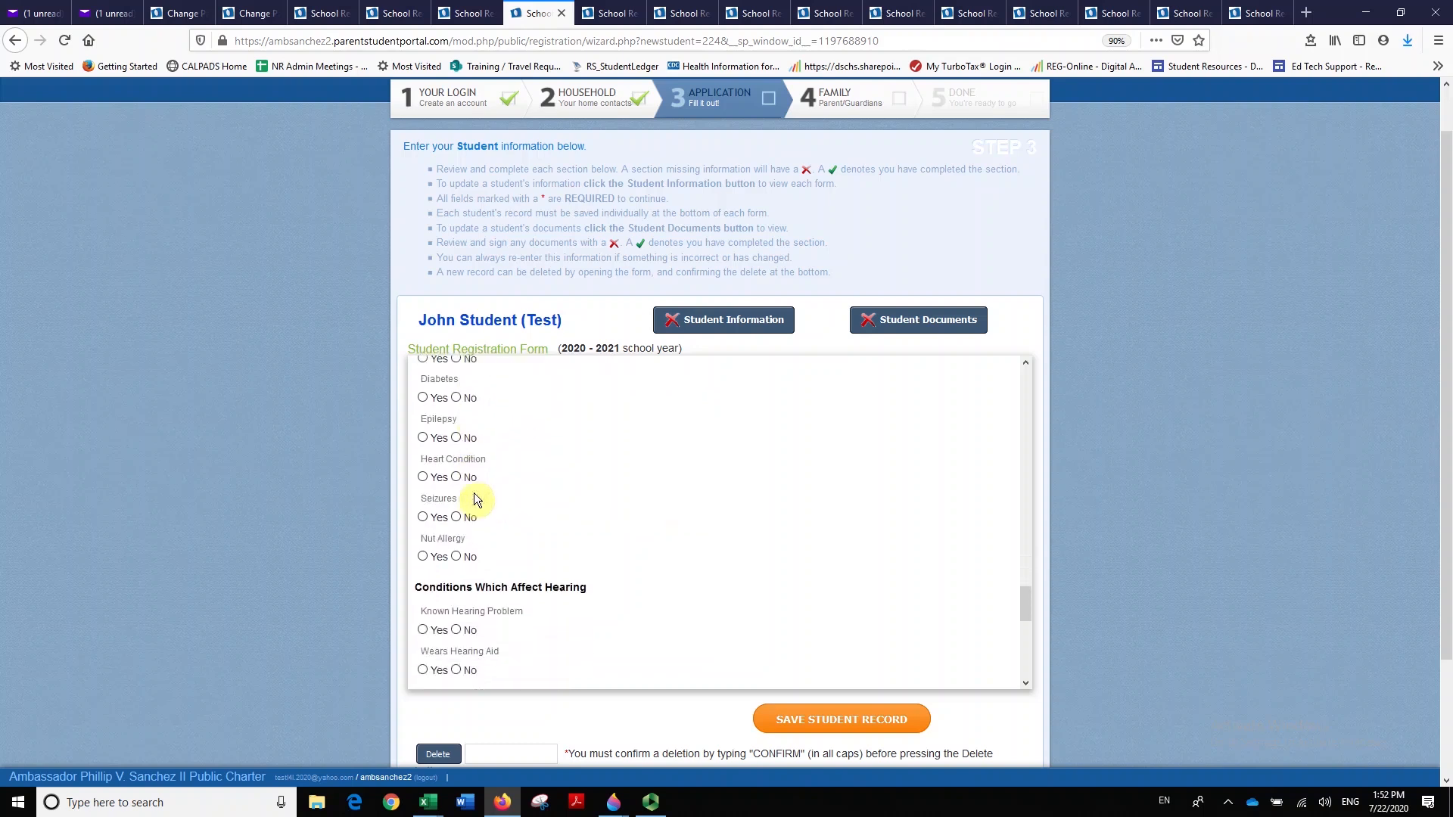
pyautogui.scroll(-3)
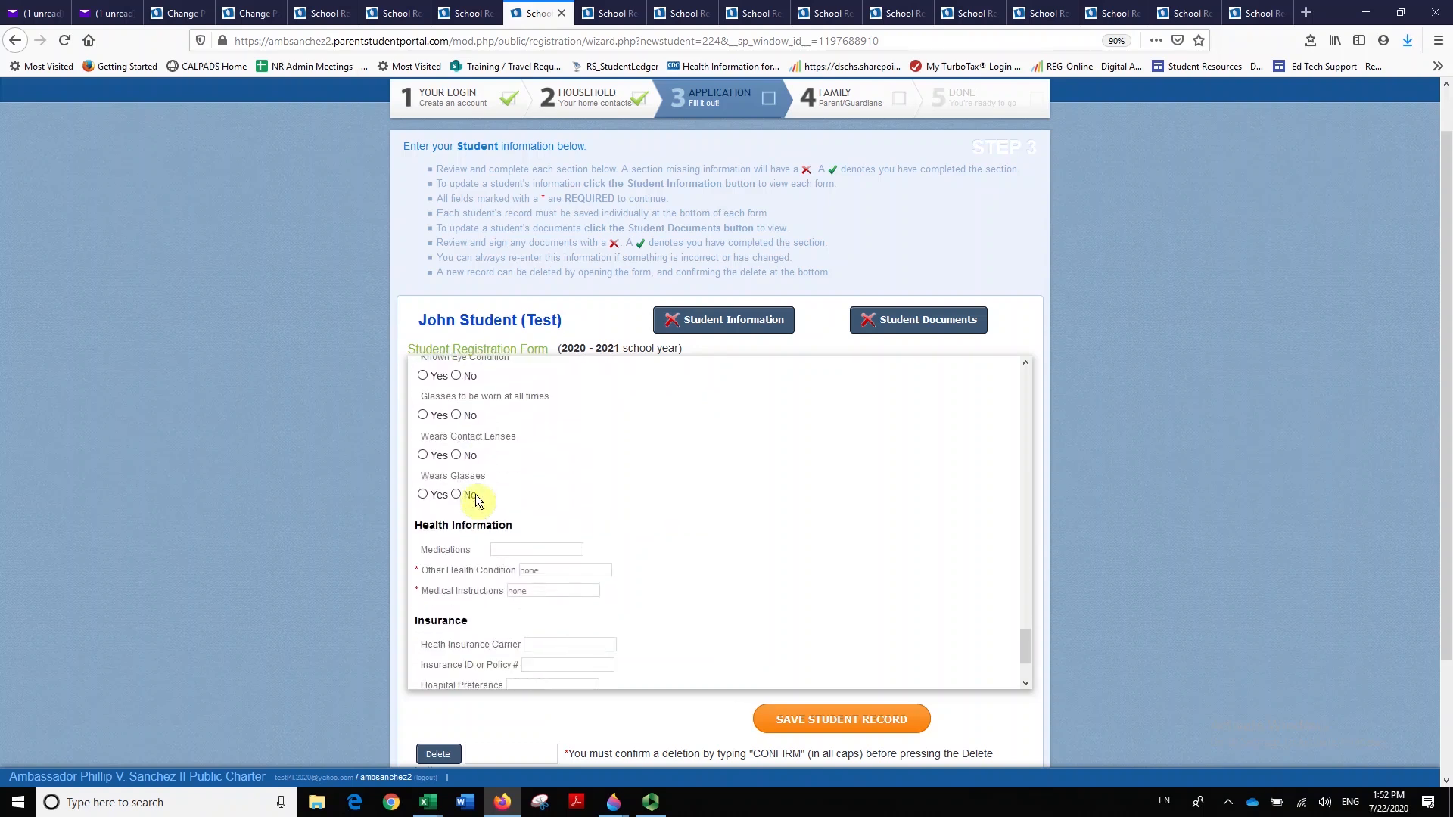
pyautogui.scroll(-3)
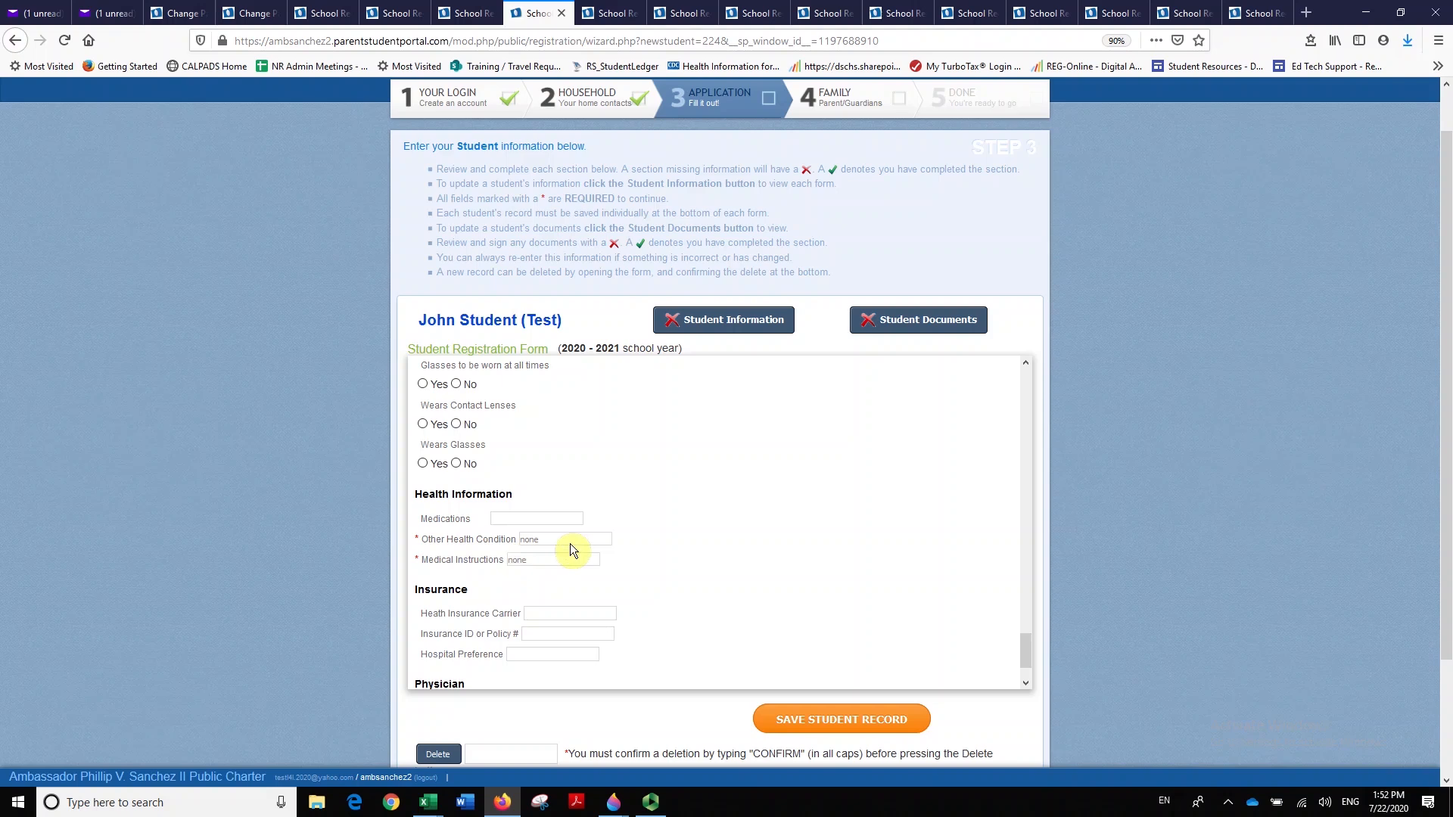
# Answer the Other Health Condition question in the Health Information section.
pyautogui.click(564, 539)
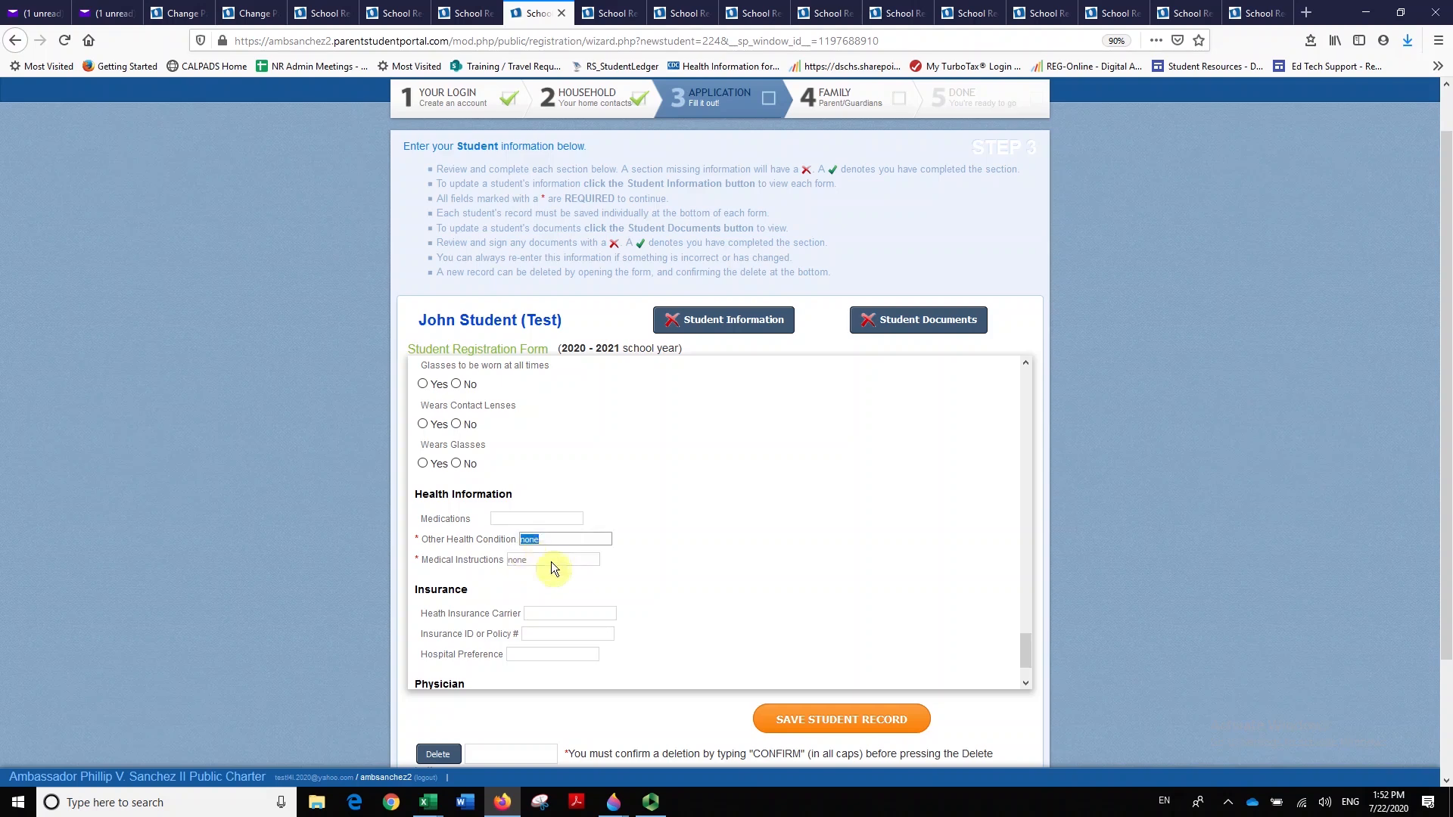
pyautogui.scroll(-3)
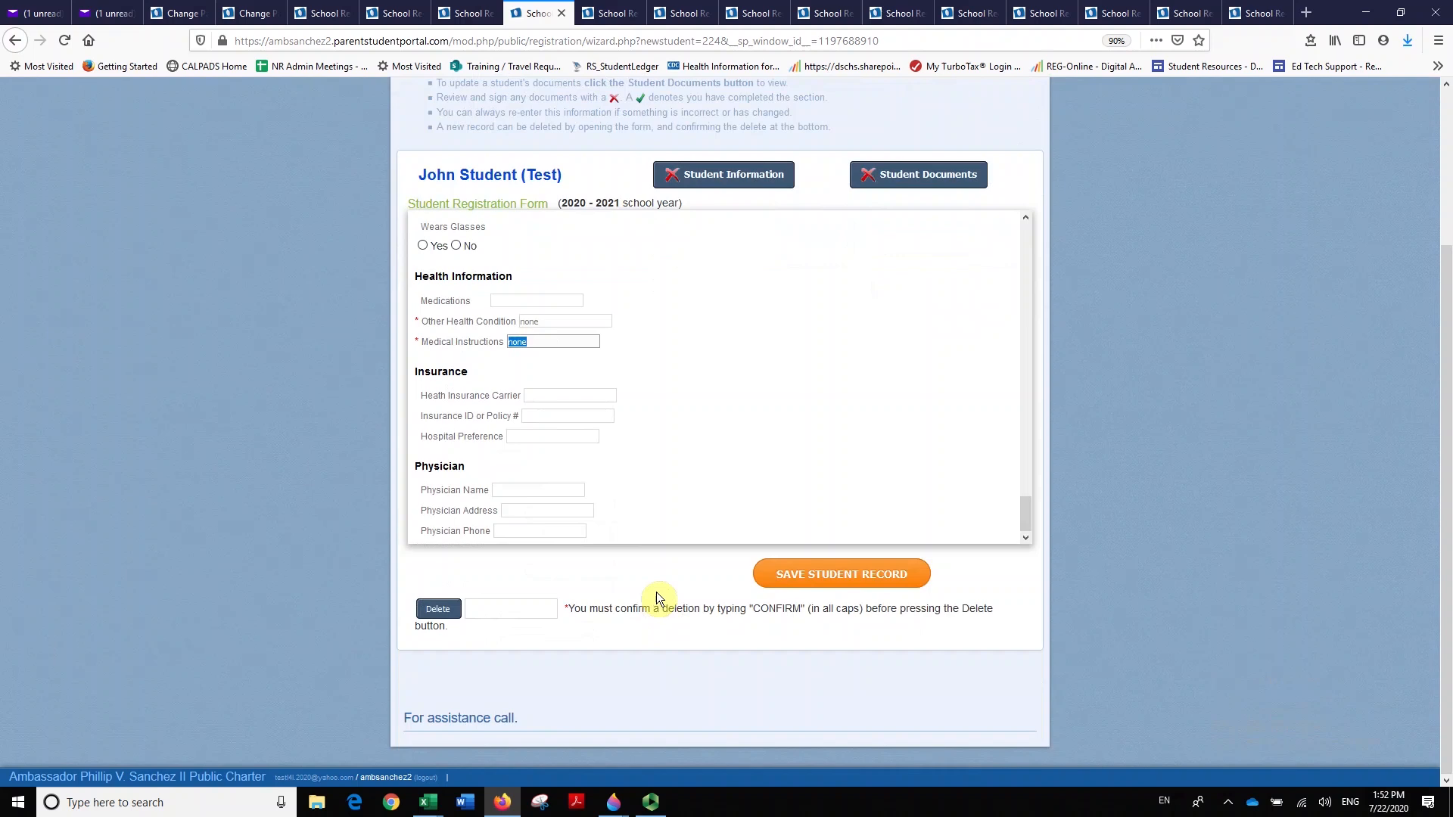
pyautogui.moveTo(845, 628)
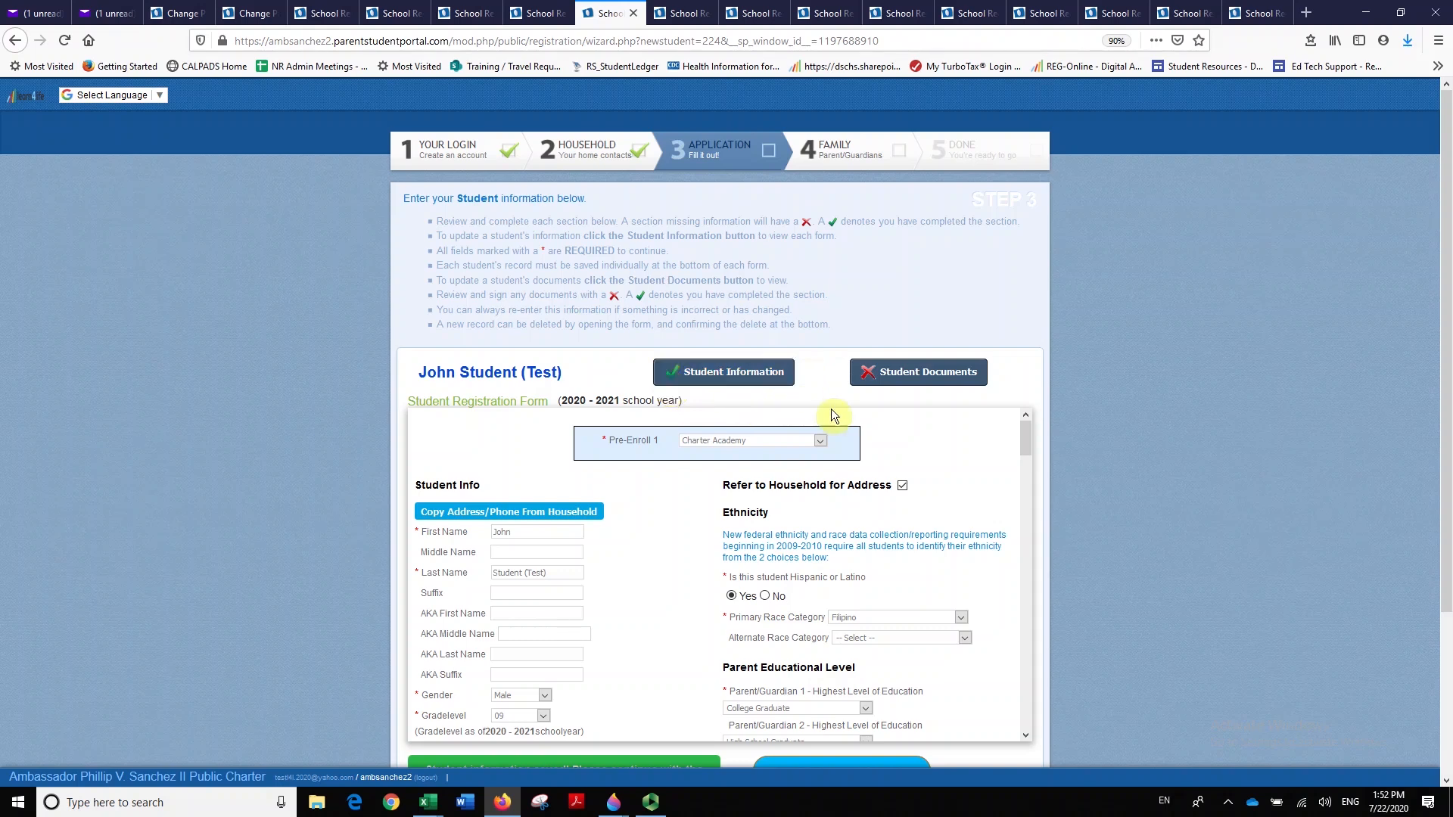
# Show John Student (Test)'s Student Documents list with six documents awaiting signature.
pyautogui.scroll(-3)
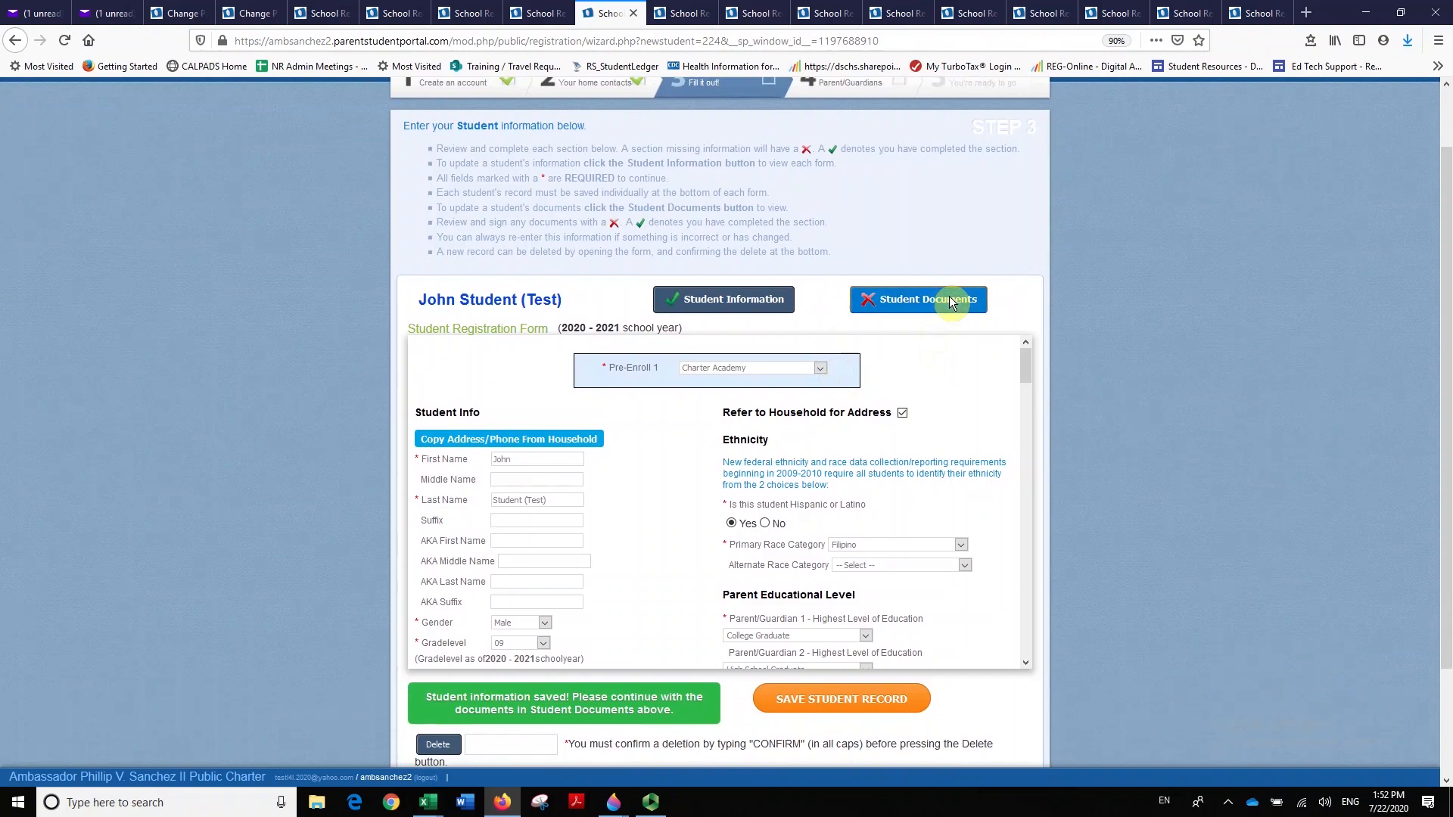
pyautogui.click(917, 300)
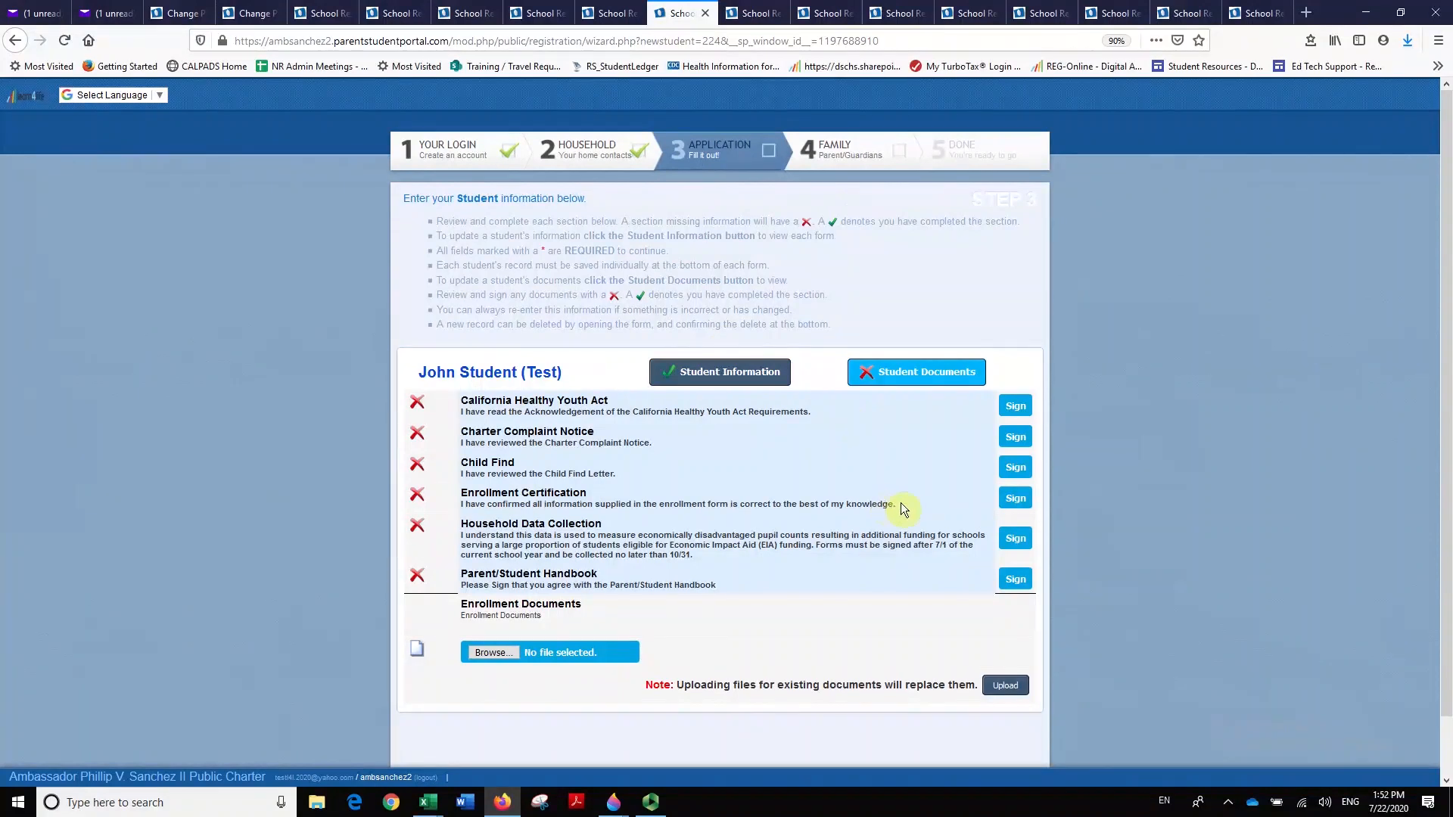
pyautogui.moveTo(909, 507)
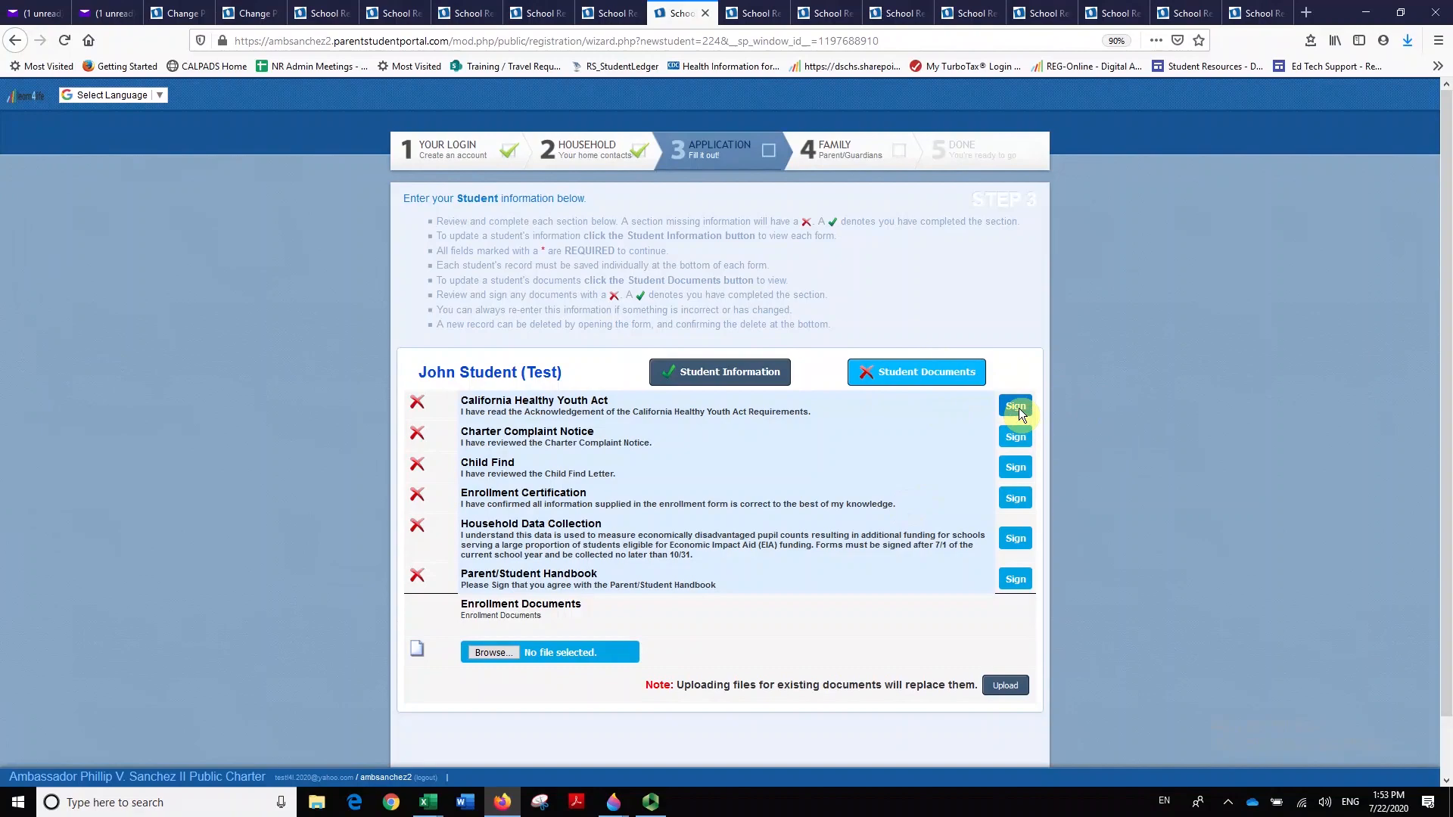
pyautogui.click(1015, 406)
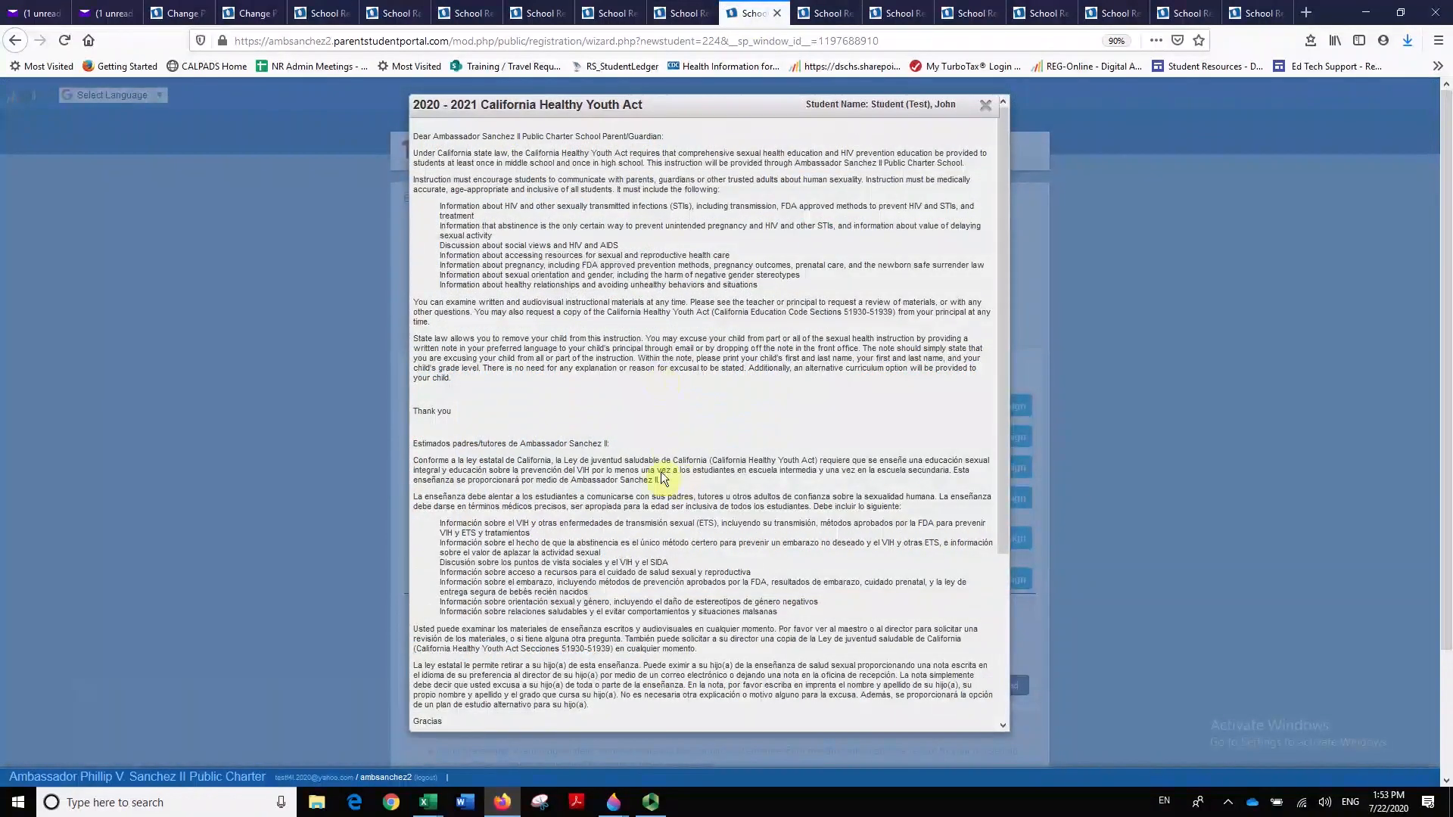
pyautogui.scroll(-3)
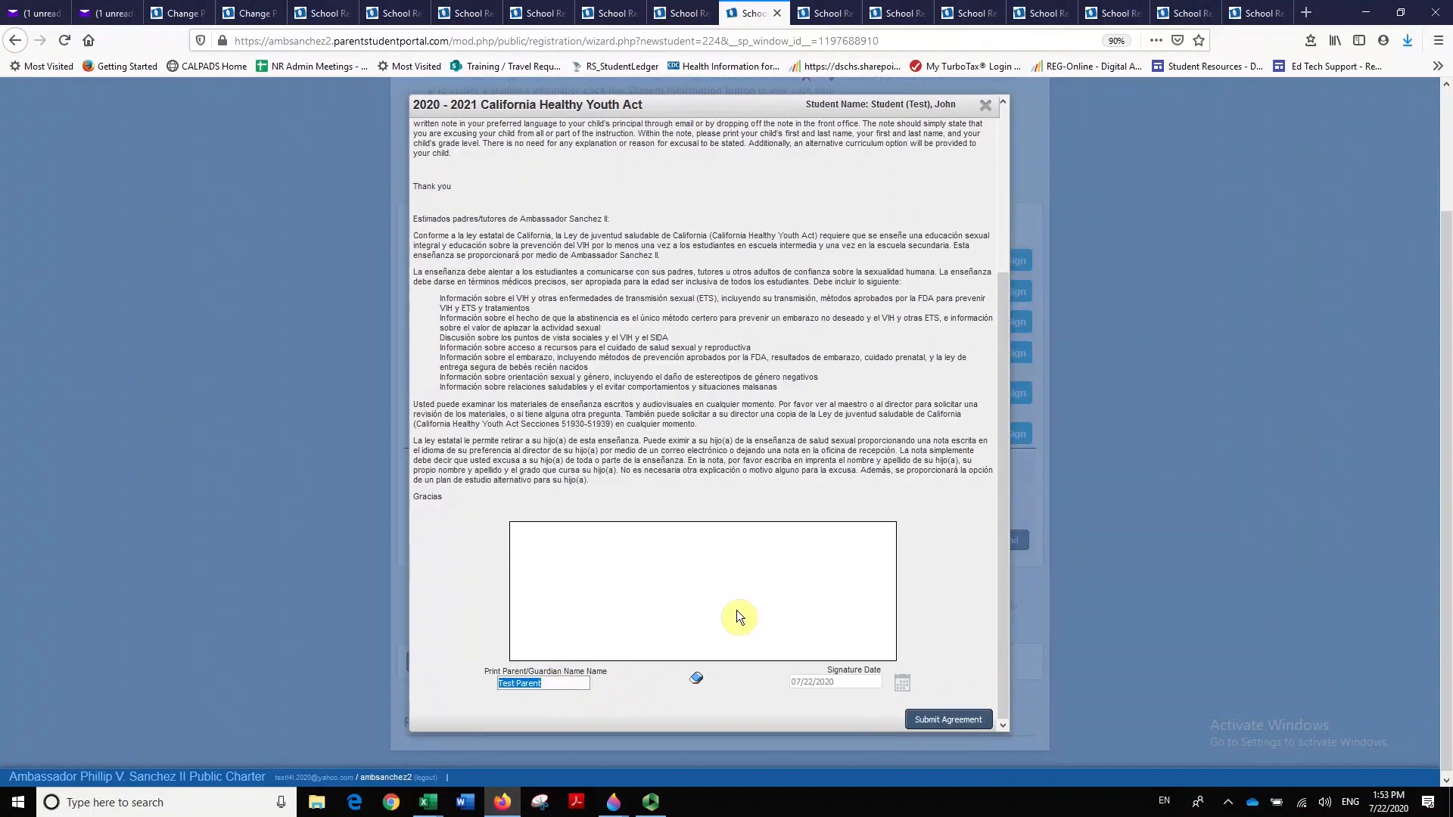
pyautogui.moveTo(1028, 745)
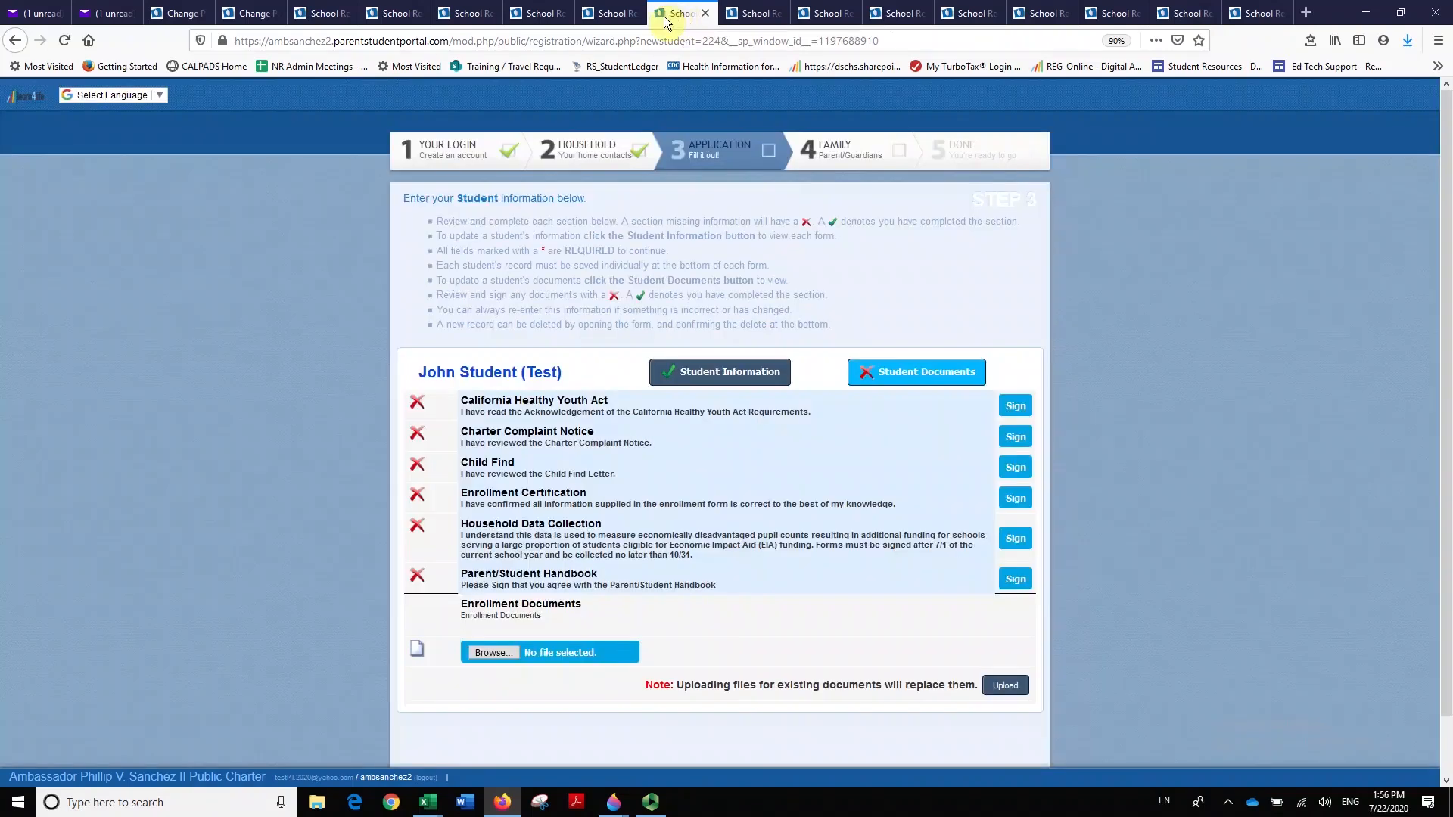
pyautogui.moveTo(679, 12)
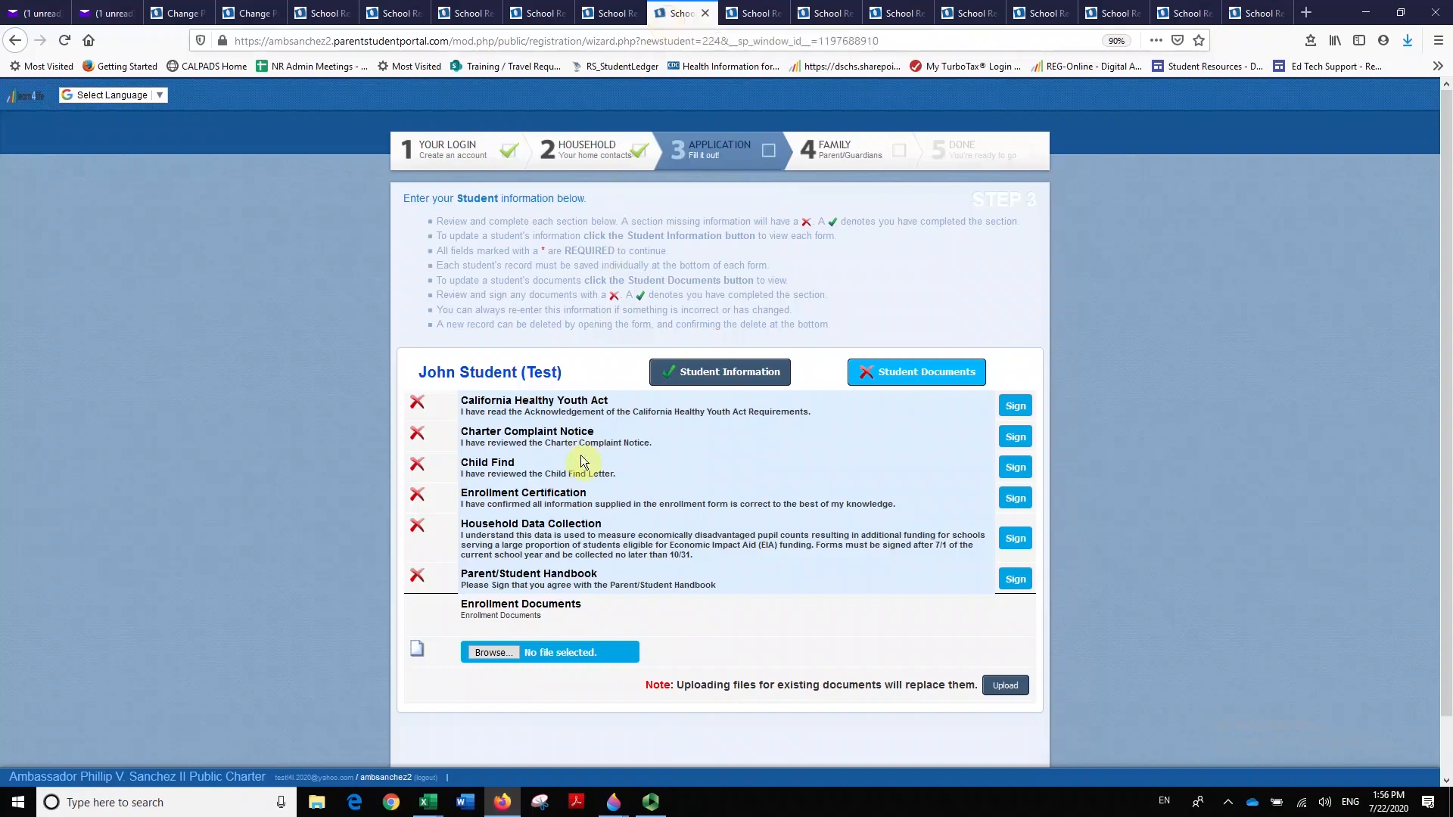
pyautogui.moveTo(603, 556)
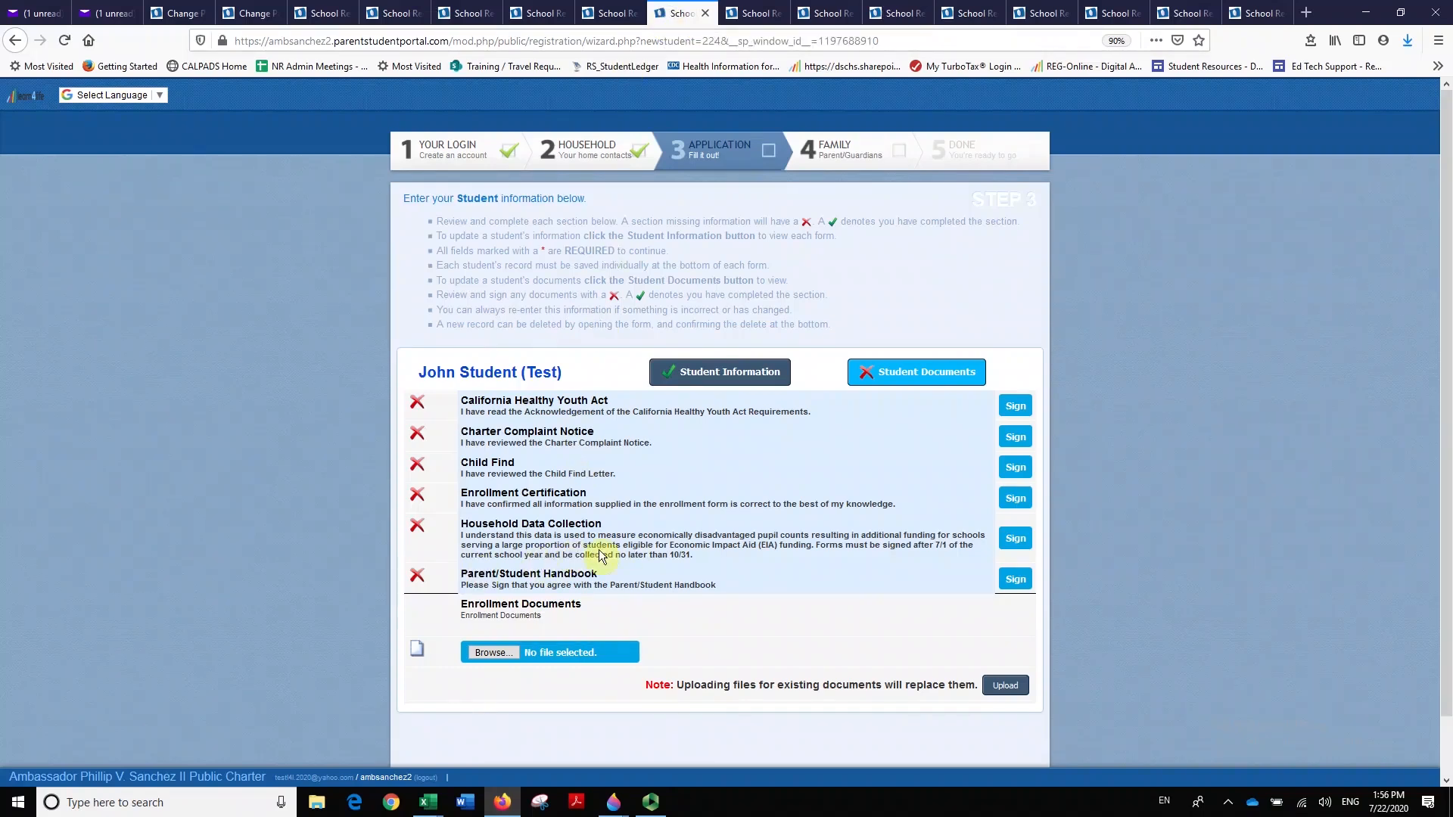
# Set the household size and a Total Yearly Income of 40000 on the Household Income form.
pyautogui.click(1014, 539)
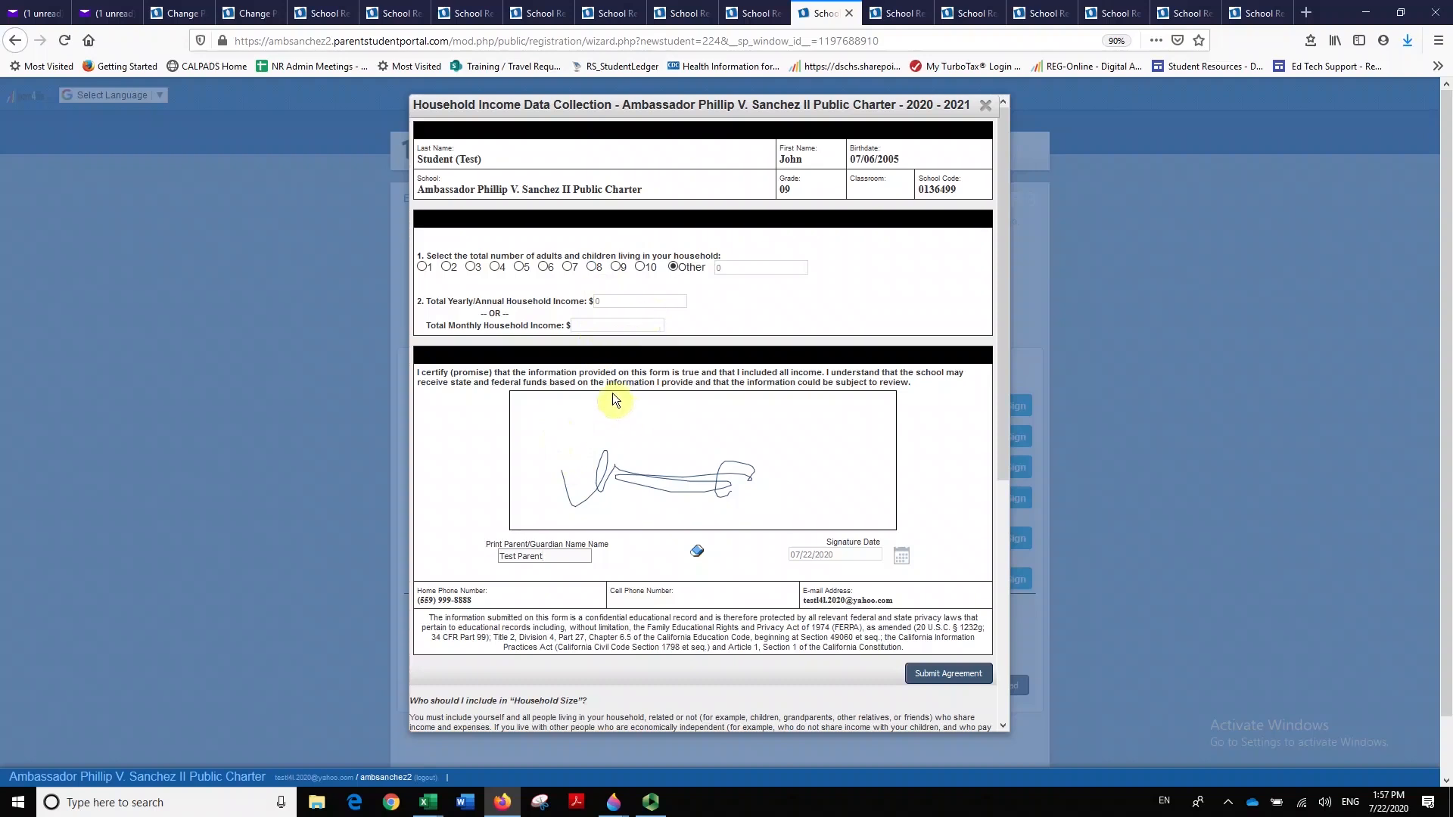
pyautogui.moveTo(559, 281)
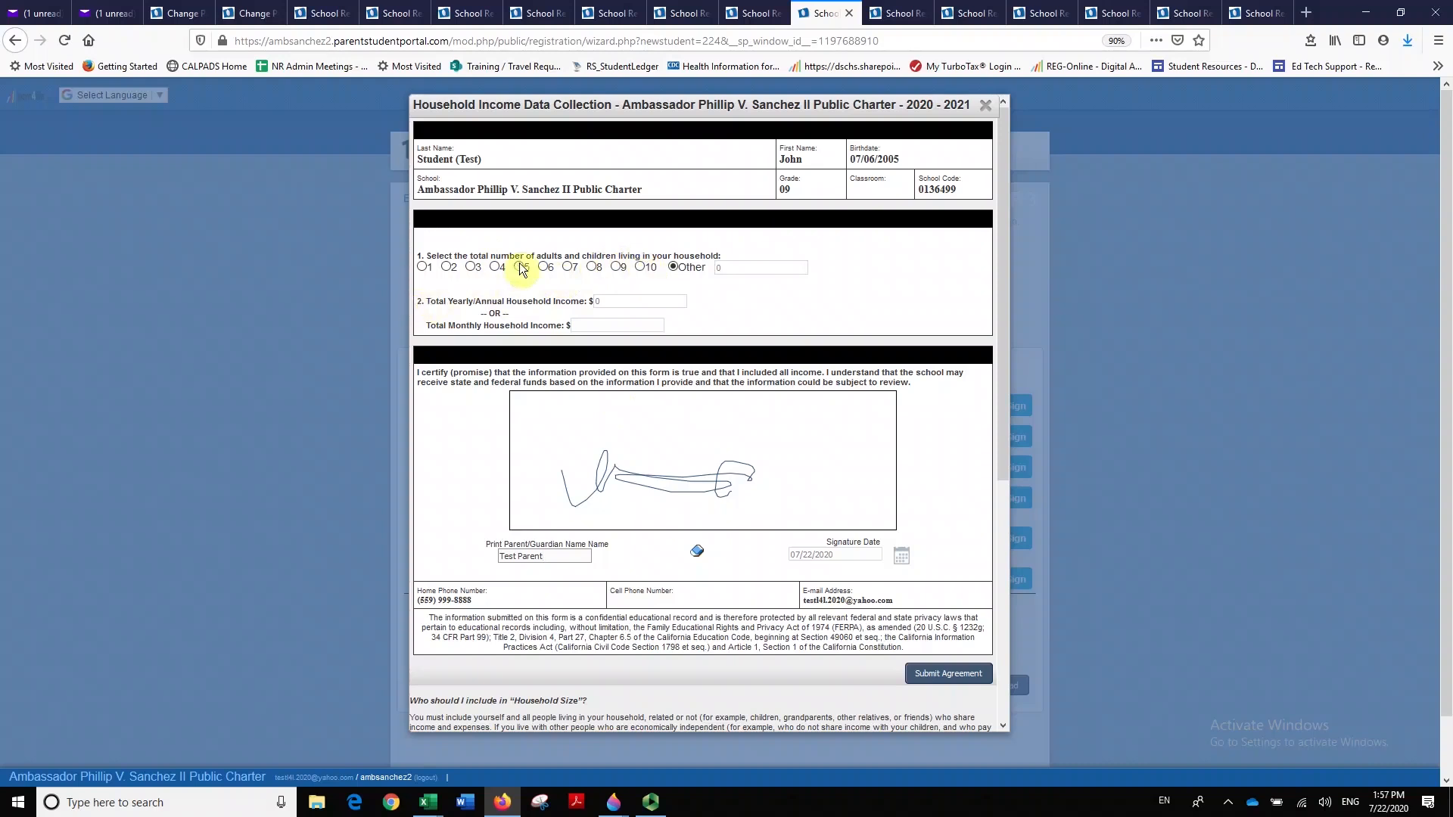
pyautogui.click(518, 267)
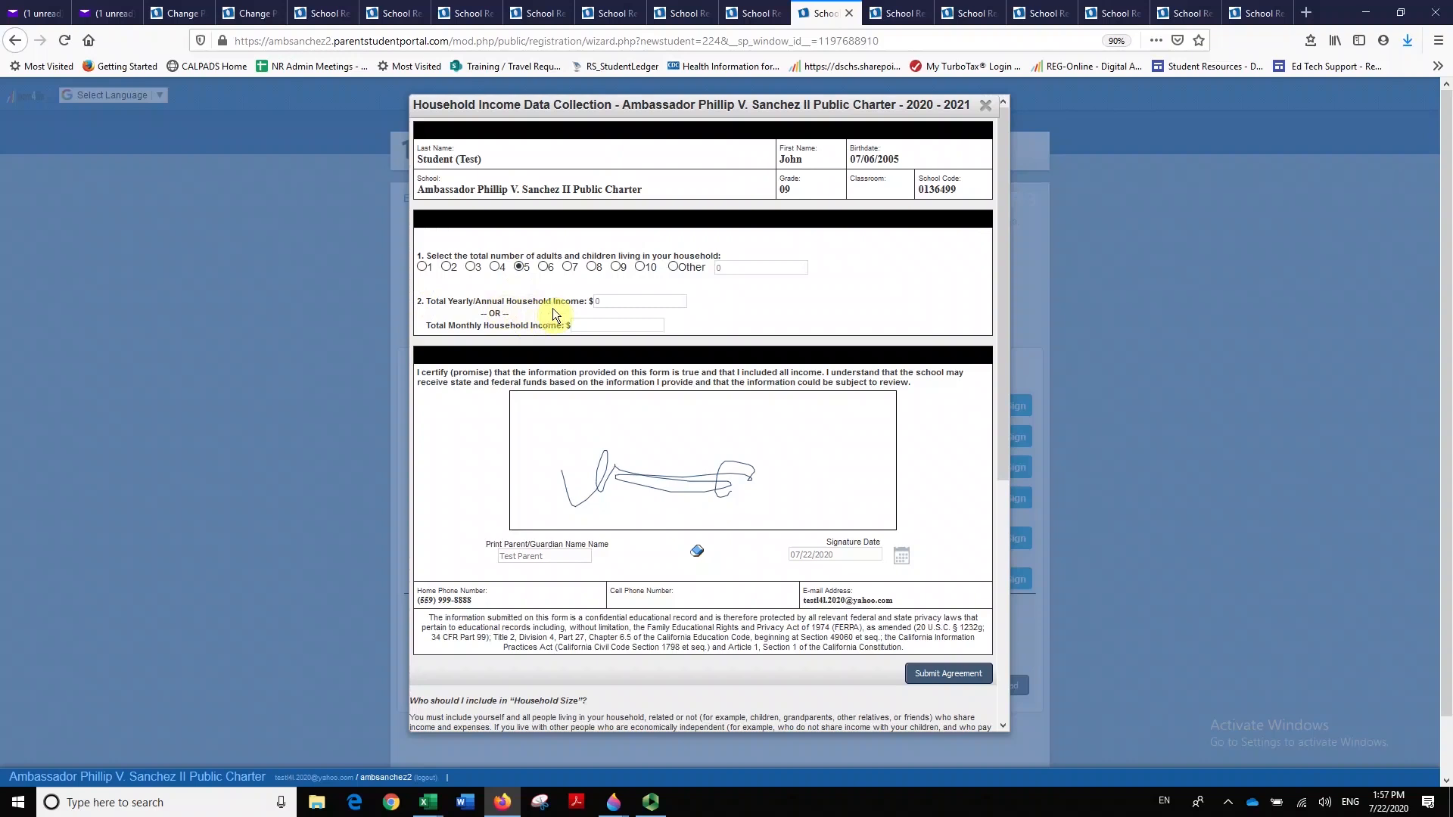
pyautogui.moveTo(592, 325)
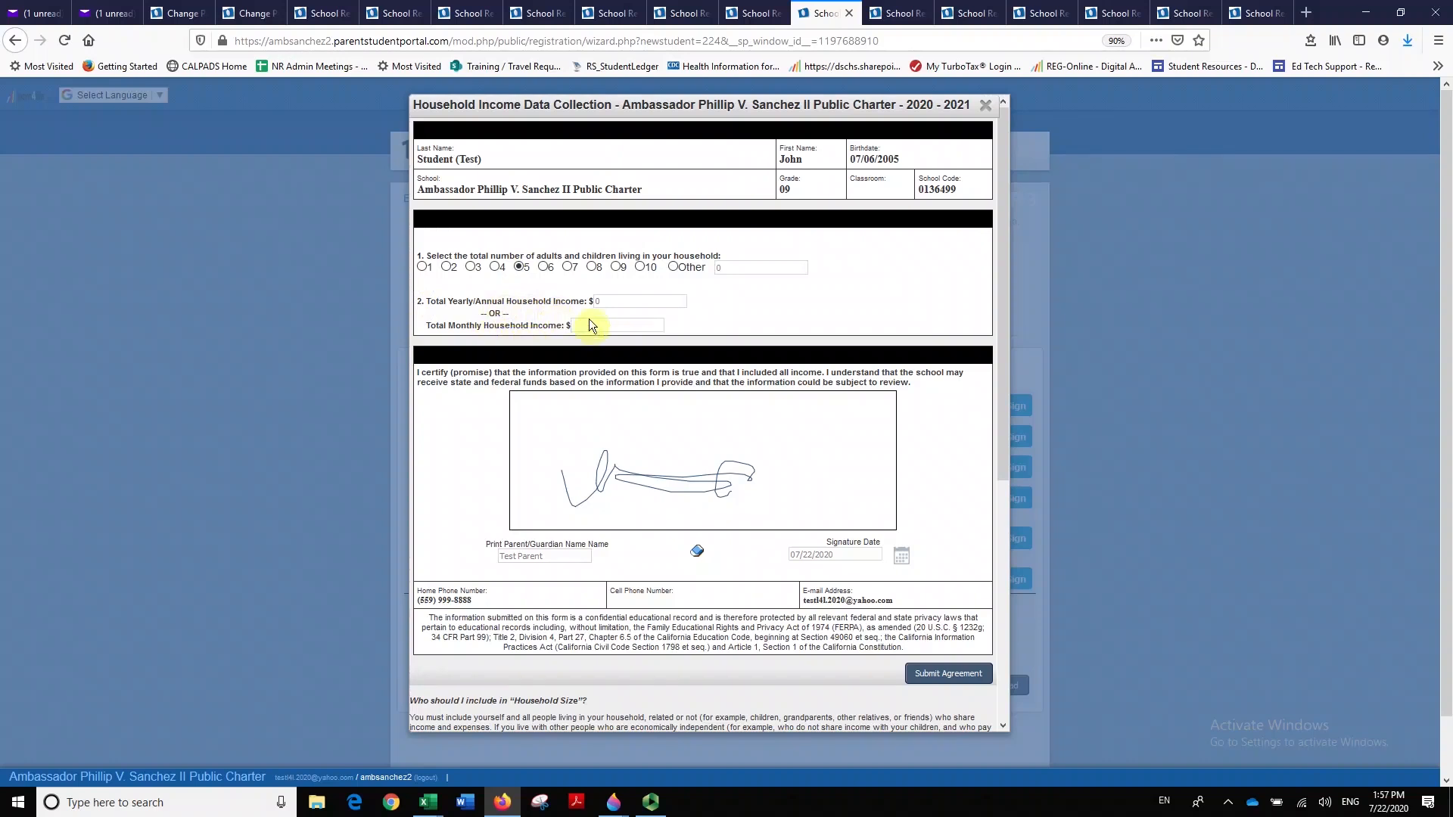
pyautogui.write('4')
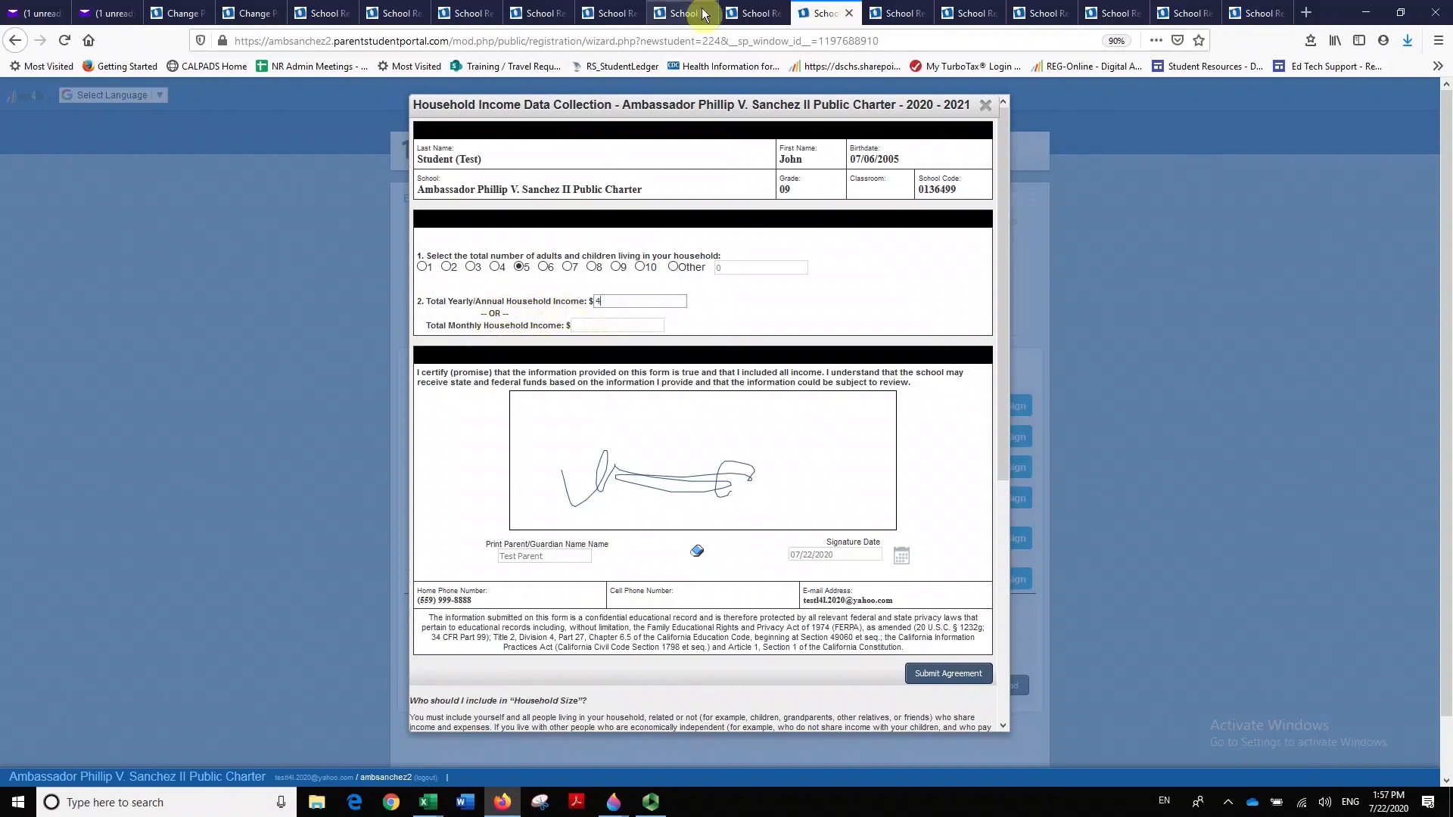
pyautogui.write('40000')
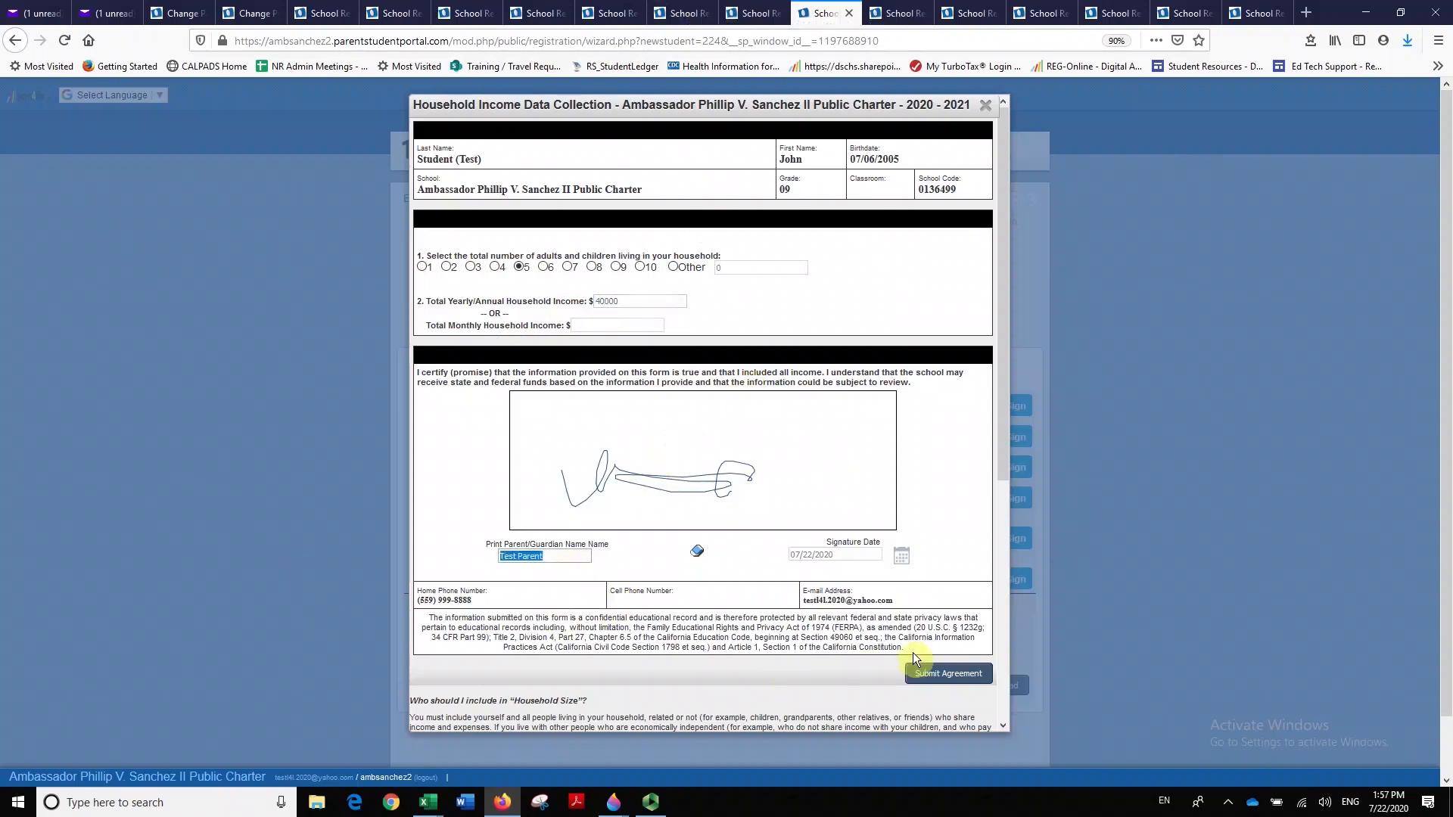
pyautogui.moveTo(787, 398)
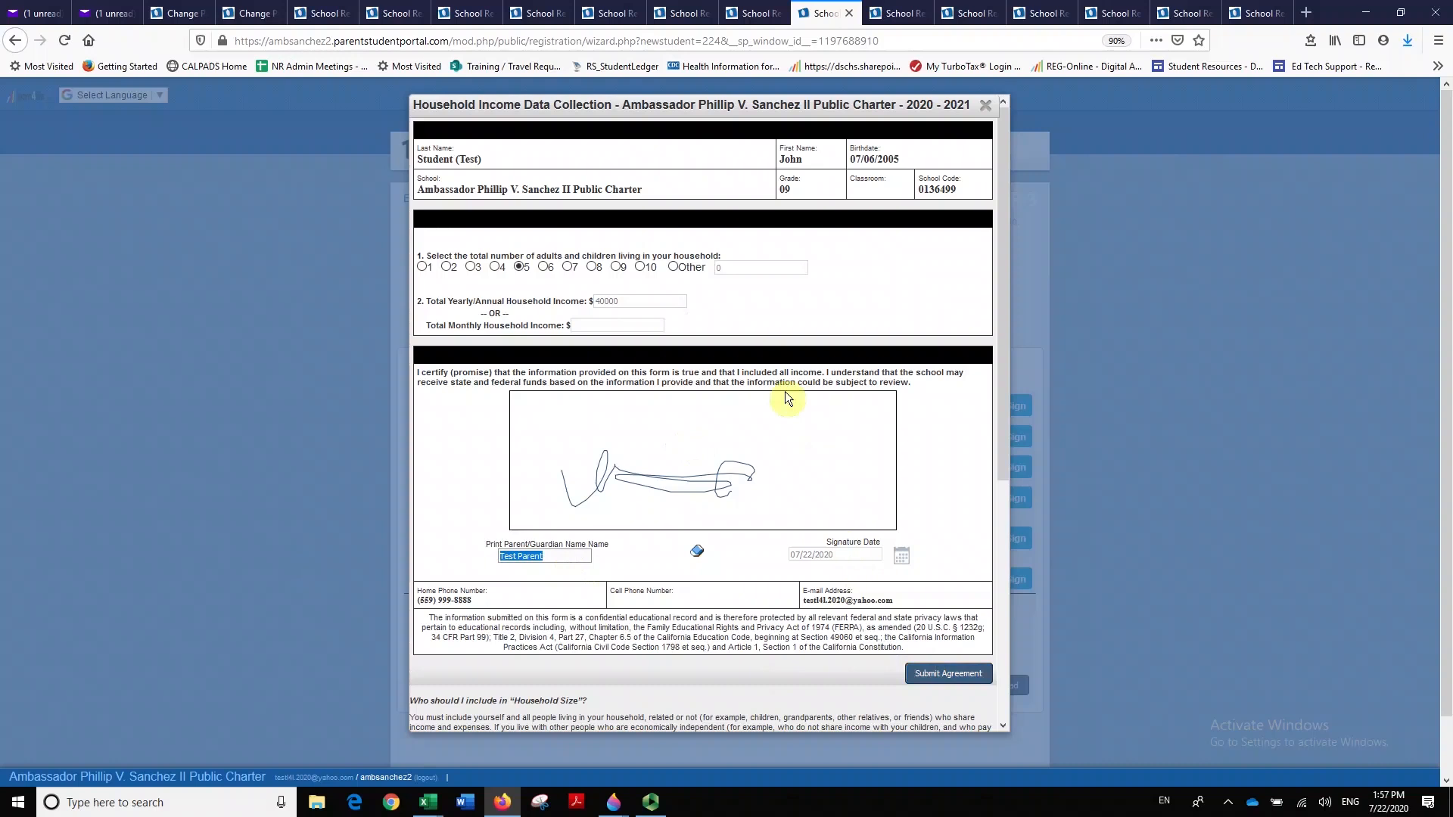
pyautogui.moveTo(742, 327)
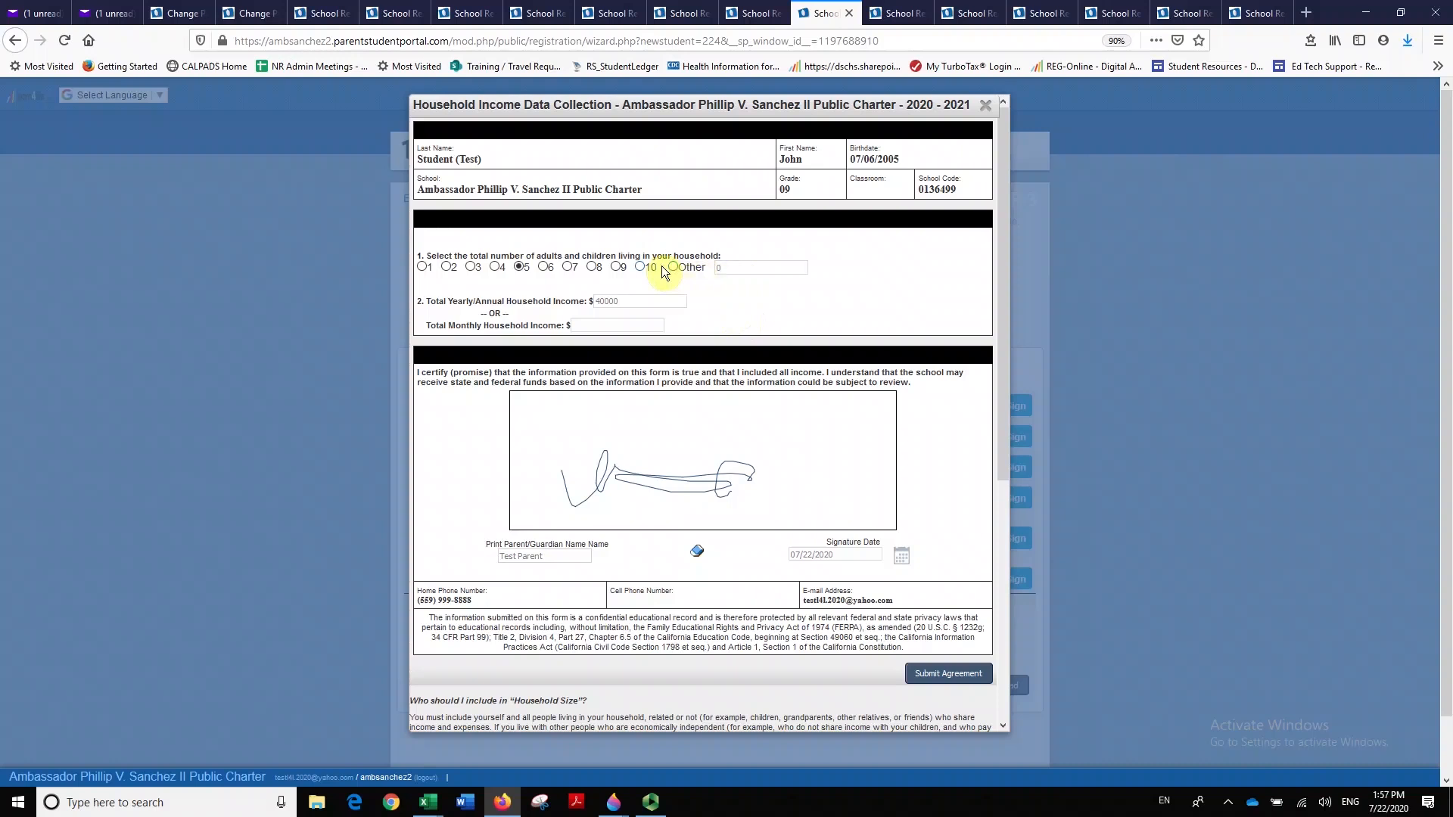
pyautogui.click(672, 267)
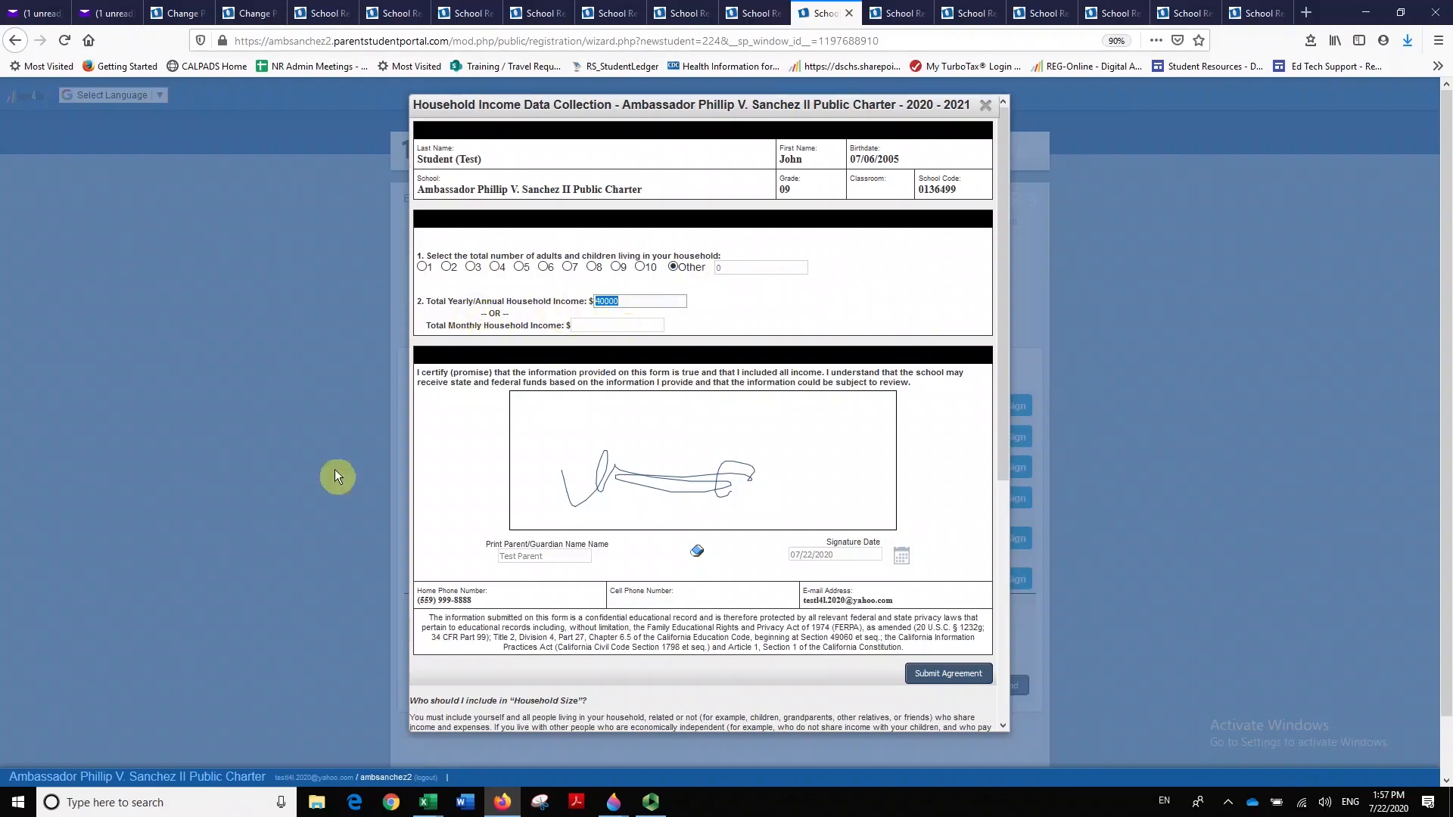
pyautogui.write('0')
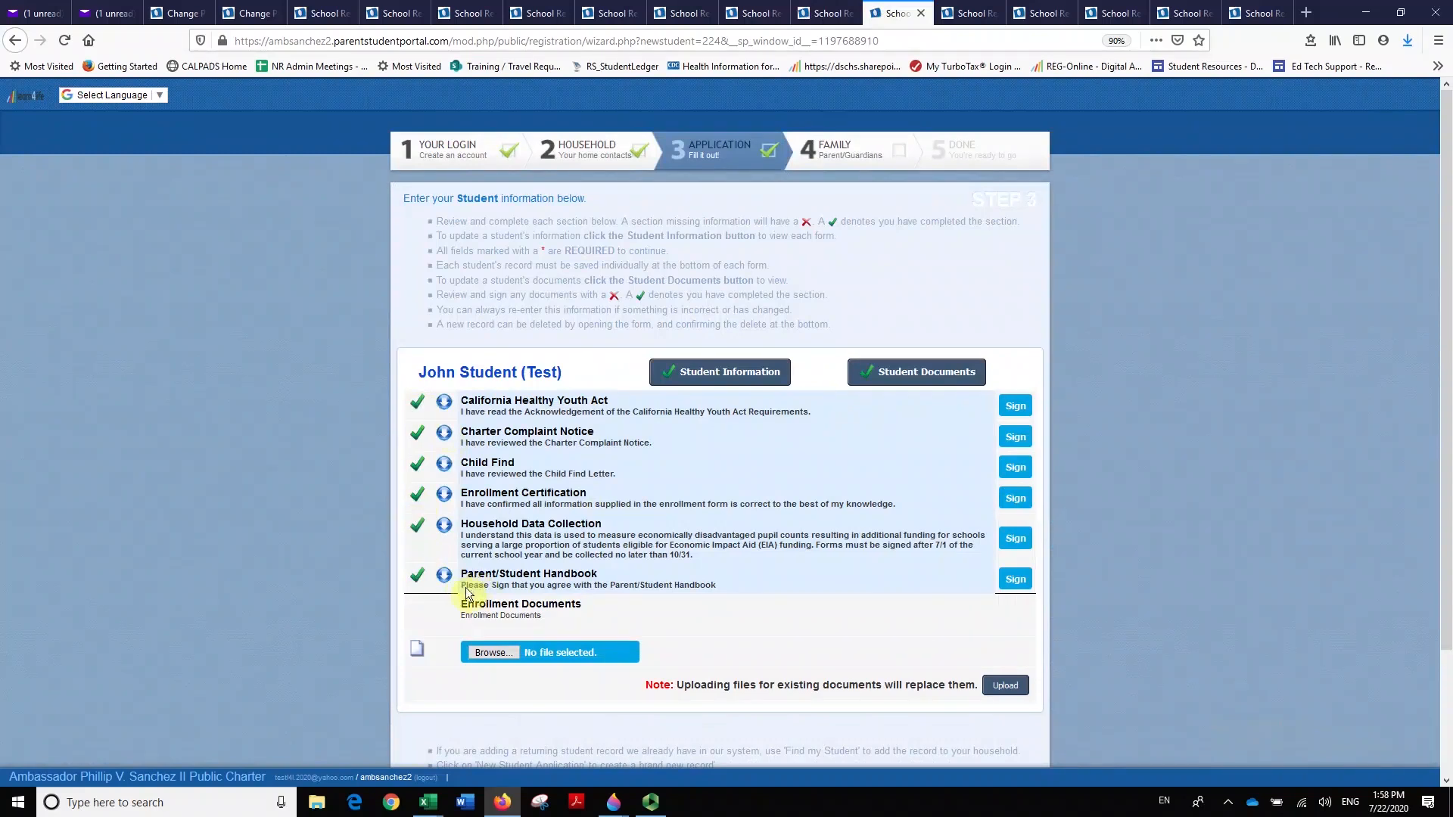
pyautogui.moveTo(443, 592)
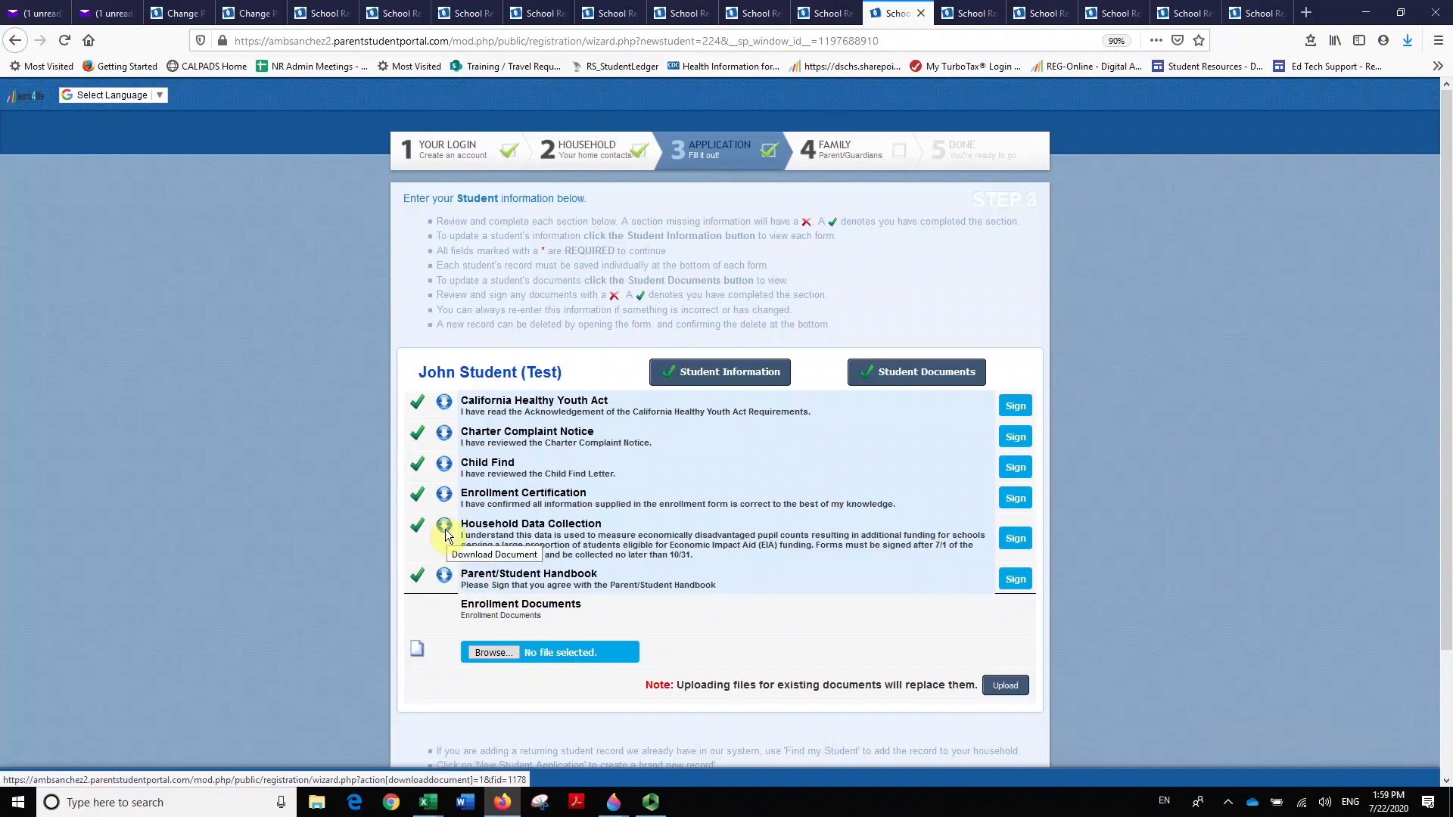
pyautogui.moveTo(756, 401)
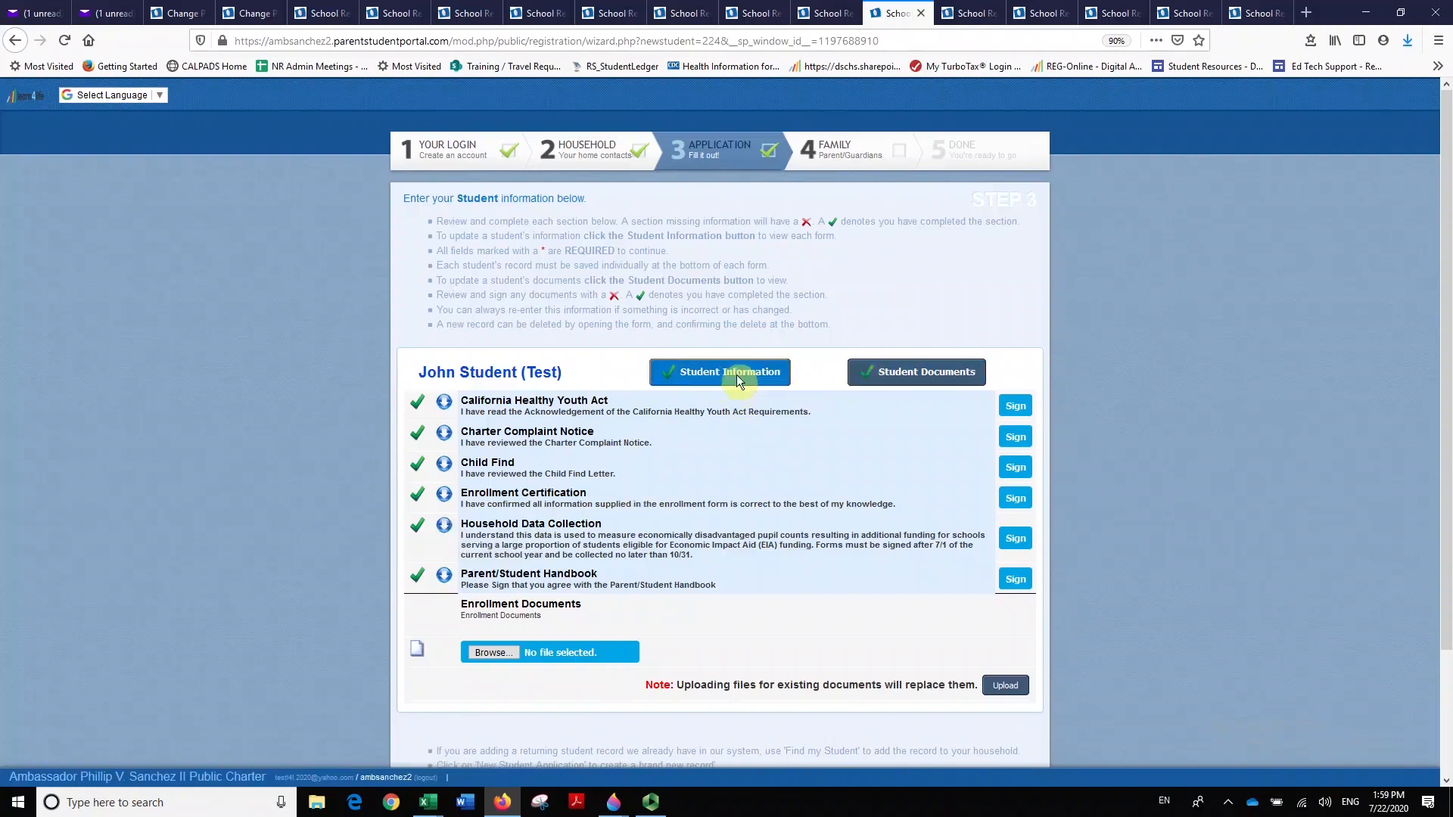
pyautogui.moveTo(878, 393)
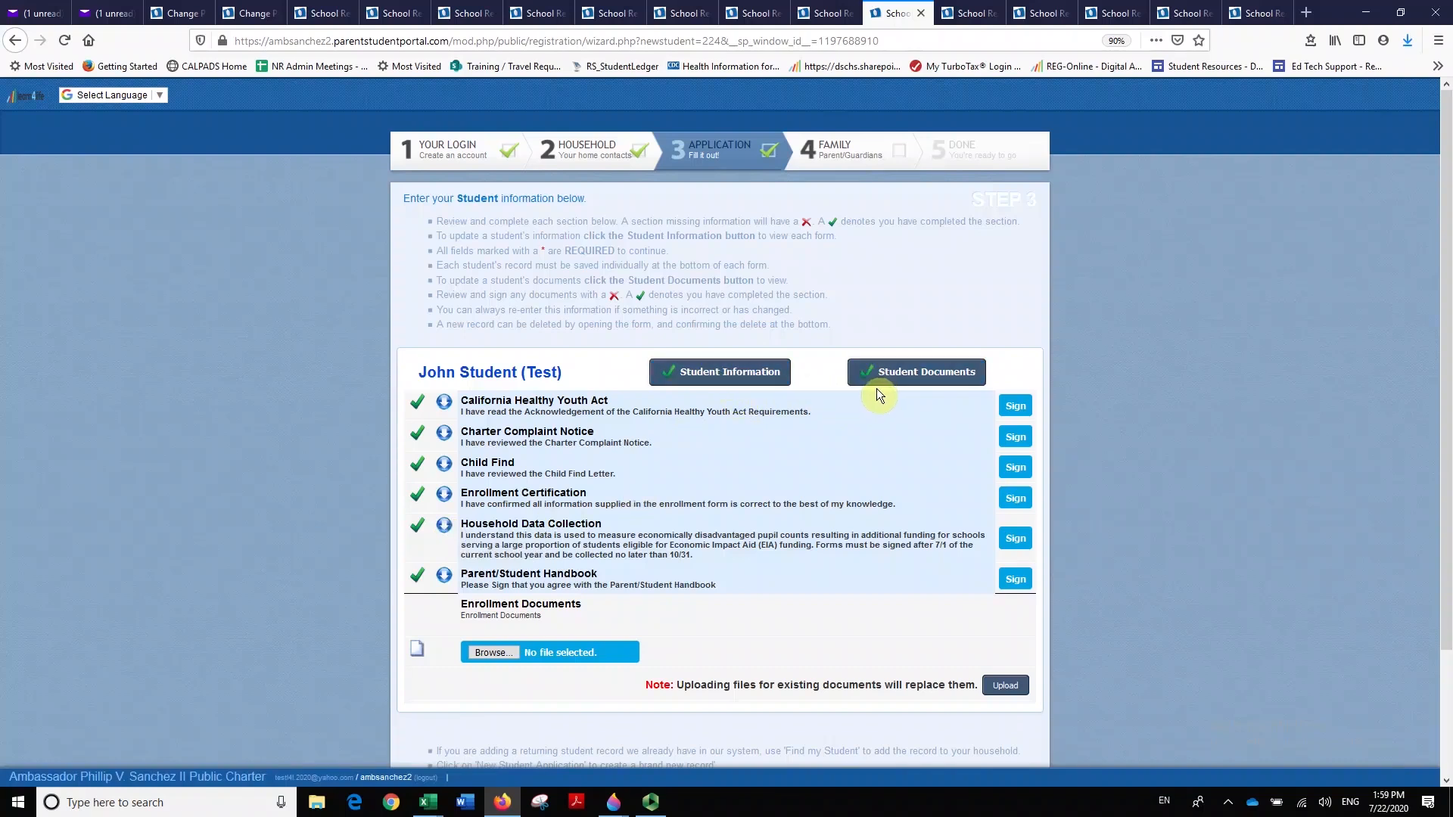
# Review the Application step's green checkmarks and advance to step 4 Family.
pyautogui.scroll(-3)
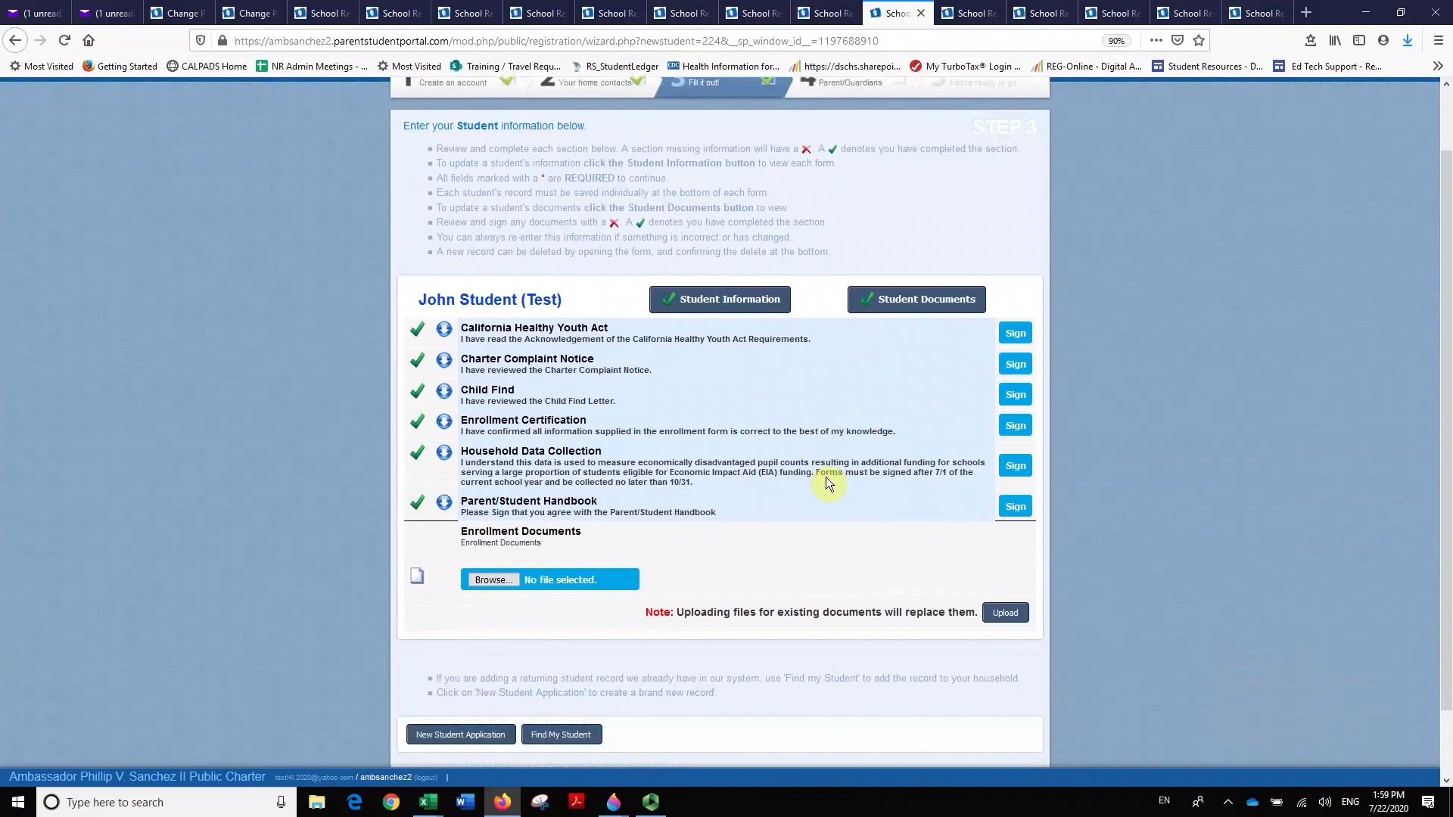
pyautogui.scroll(-3)
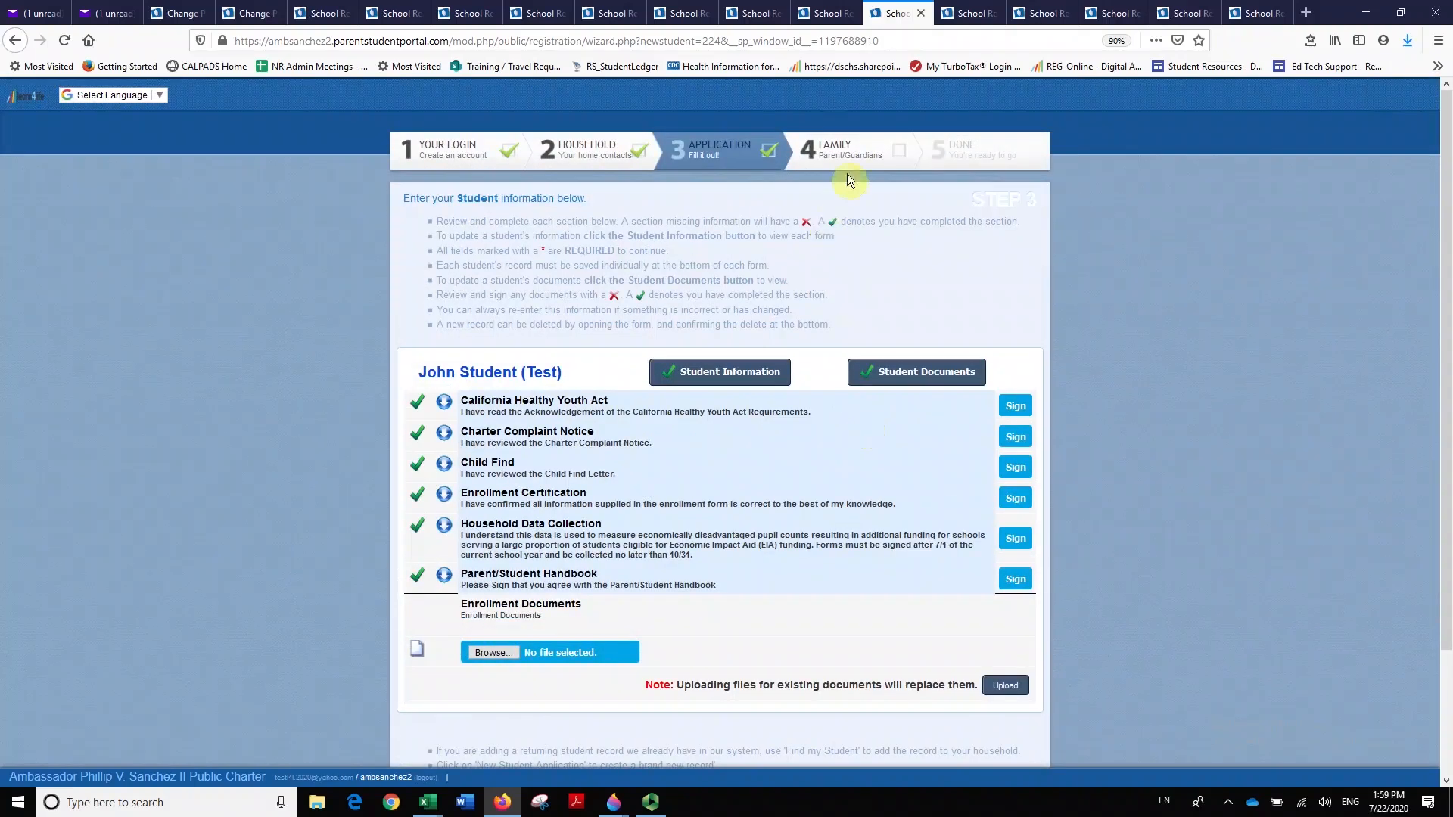
pyautogui.click(831, 150)
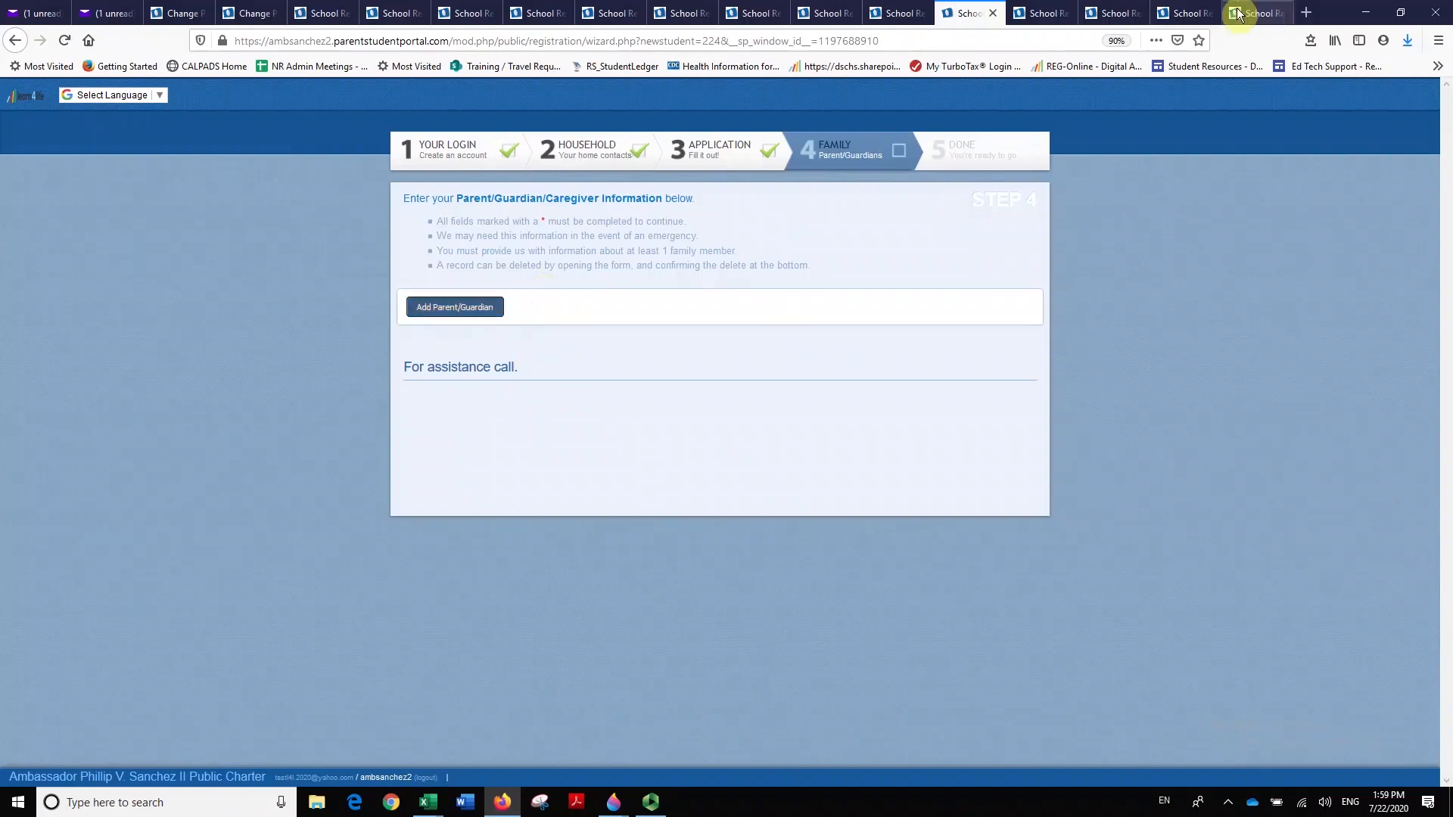
# Add Parent Student (Test) as Mother and save the new guardian record.
pyautogui.click(454, 308)
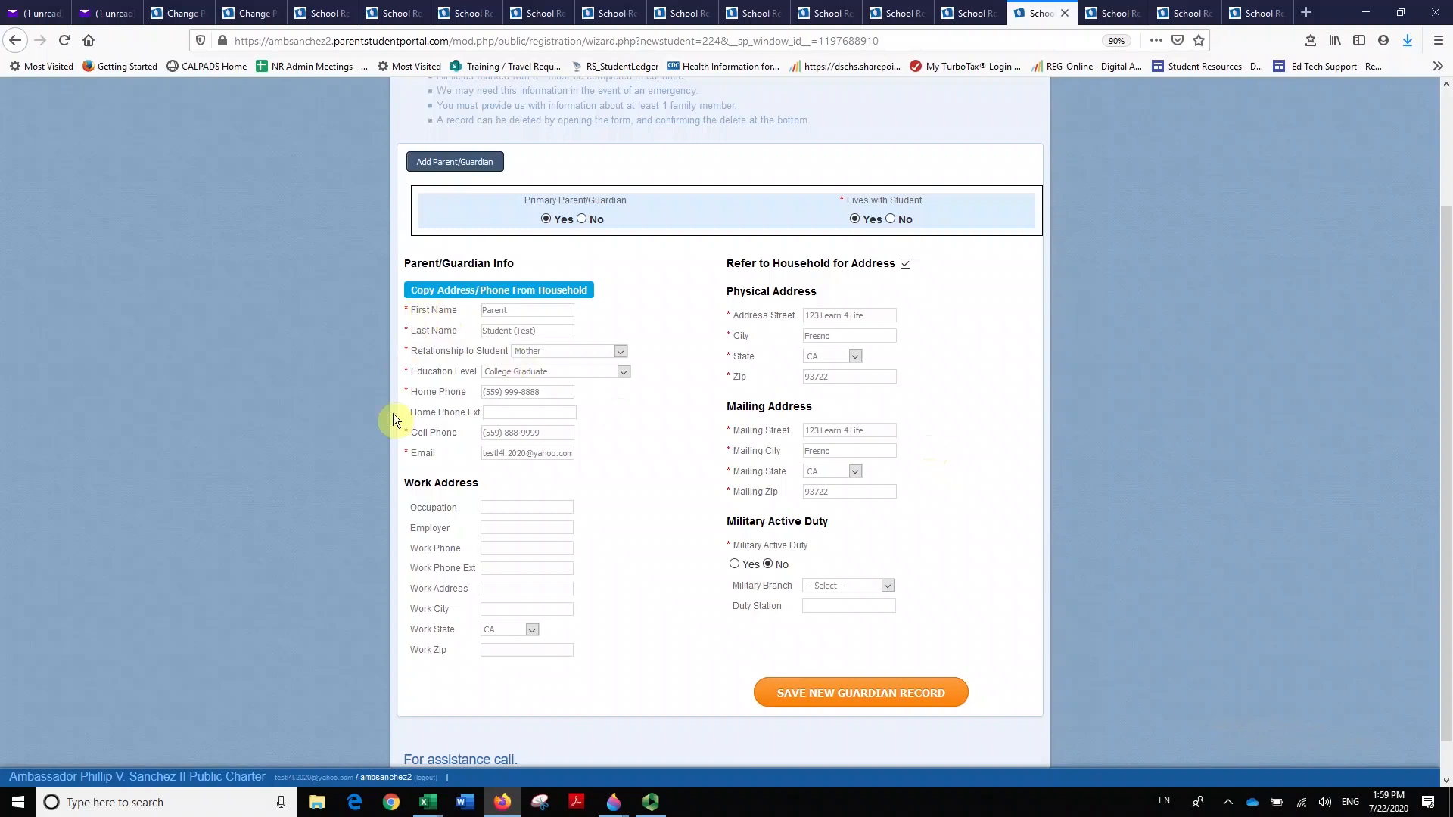
pyautogui.moveTo(707, 555)
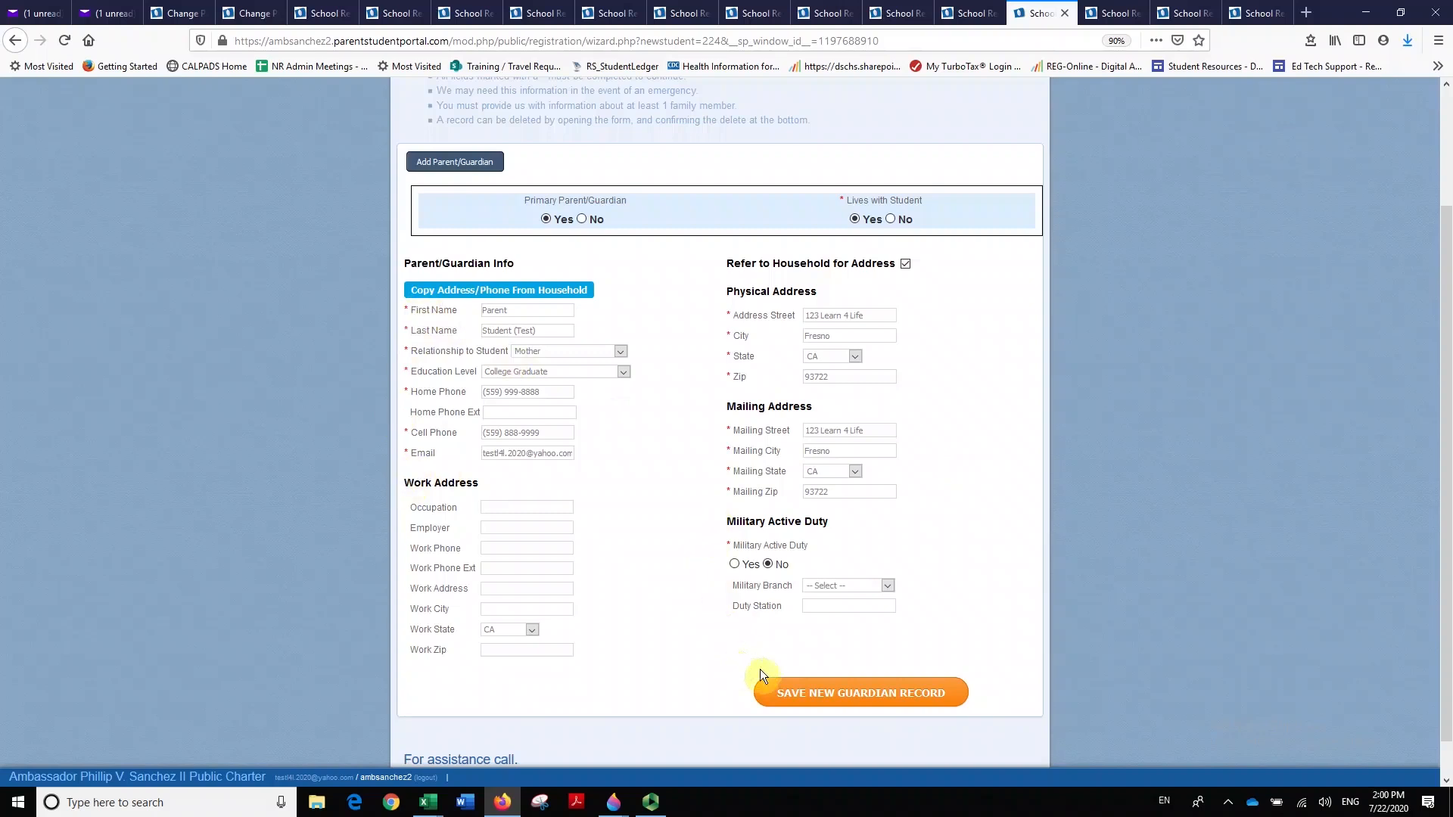
pyautogui.moveTo(967, 433)
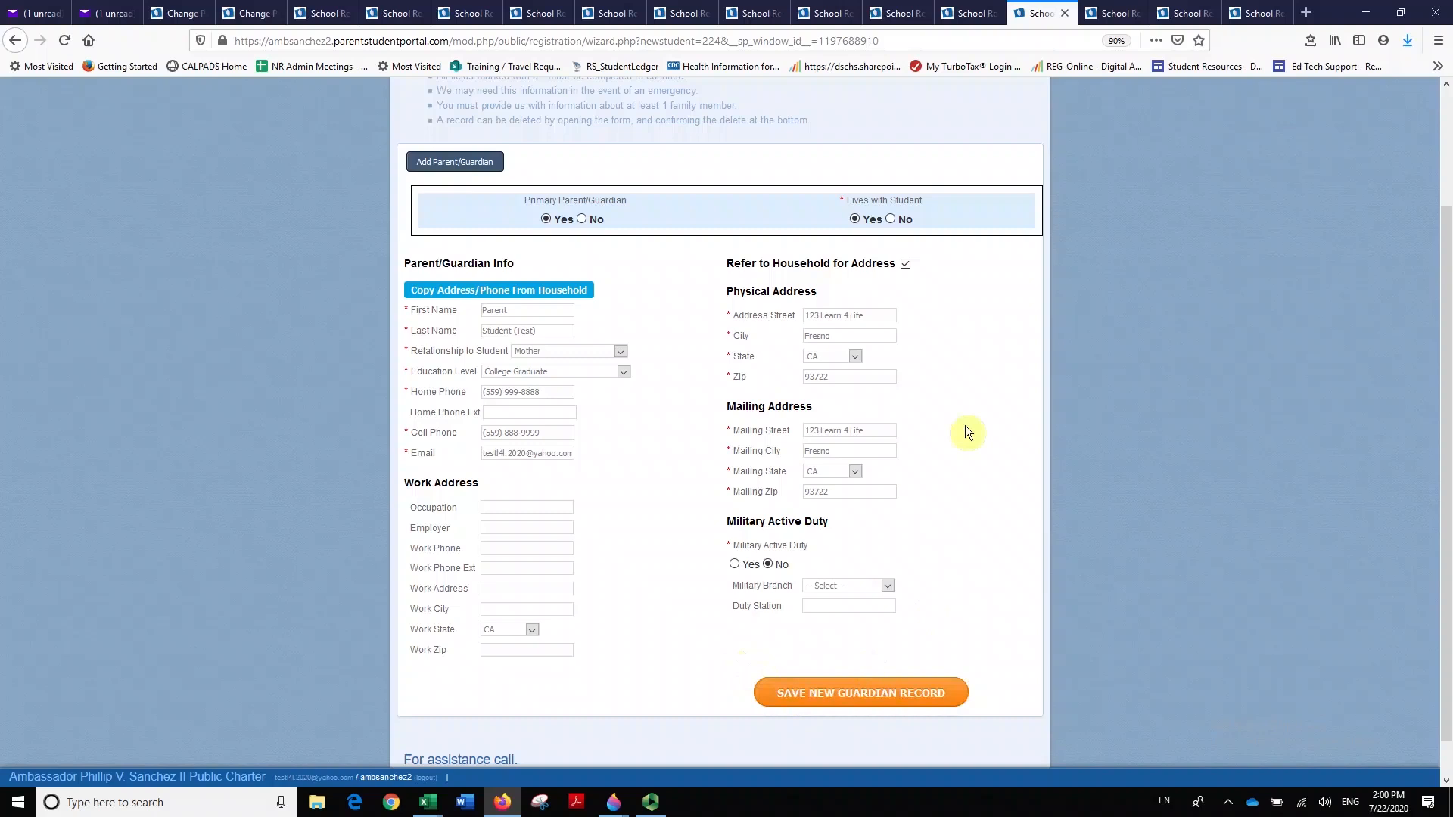
pyautogui.click(860, 692)
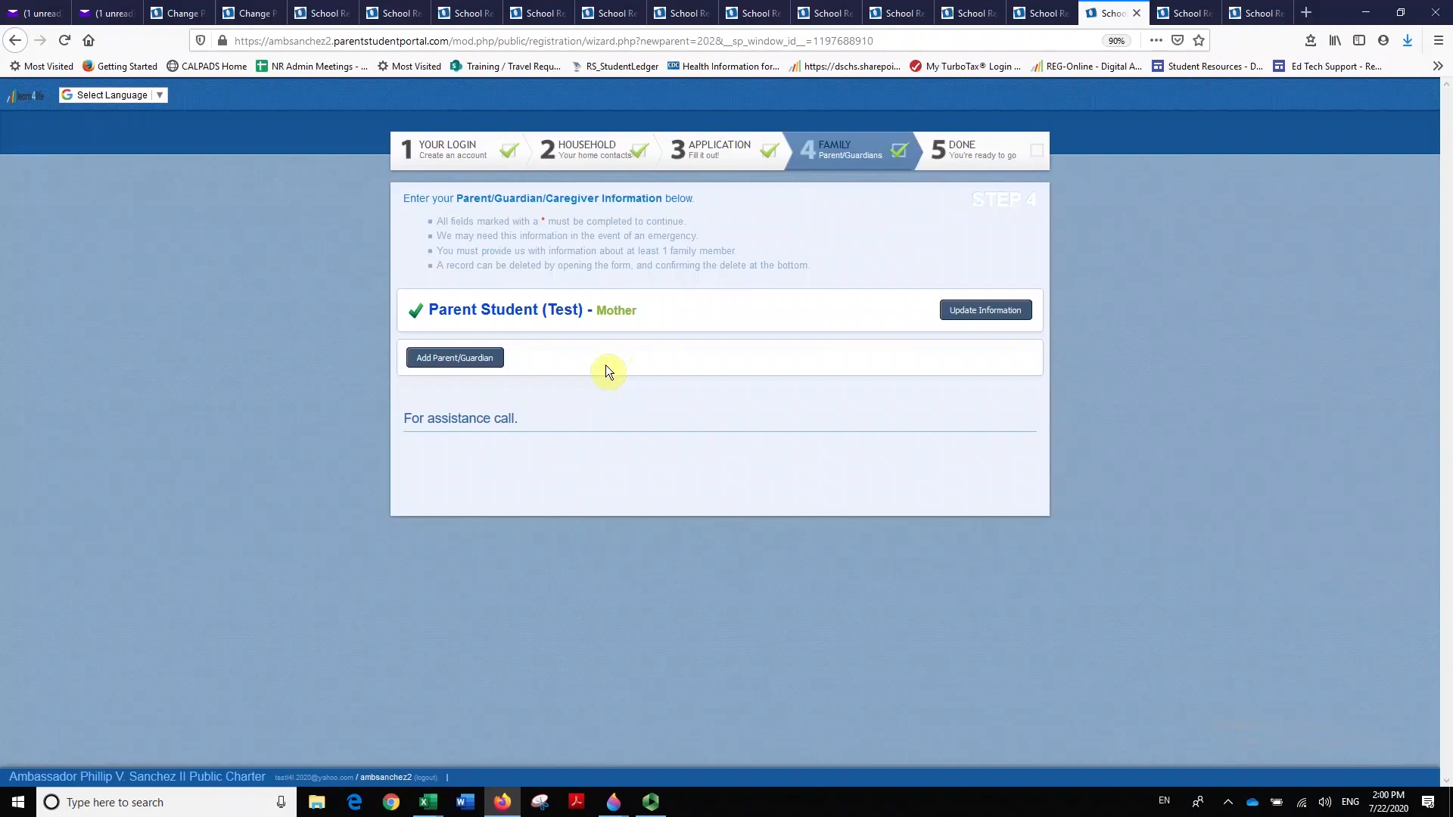
pyautogui.moveTo(607, 373)
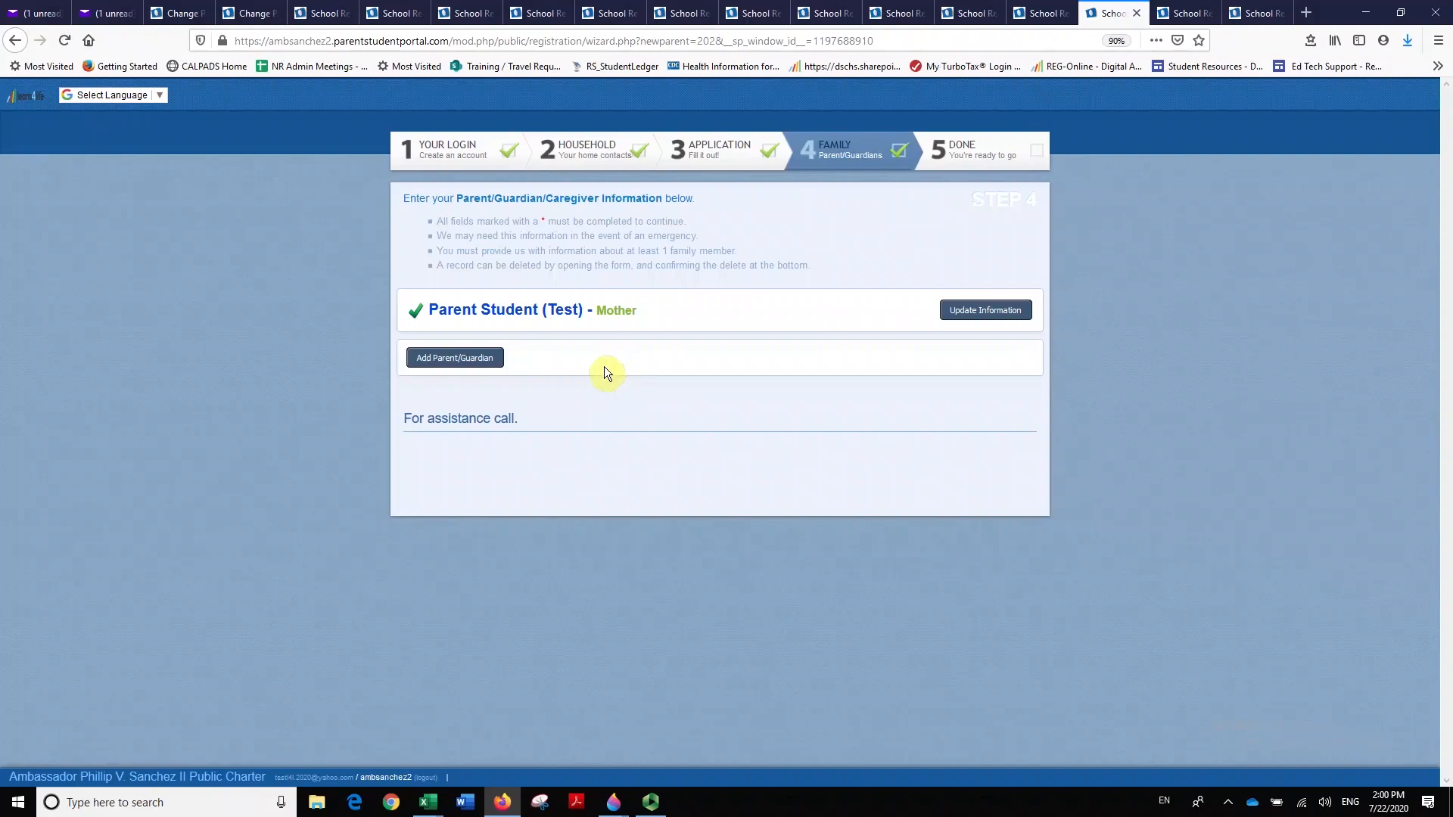
pyautogui.moveTo(610, 375)
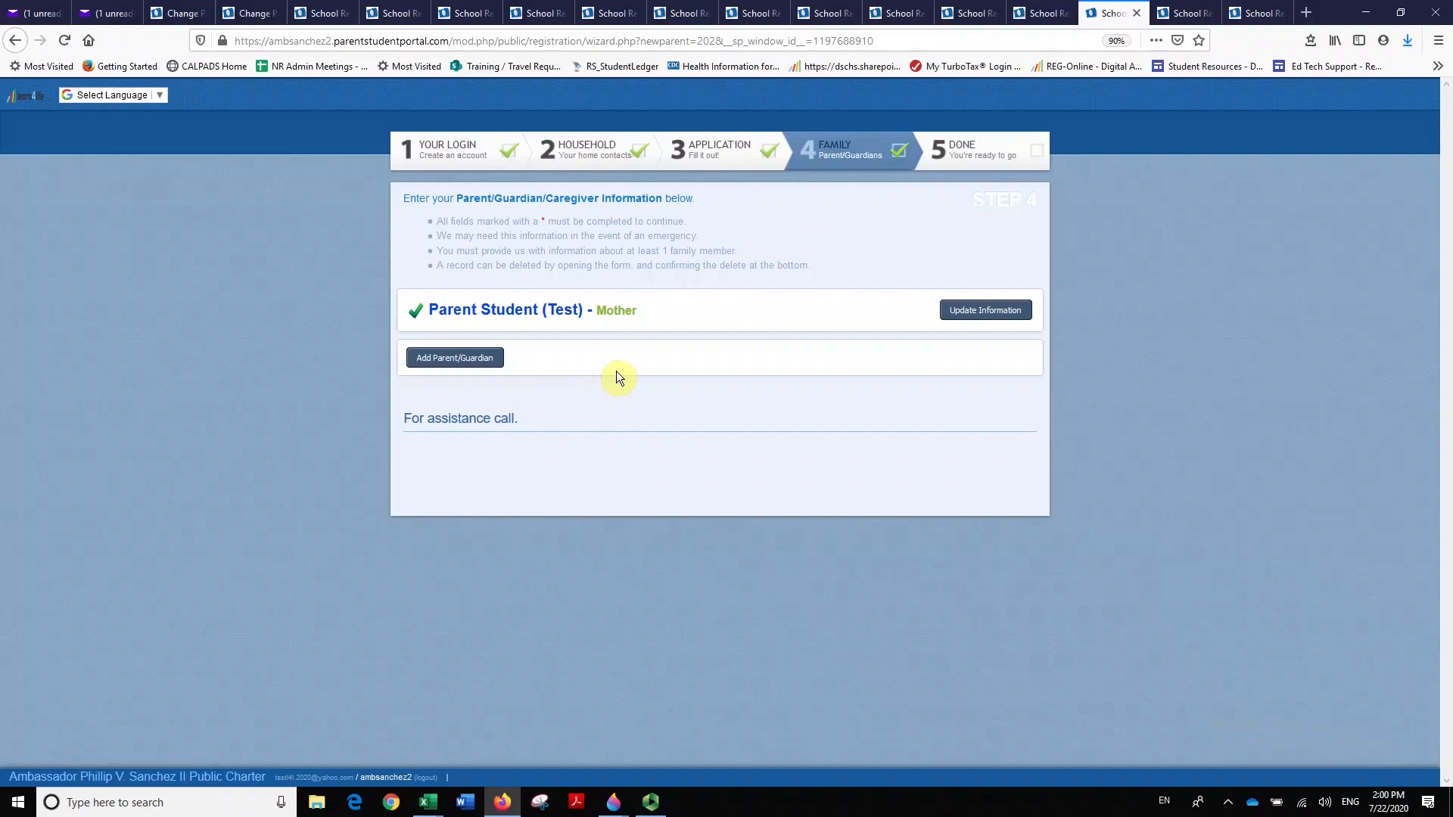
pyautogui.moveTo(852, 167)
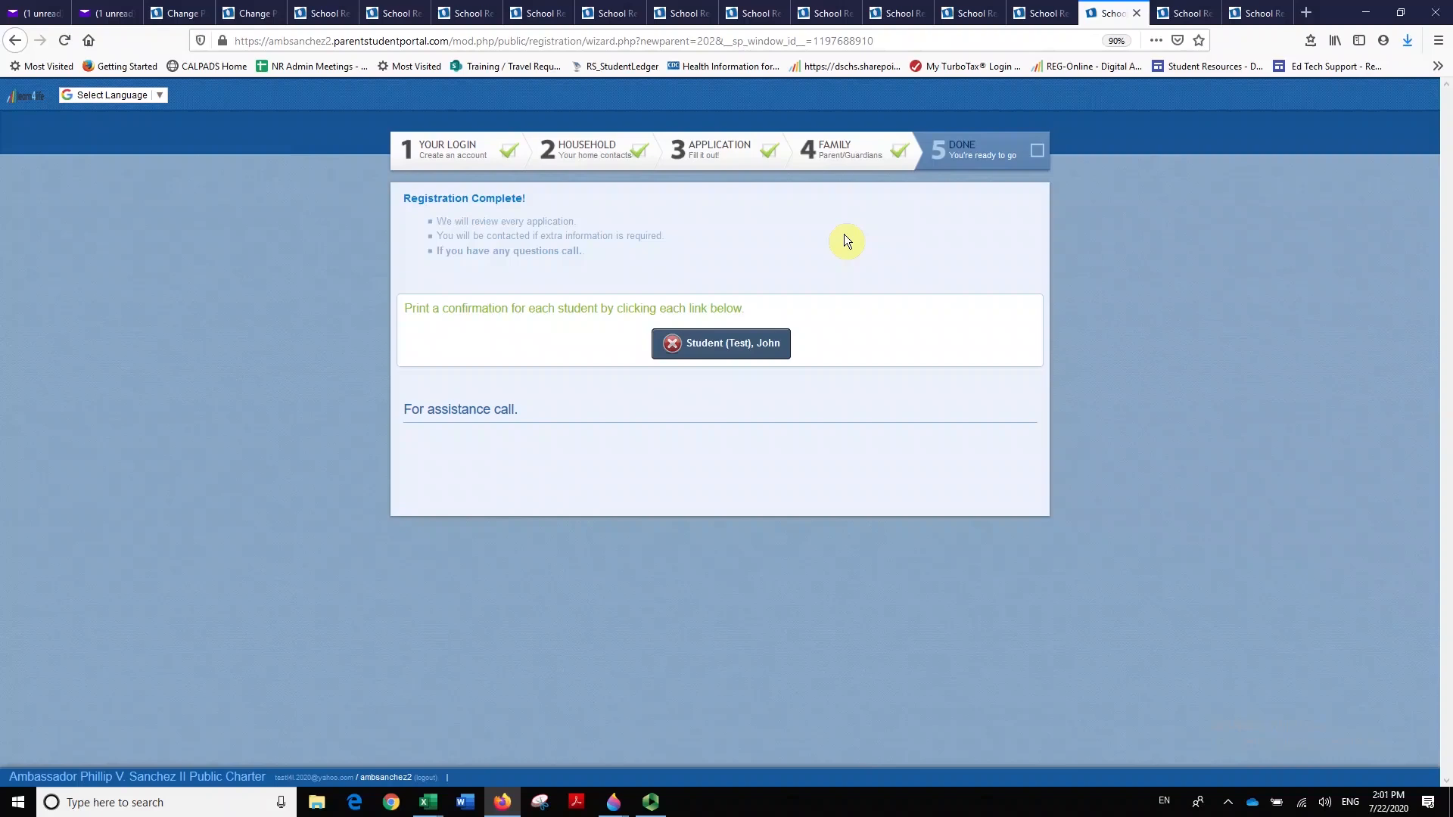
pyautogui.moveTo(741, 344)
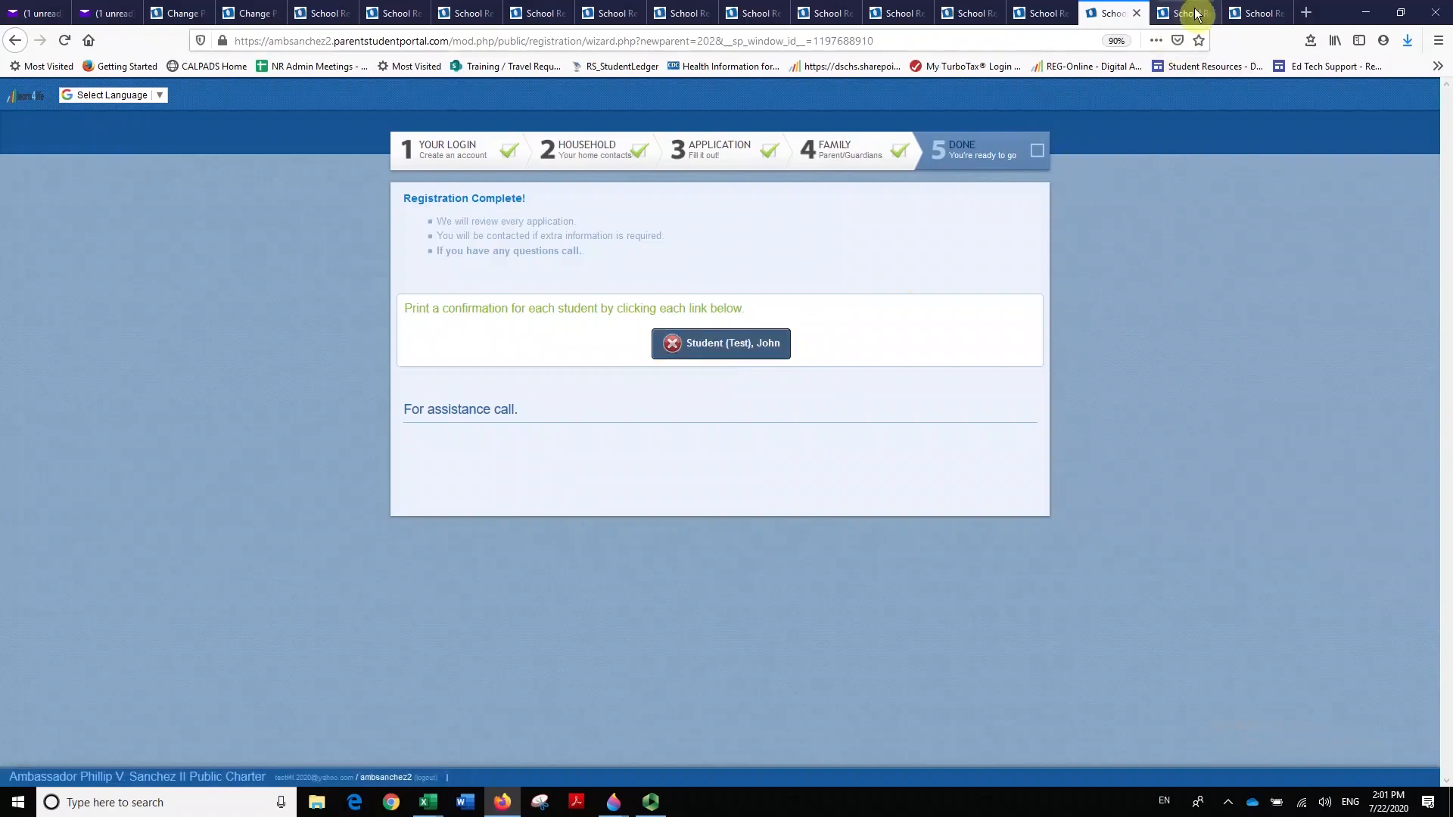
# Bring up the refreshed completion page showing the Done step and student confirmation checked.
pyautogui.click(721, 343)
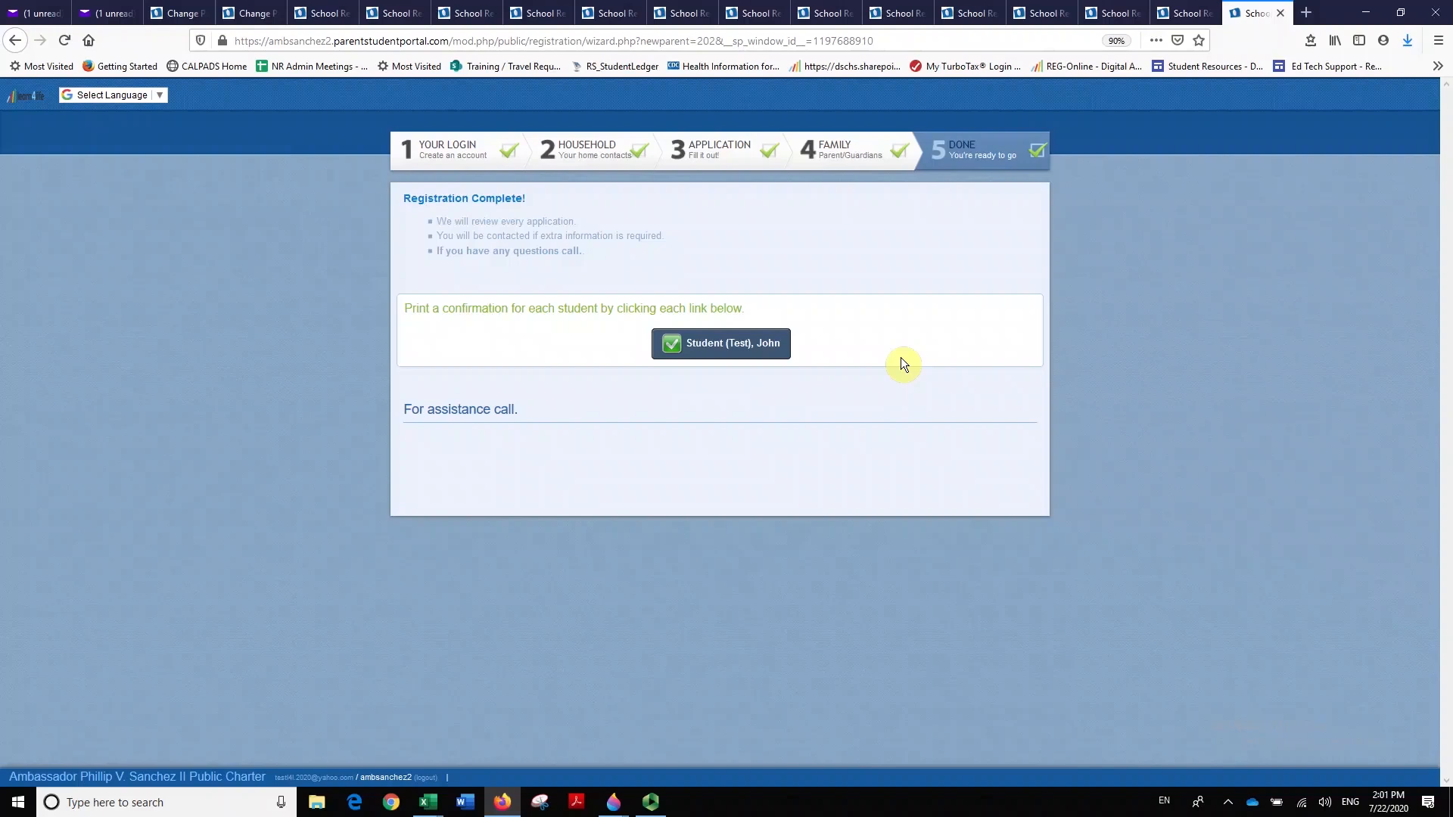
pyautogui.moveTo(769, 407)
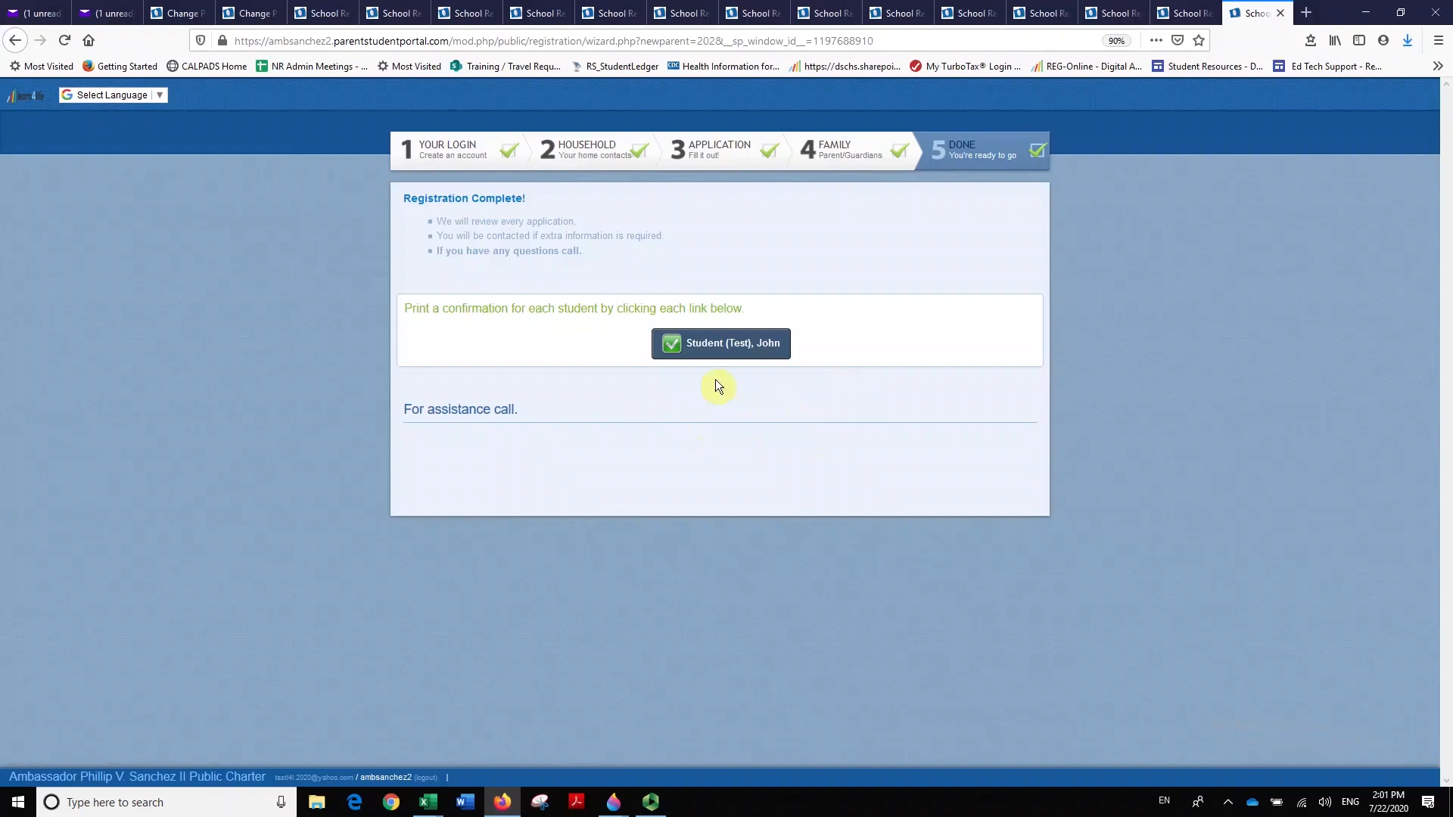
pyautogui.moveTo(709, 354)
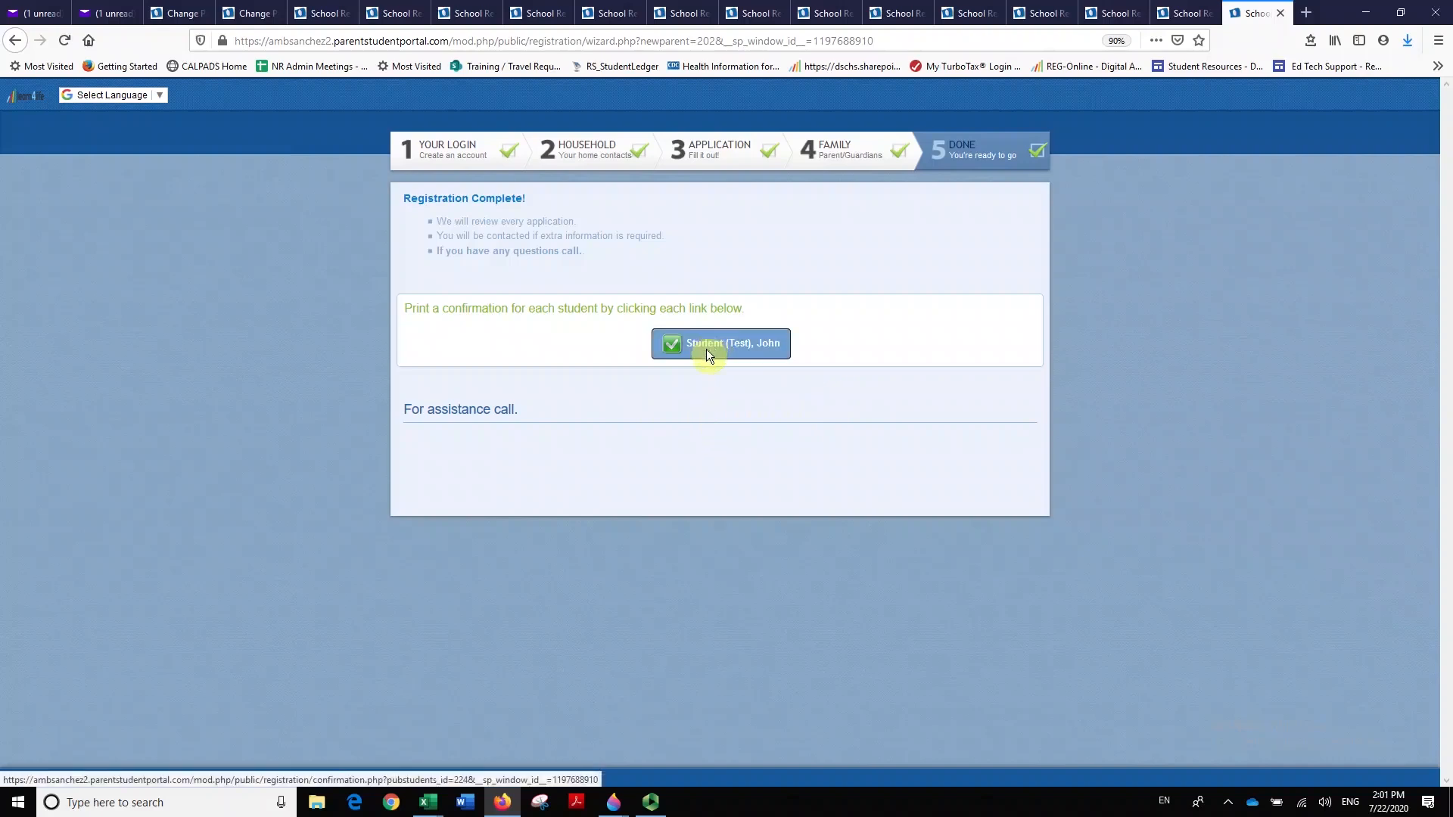